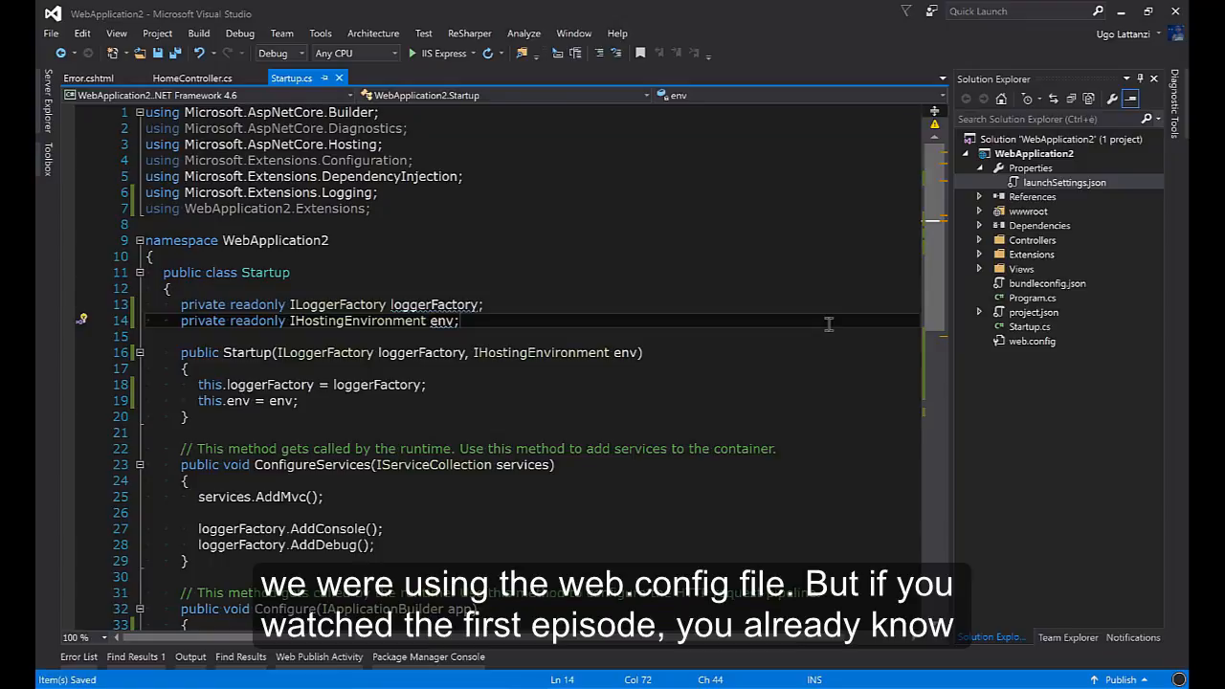
pyautogui.moveTo(1072, 352)
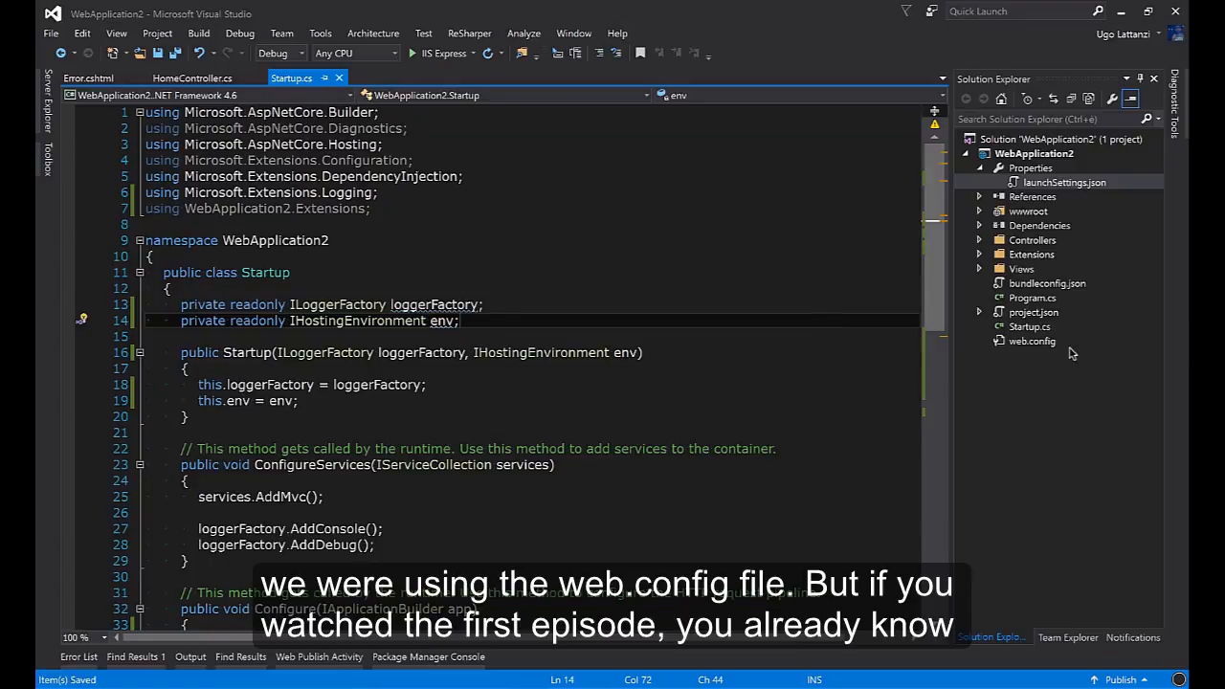
# Add a new JSON File item named appsettings.json to the WebApplication2 project
pyautogui.doubleClick(1031, 340)
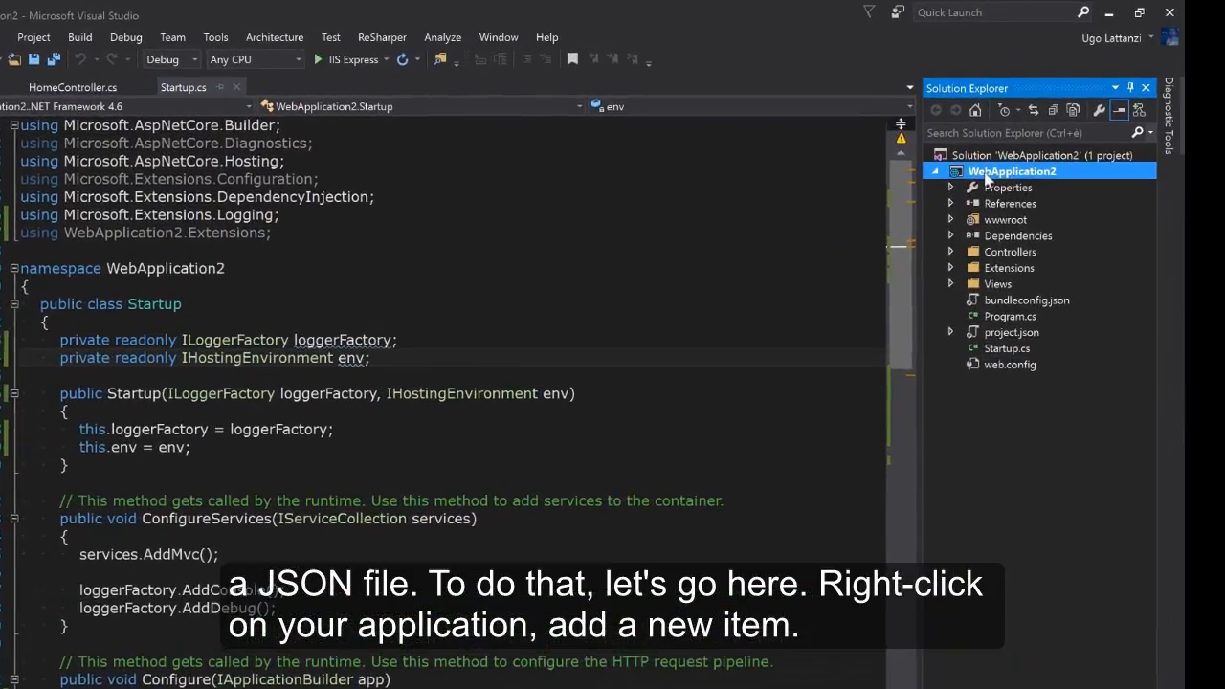
pyautogui.rightClick(1011, 172)
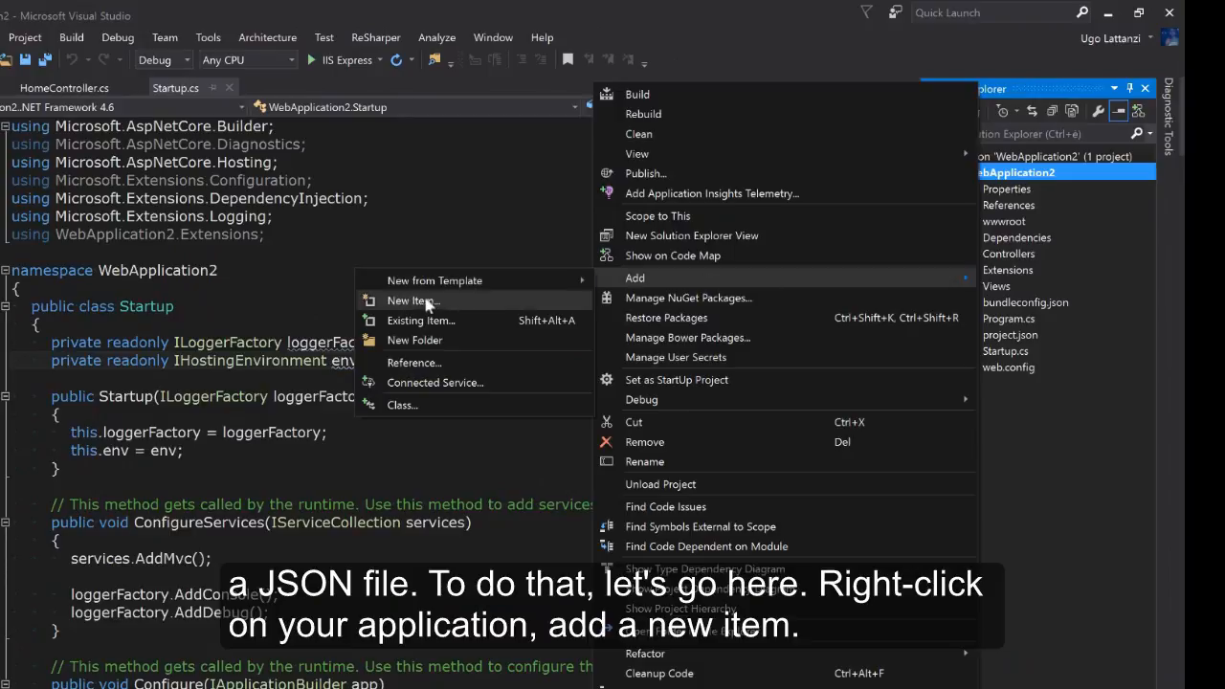
pyautogui.click(404, 300)
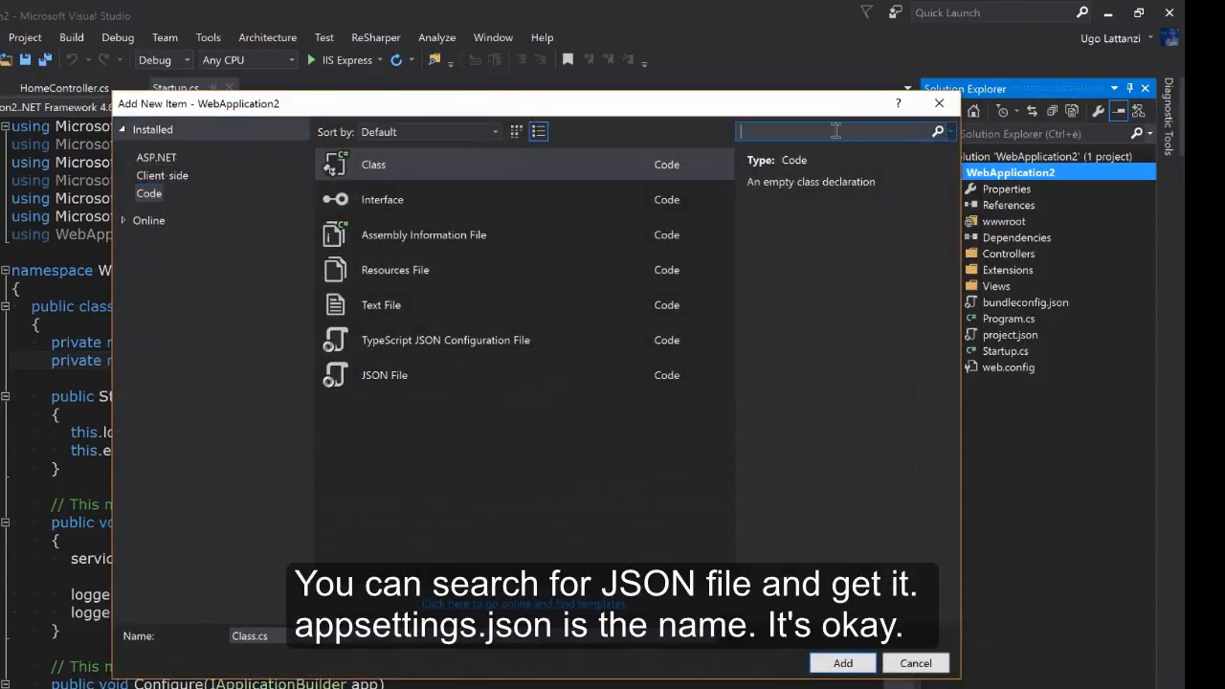
pyautogui.write('json')
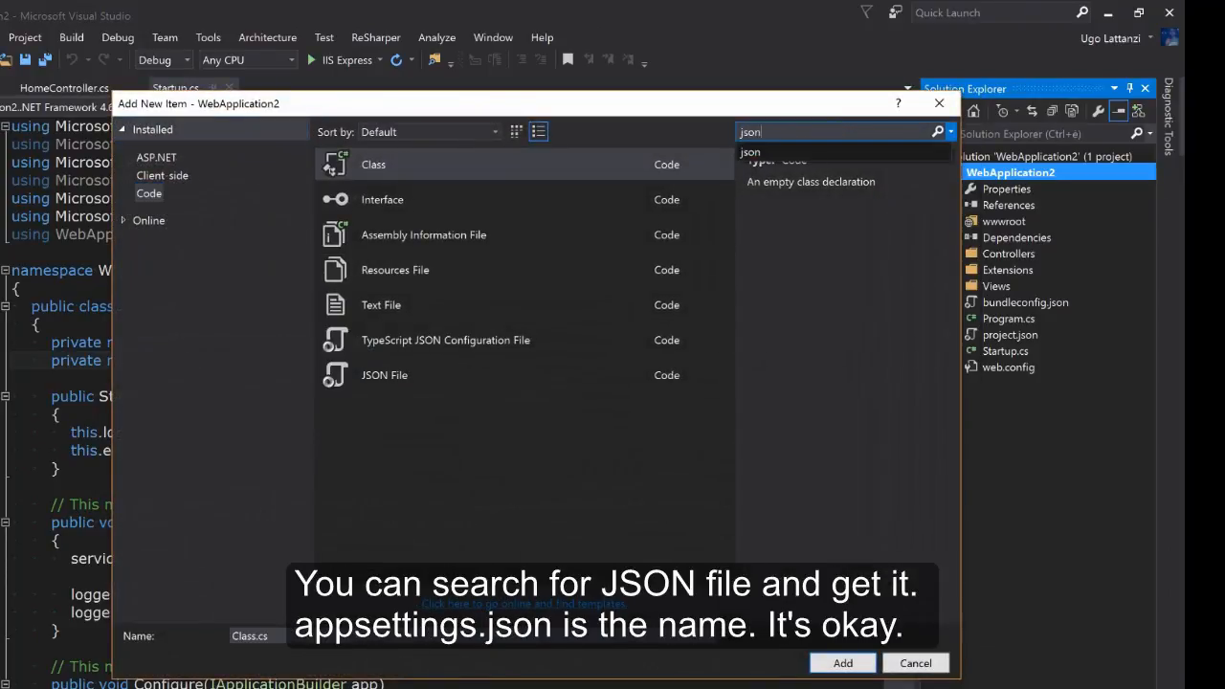
pyautogui.click(842, 662)
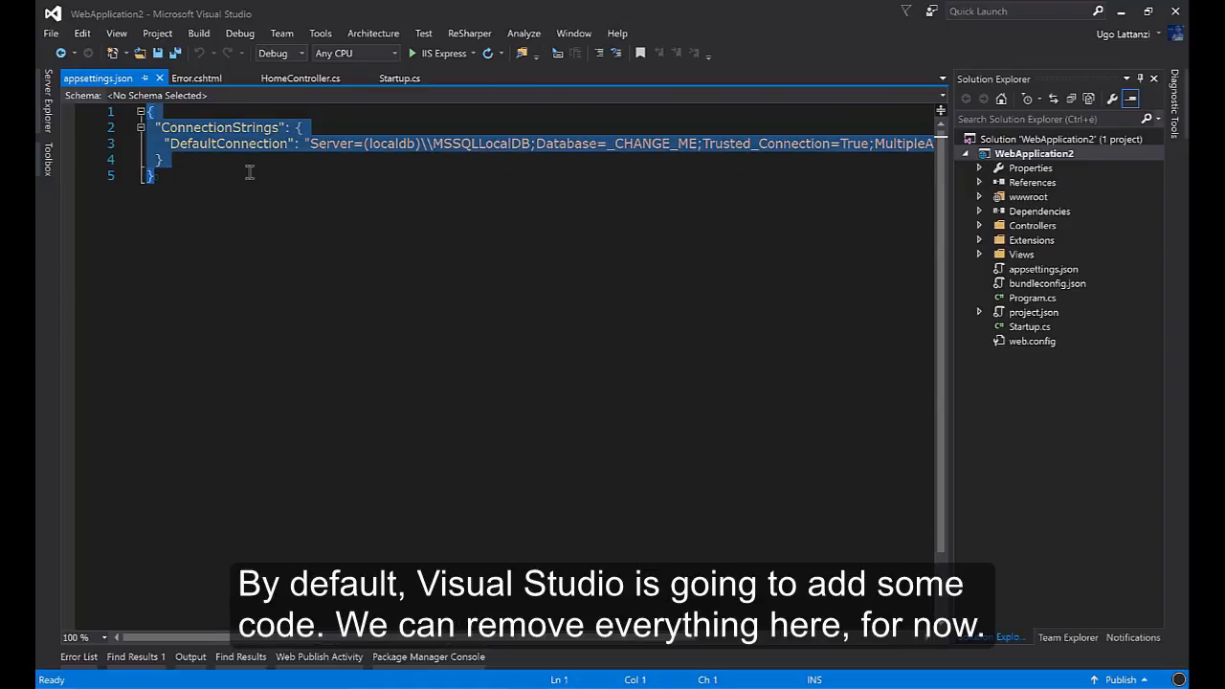
# Replace the default connection string with database, facebook and smtp sections and save the file
pyautogui.press('Delete')
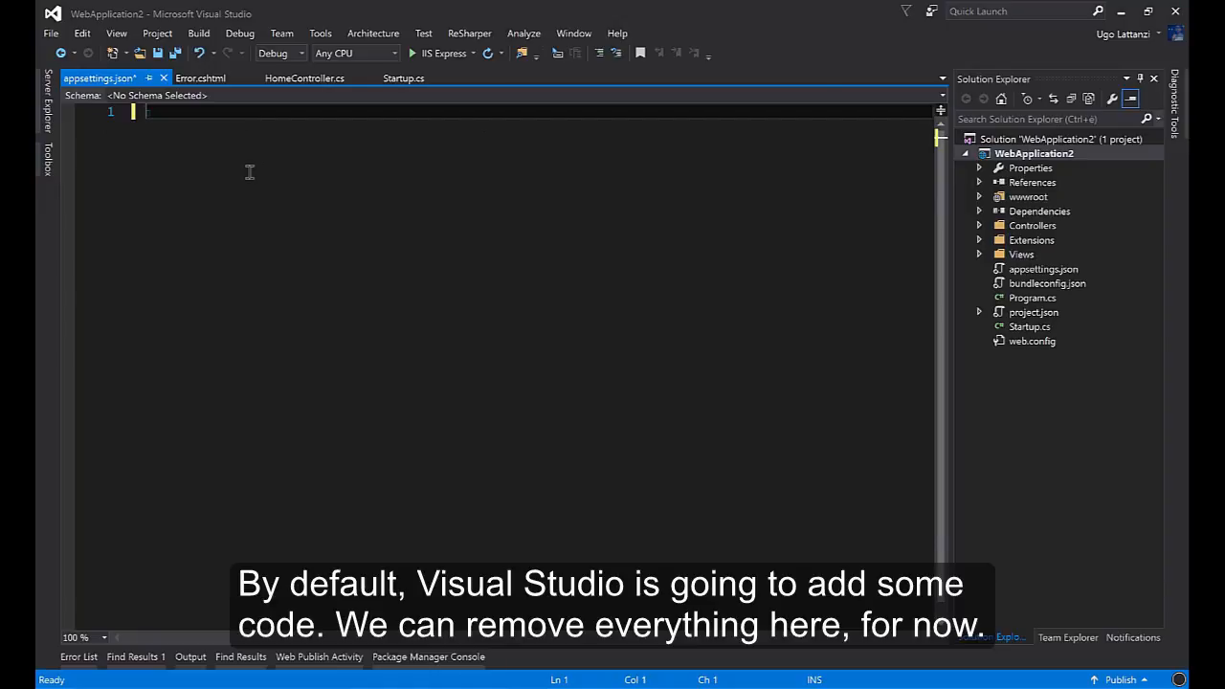
pyautogui.press('ctrl+s')
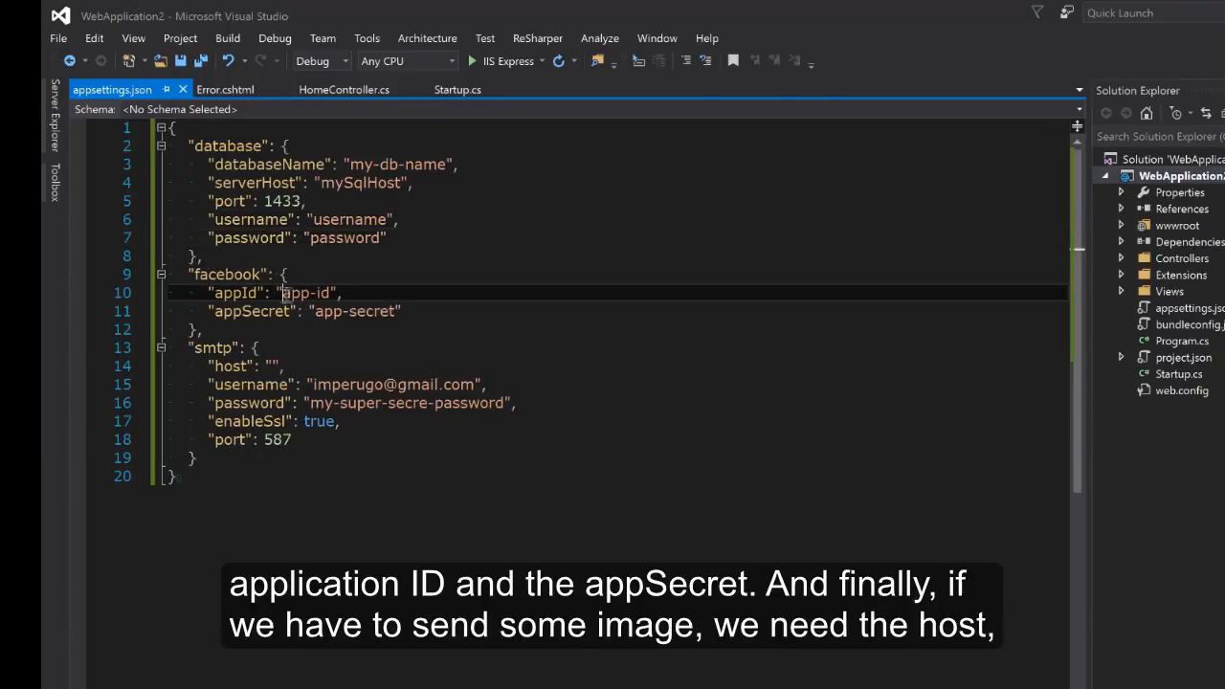
pyautogui.doubleClick(356, 310)
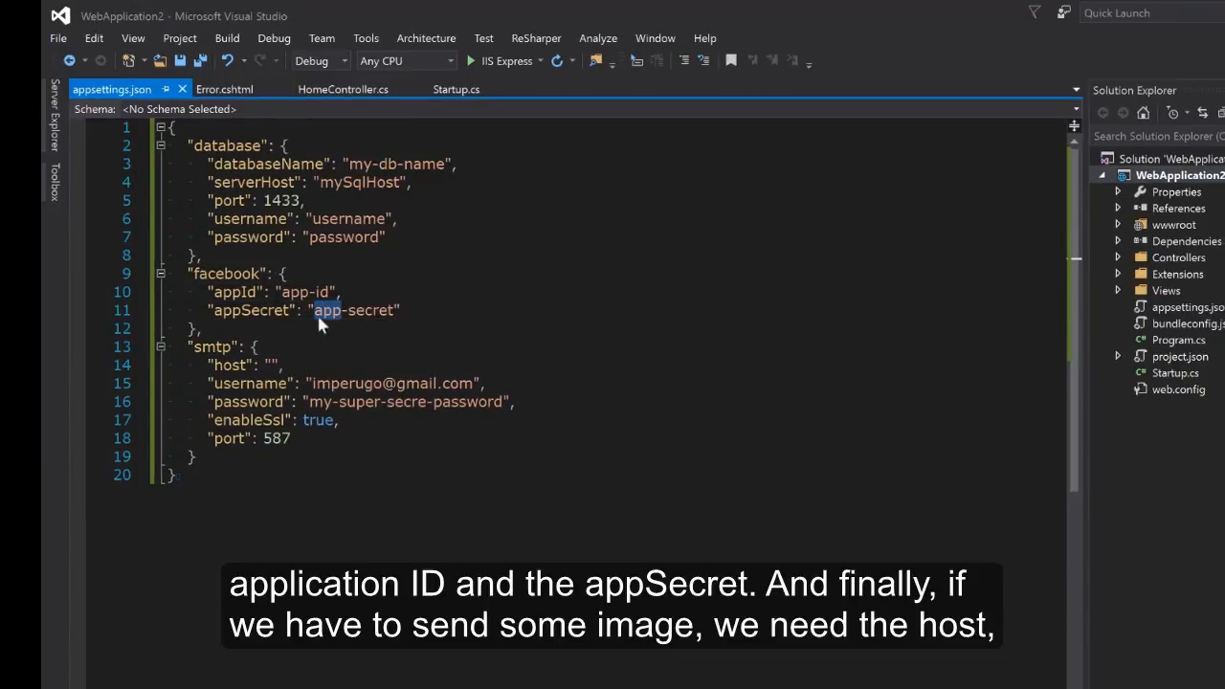
pyautogui.doubleClick(210, 348)
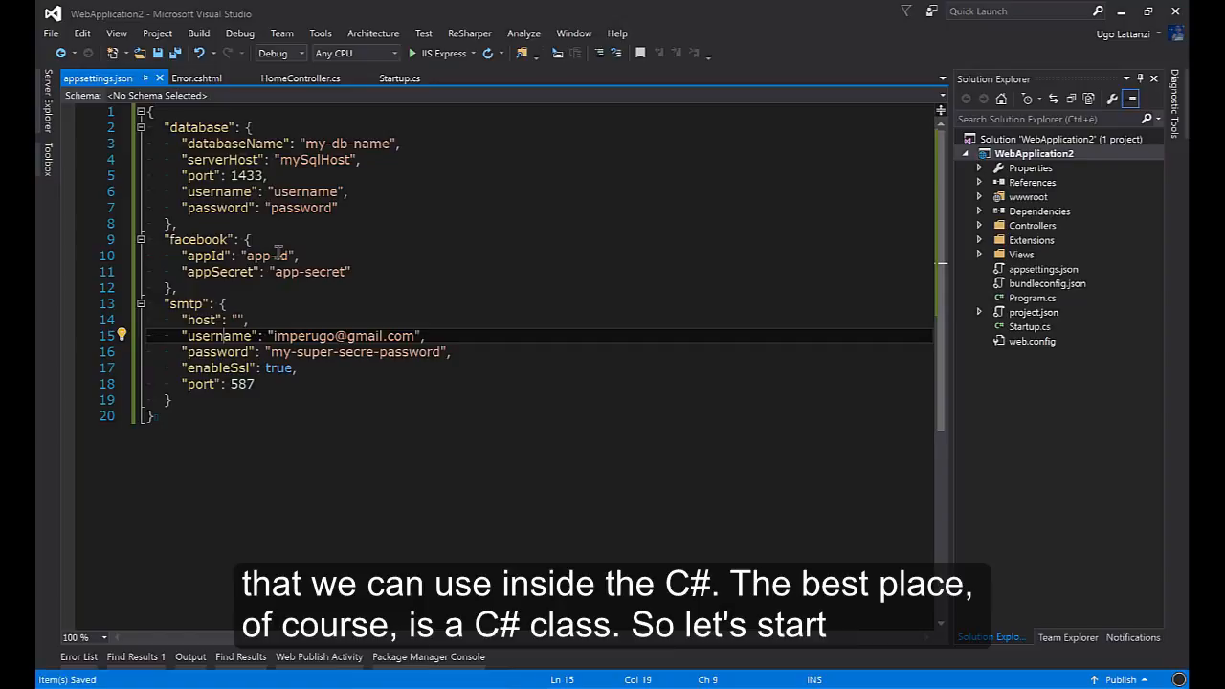
# Add a new class file named MyConfiguration to WebApplication2, then return to appsettings.json
pyautogui.rightClick(1035, 153)
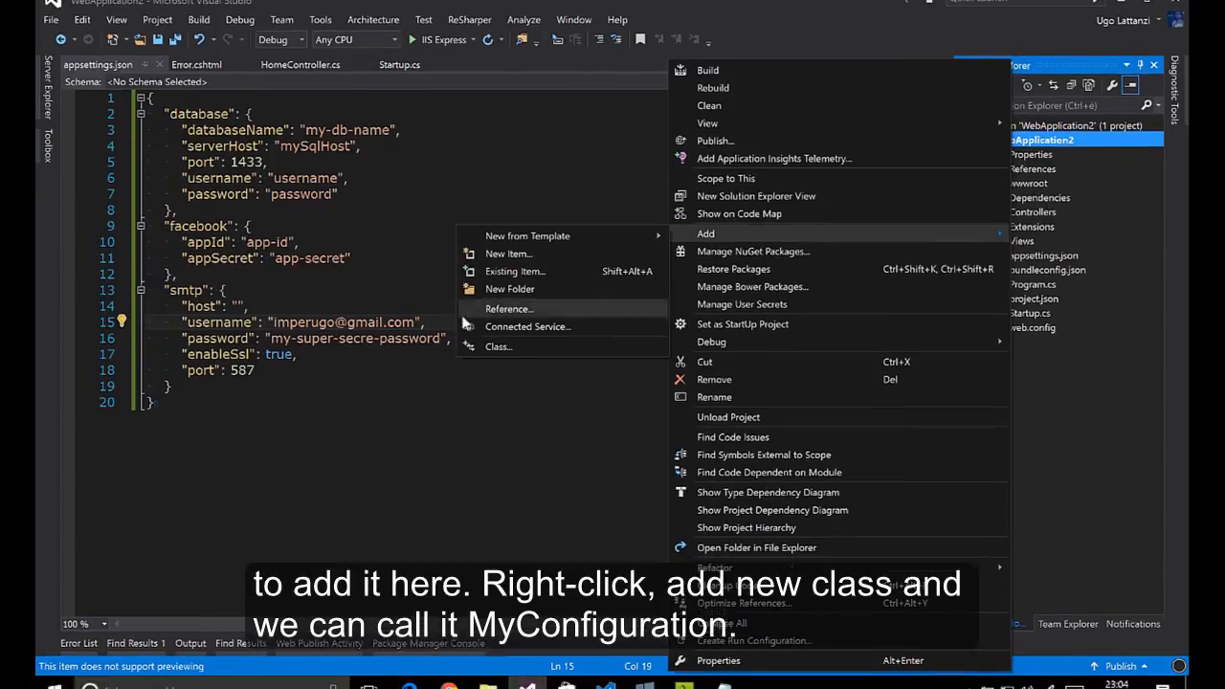
pyautogui.click(498, 346)
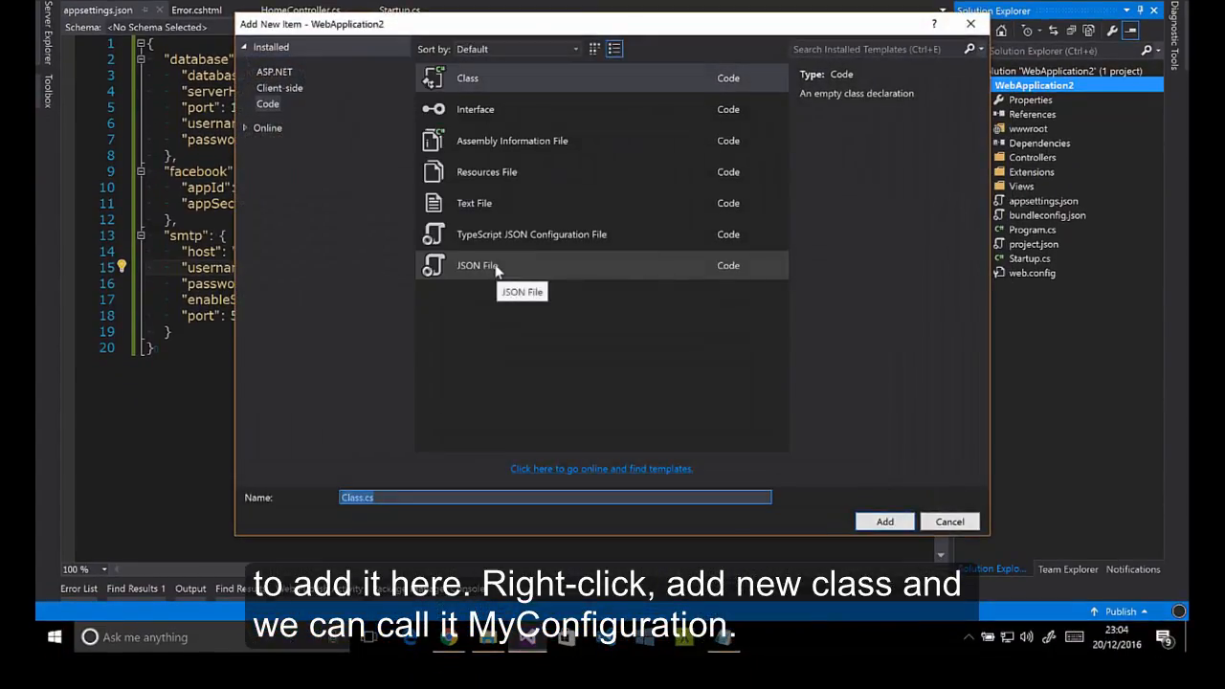
pyautogui.write('MyConfigura')
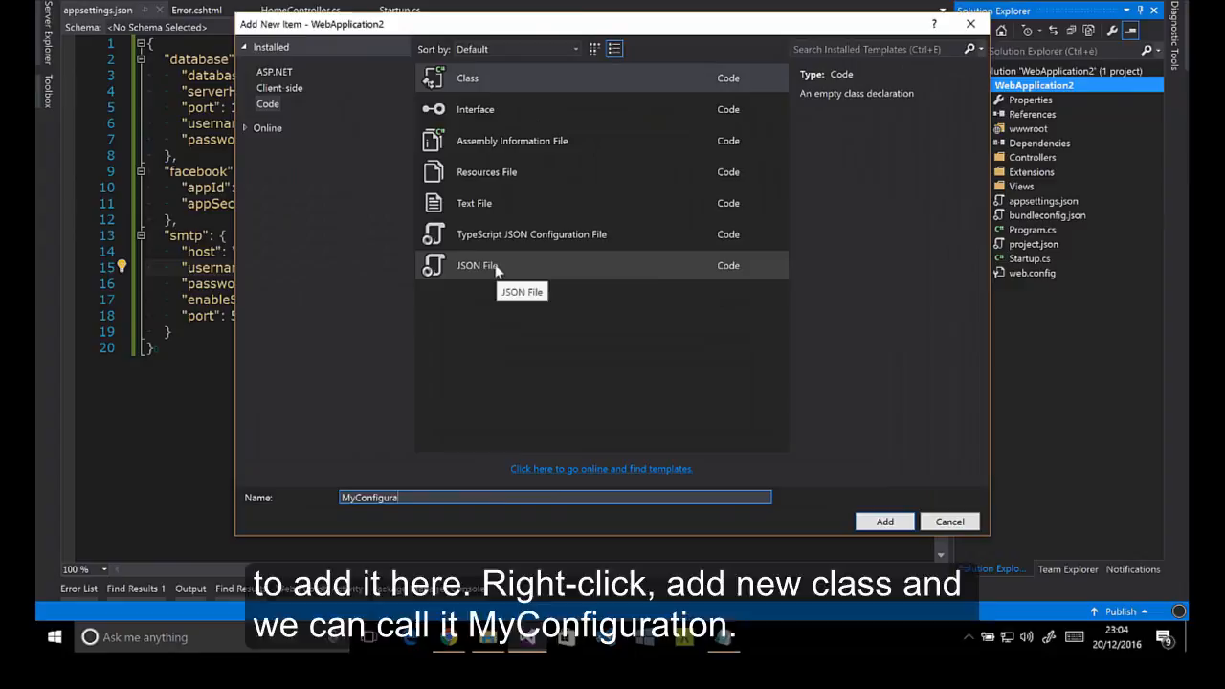
pyautogui.click(884, 521)
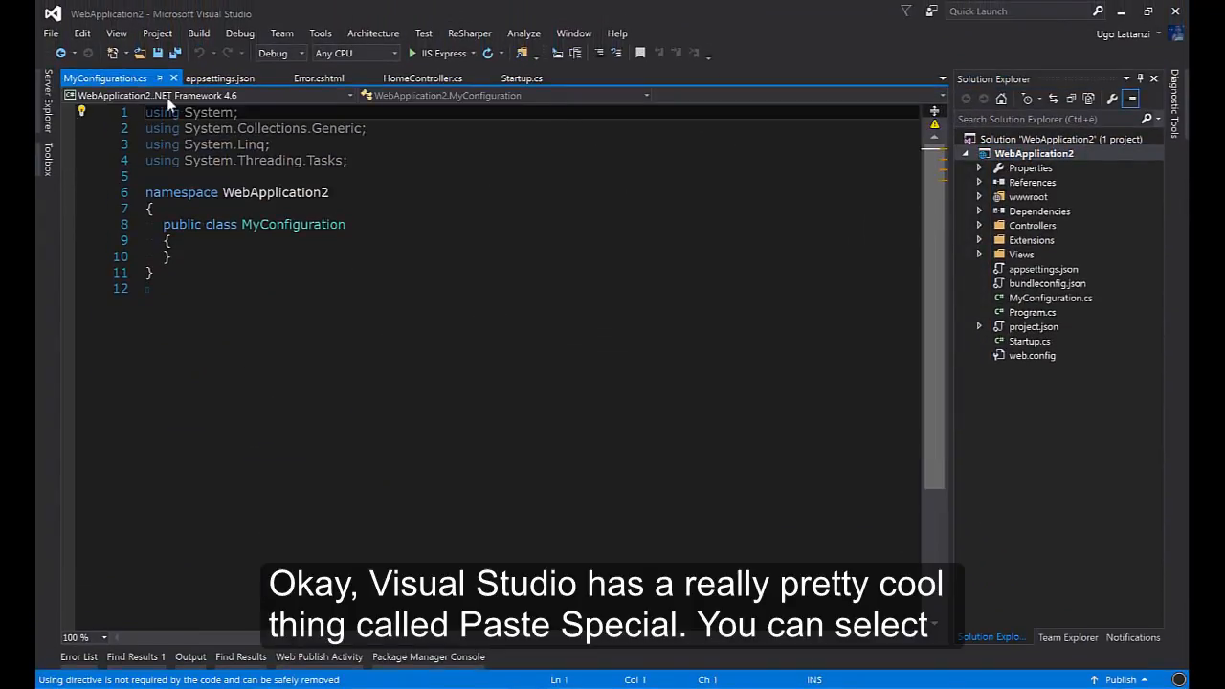
pyautogui.click(221, 77)
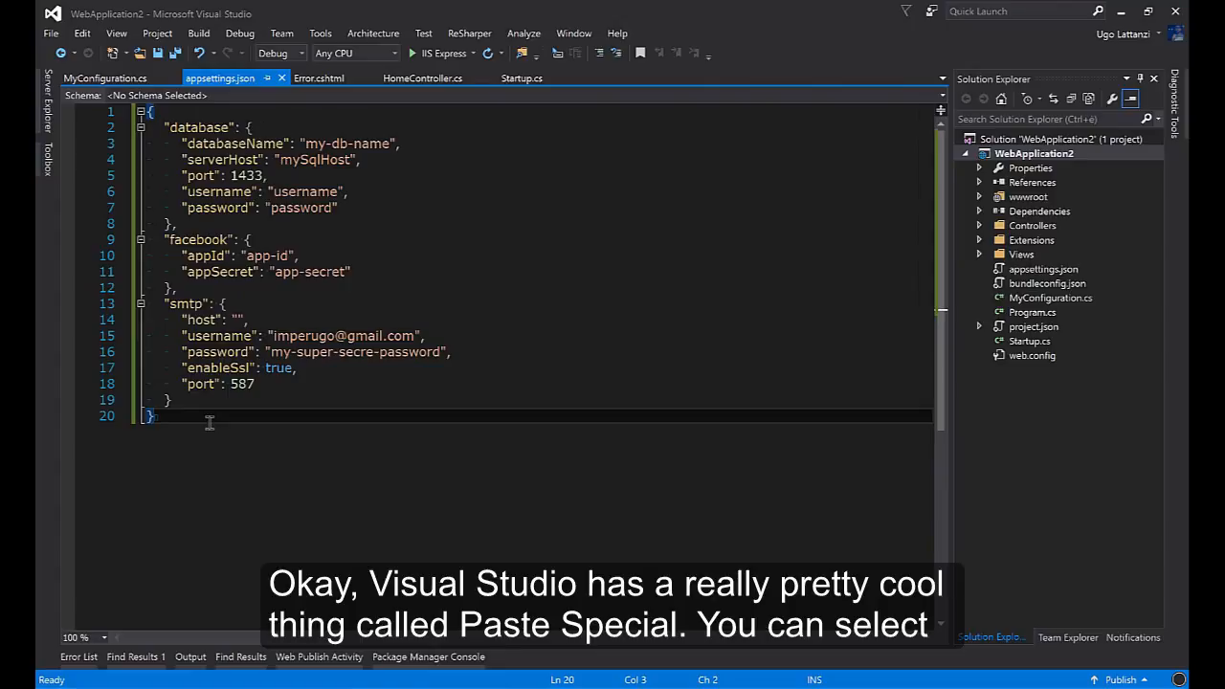
# Copy the whole settings JSON and delete the empty class declaration in MyConfiguration.cs
pyautogui.press('ctrl+a')
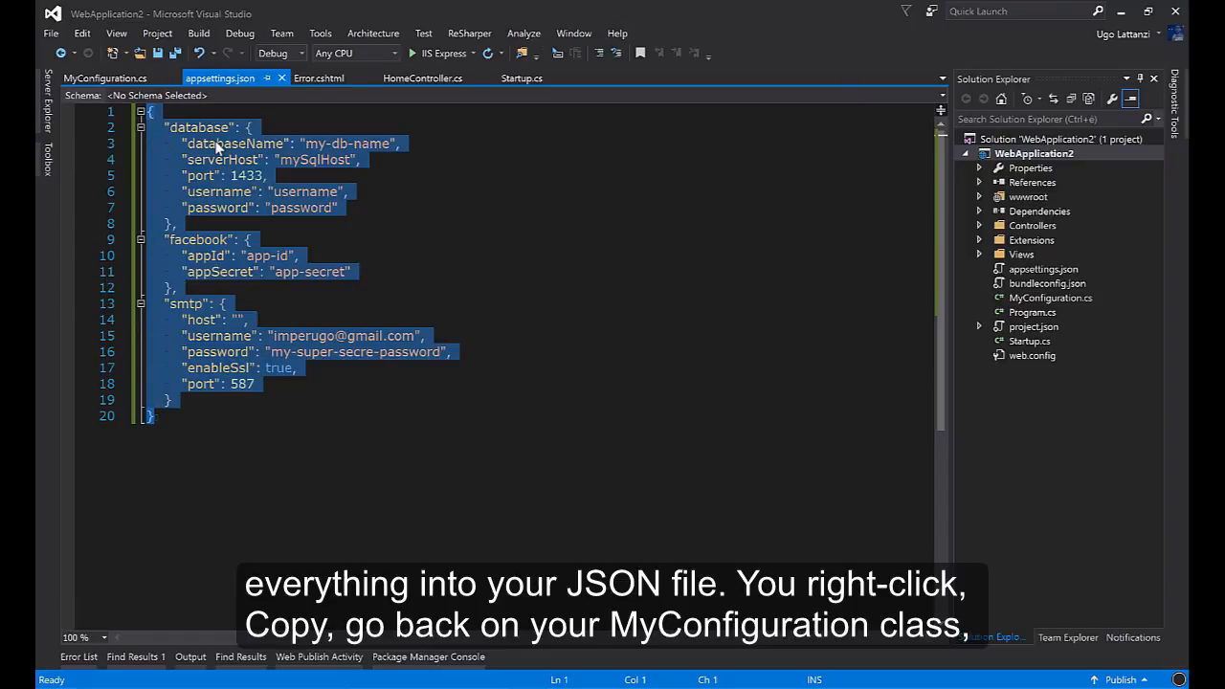
pyautogui.rightClick(220, 143)
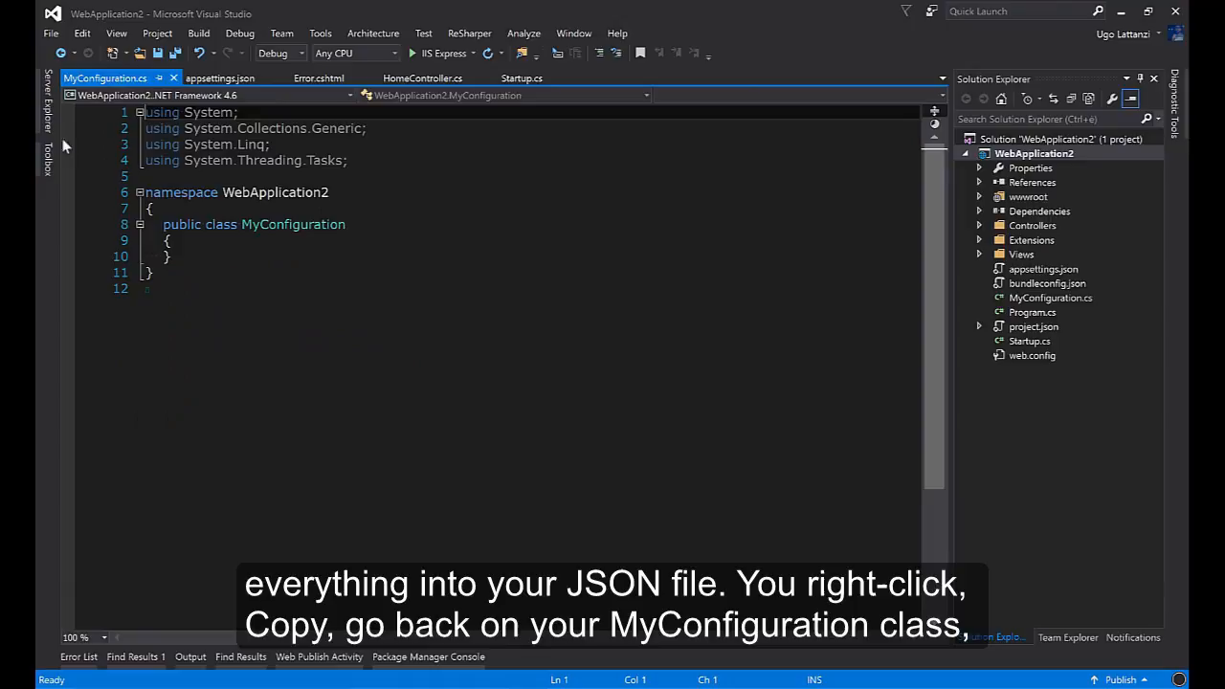
pyautogui.moveTo(163, 224); pyautogui.dragTo(173, 257)
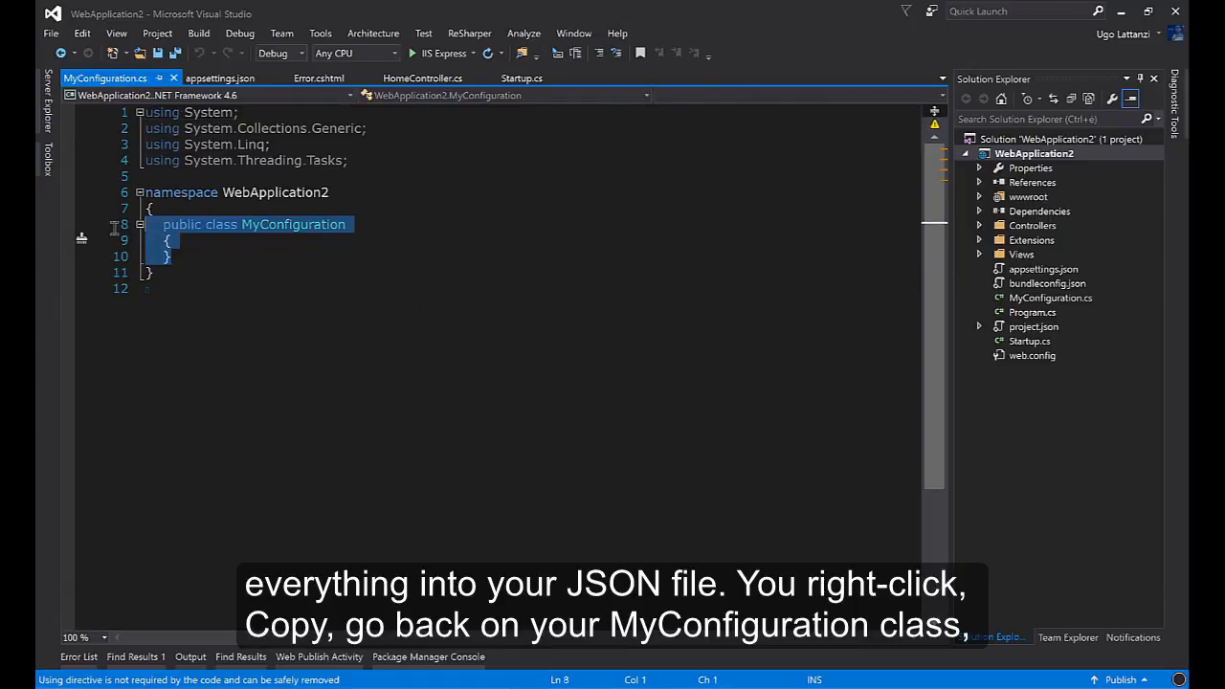
pyautogui.press('Delete')
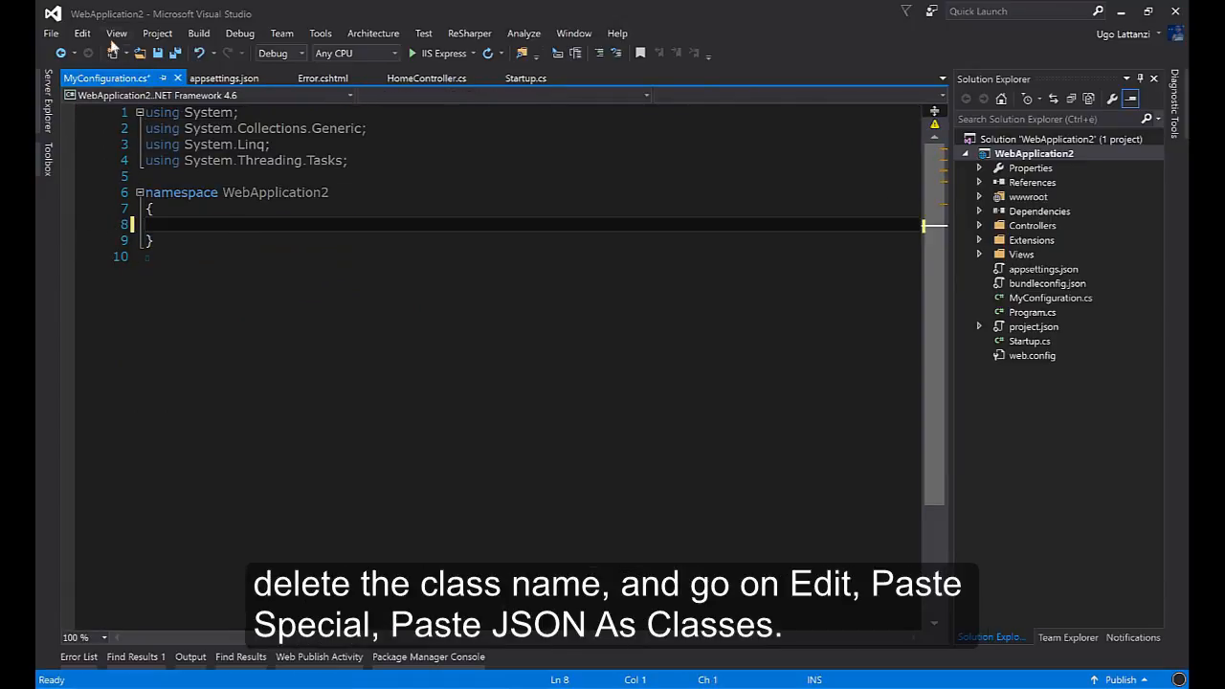
# Paste the JSON as generated C# classes and rename the root class to MyConfiguration
pyautogui.click(56, 34)
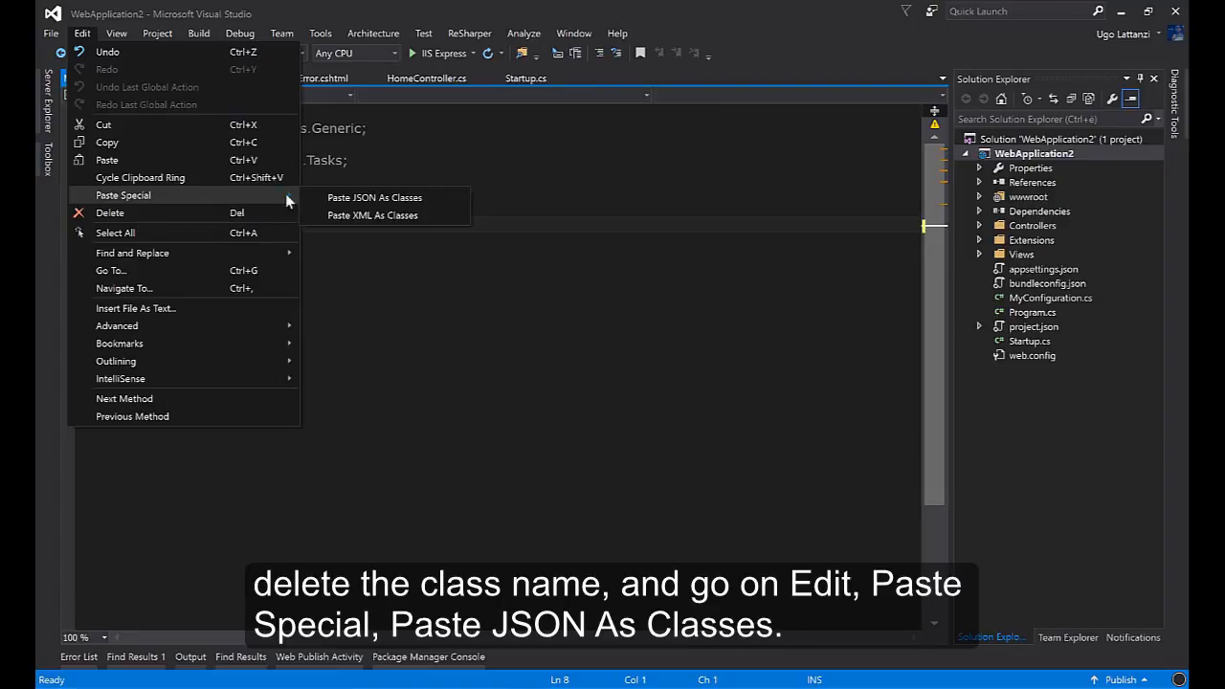
pyautogui.moveTo(404, 203)
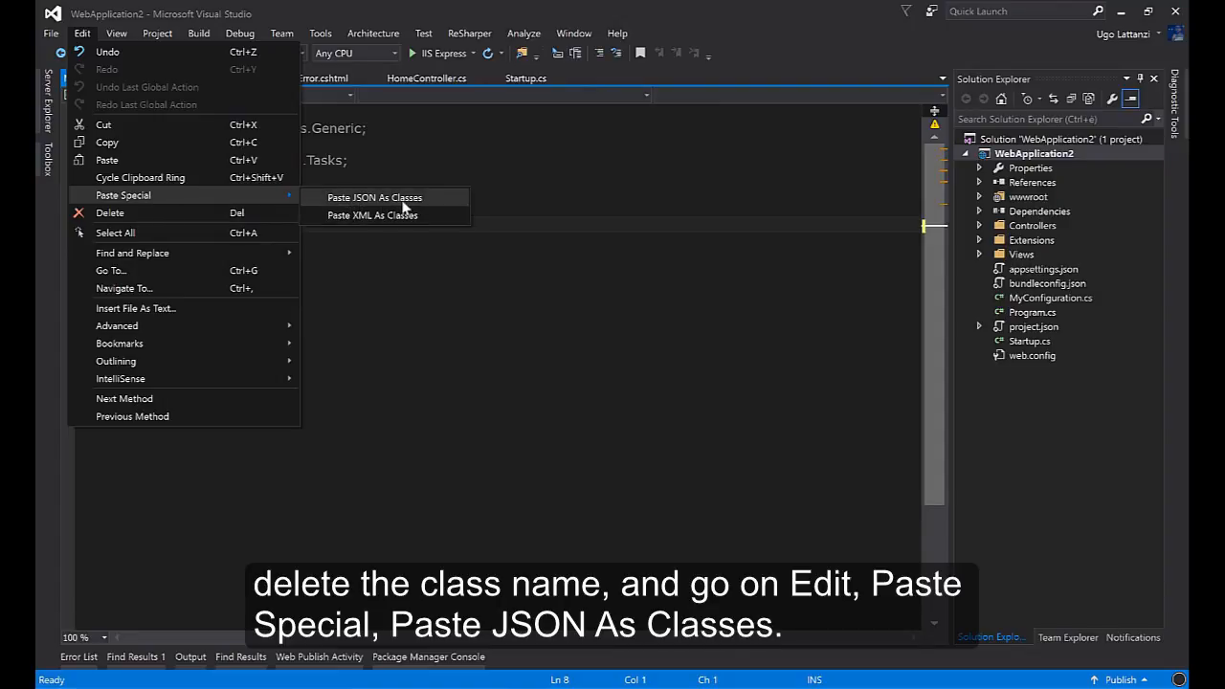
pyautogui.click(383, 197)
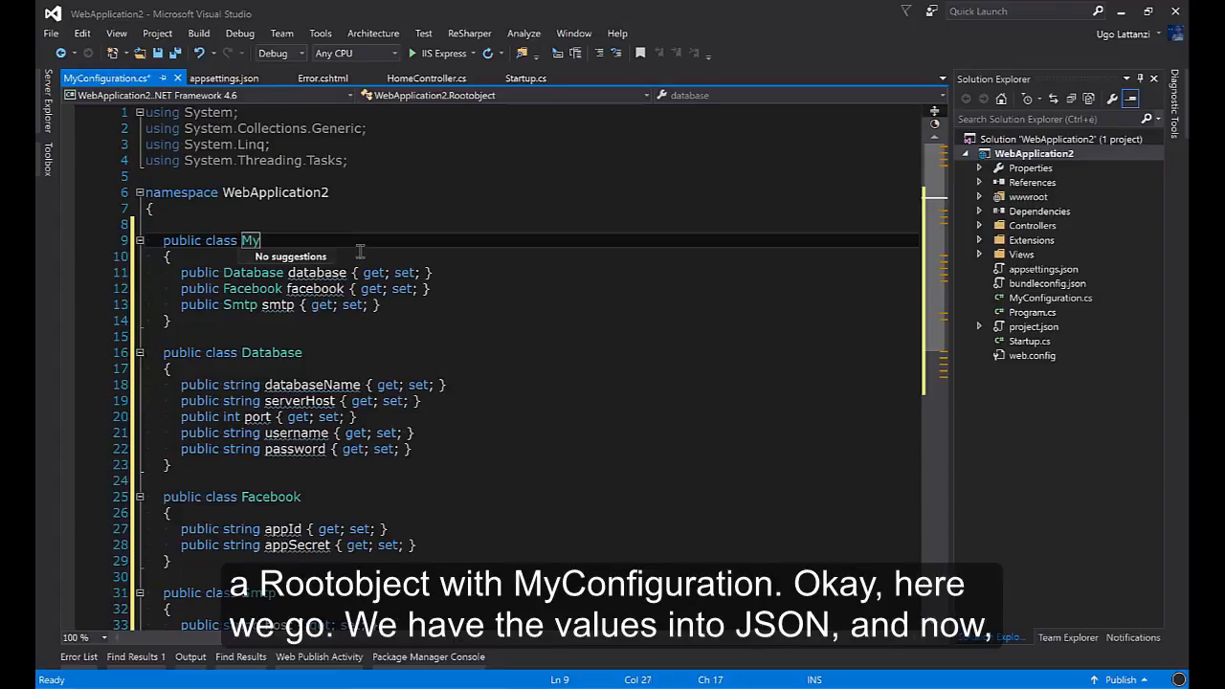
pyautogui.write('Configuration')
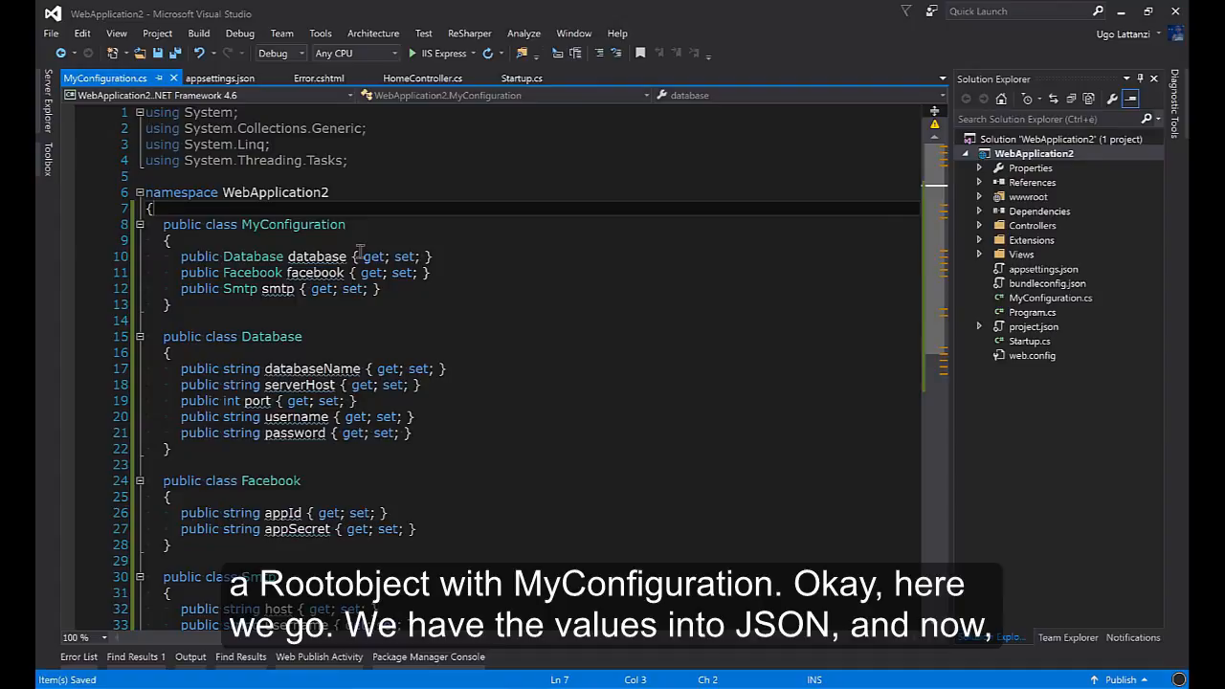
pyautogui.click(230, 76)
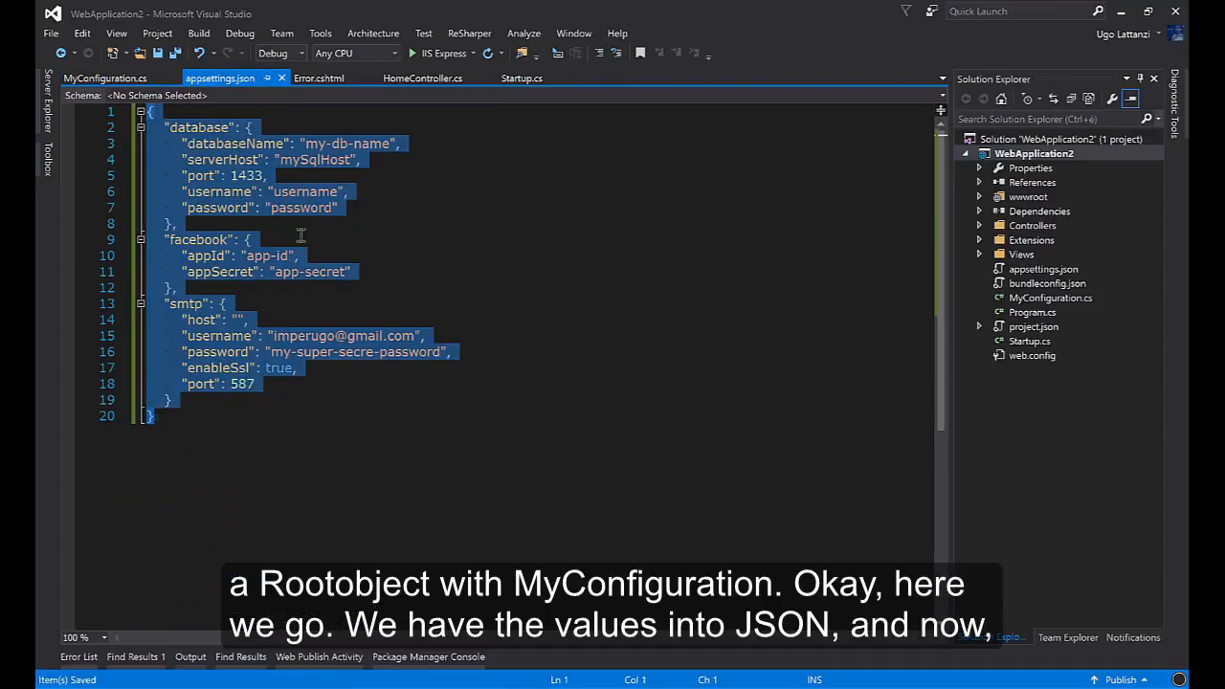
# Add the Configuration EnvironmentVariables, FileExtensions, Json and Options.ConfigurationExtensions 1.1.0 dependencies in project.json
pyautogui.click(105, 76)
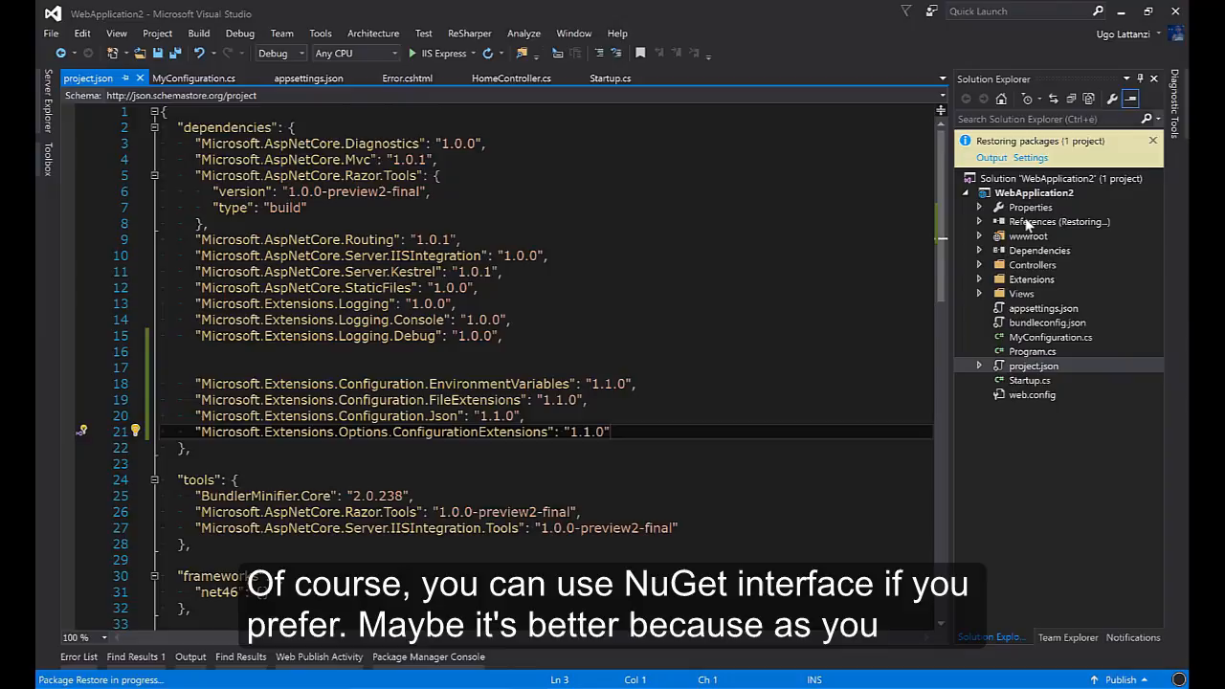
pyautogui.rightClick(1031, 182)
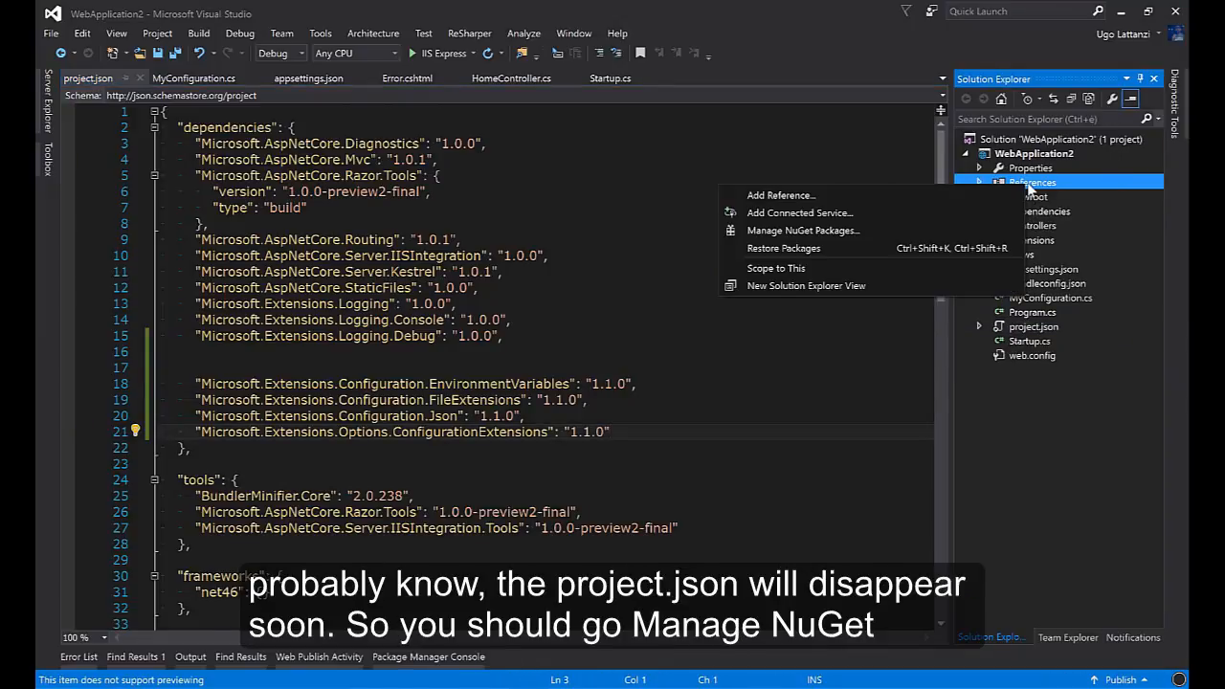
pyautogui.moveTo(802, 230)
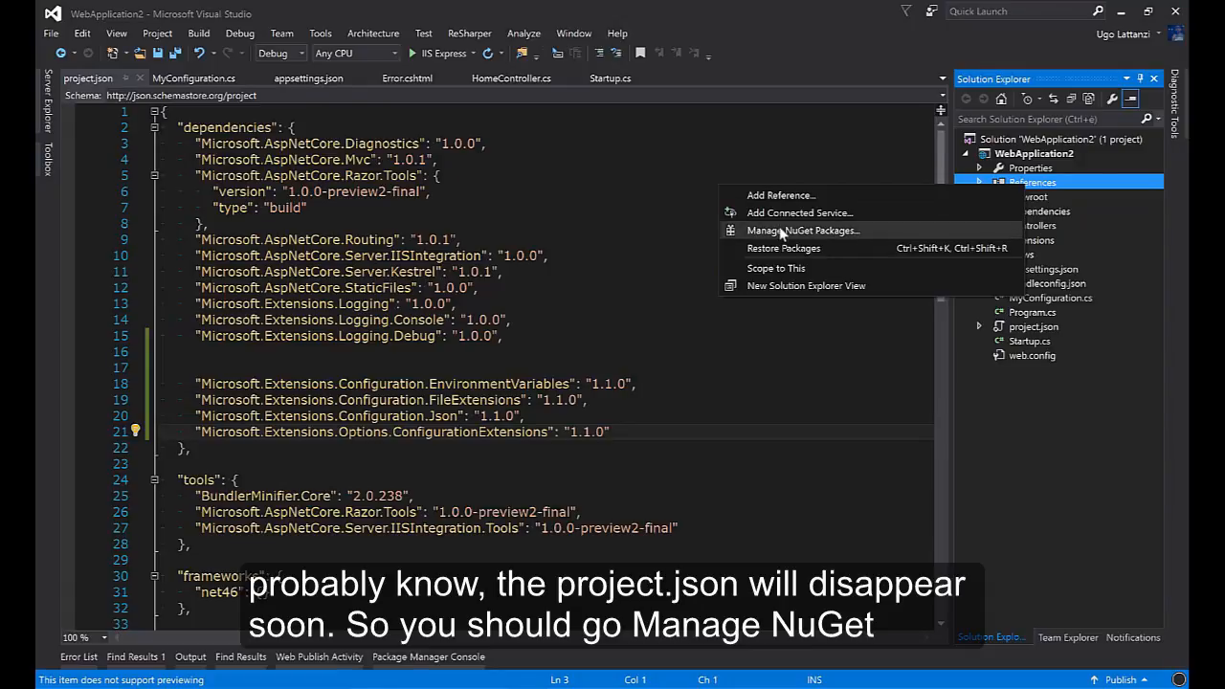
pyautogui.click(802, 229)
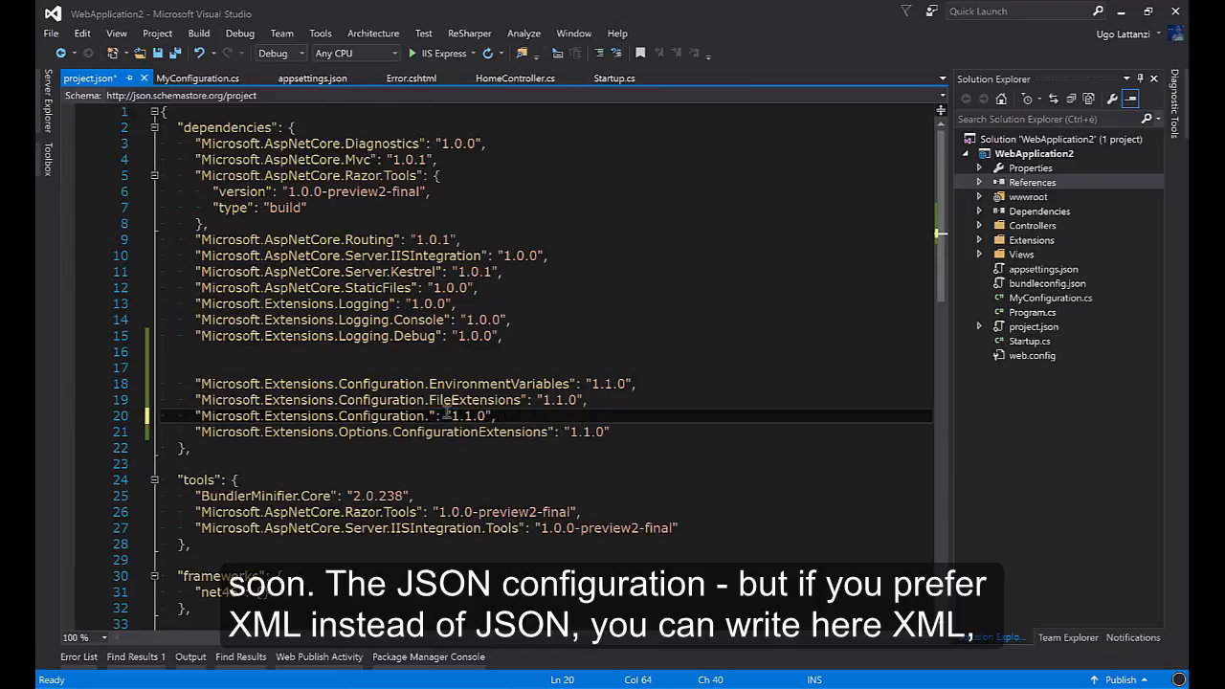
pyautogui.write('Xml')
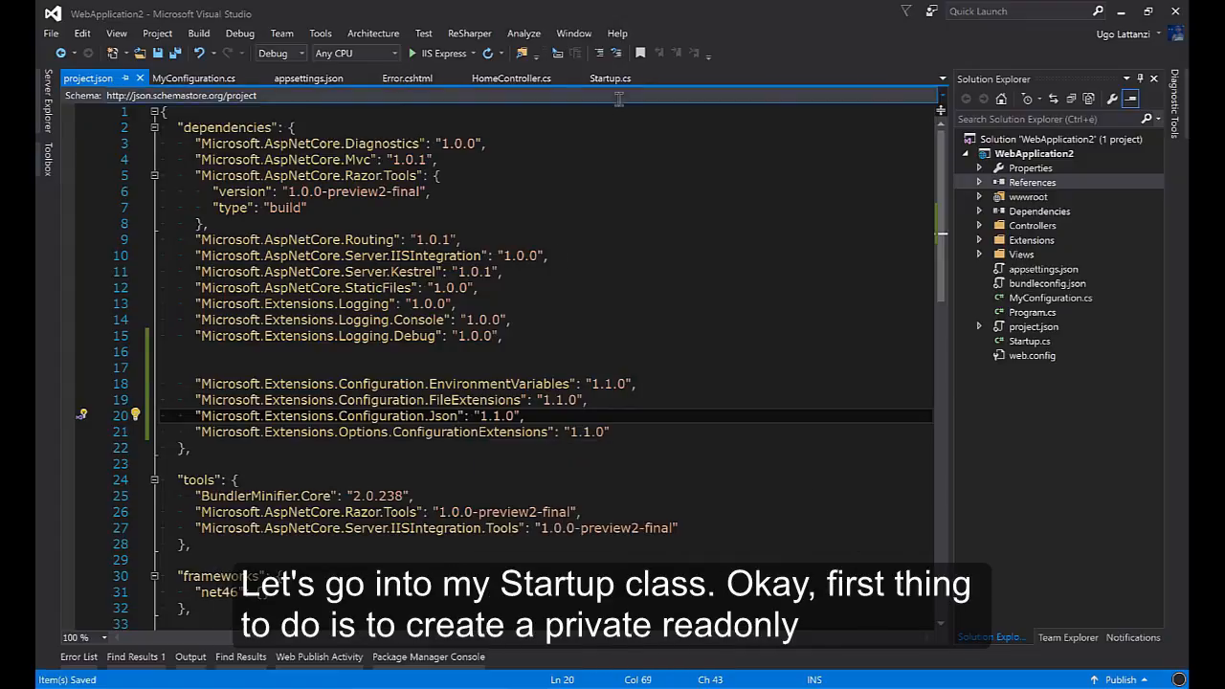
# Declare 'private readonly MyConfiguration configuration;' in Startup and assign 'this.configuration = new MyConfiguration();' in the constructor
pyautogui.click(604, 76)
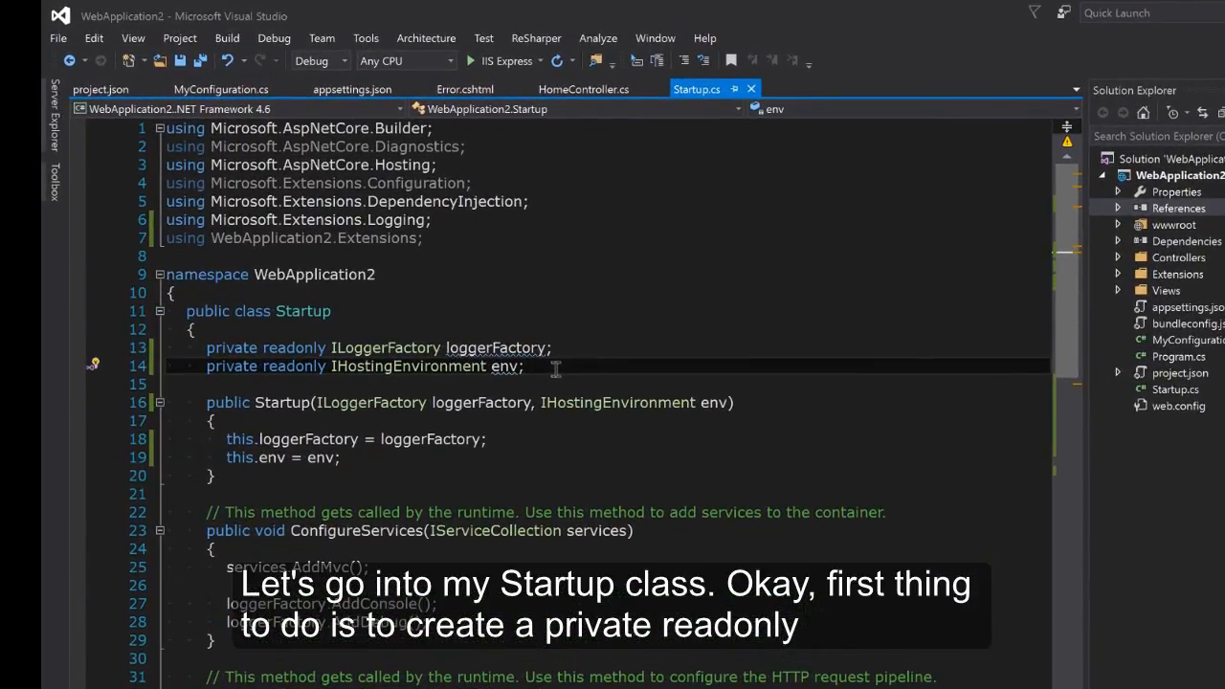
pyautogui.write('private readonly MyConfiguration con')
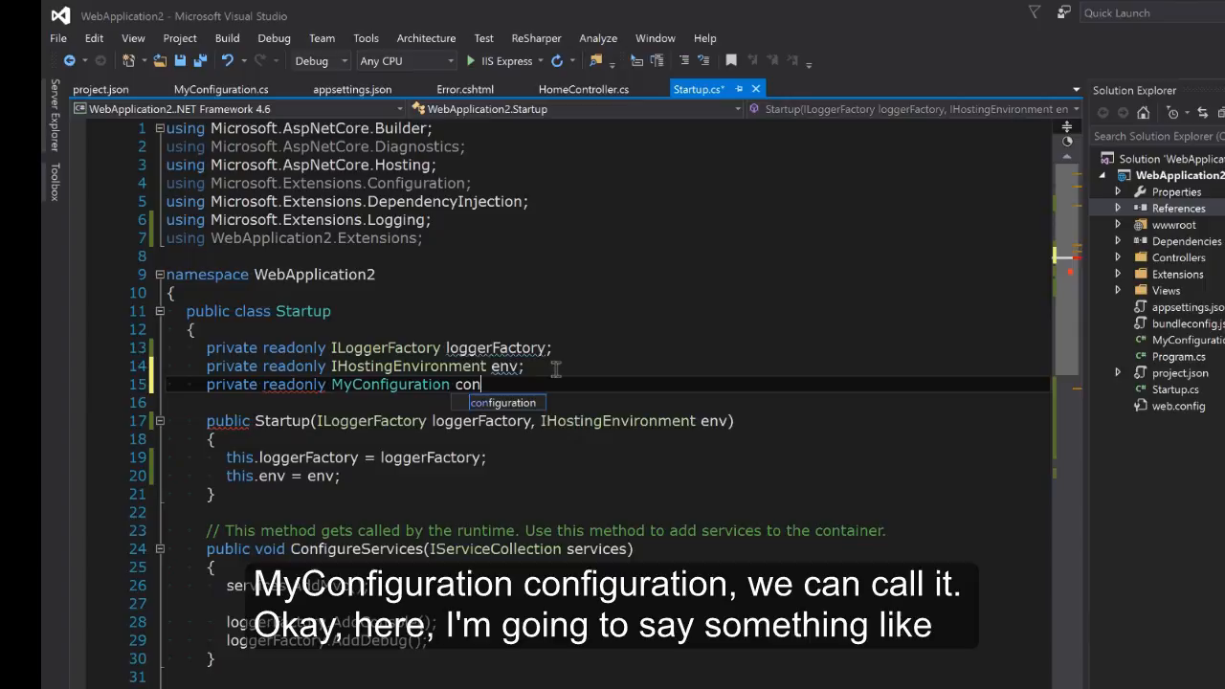
pyautogui.write('figuration;')
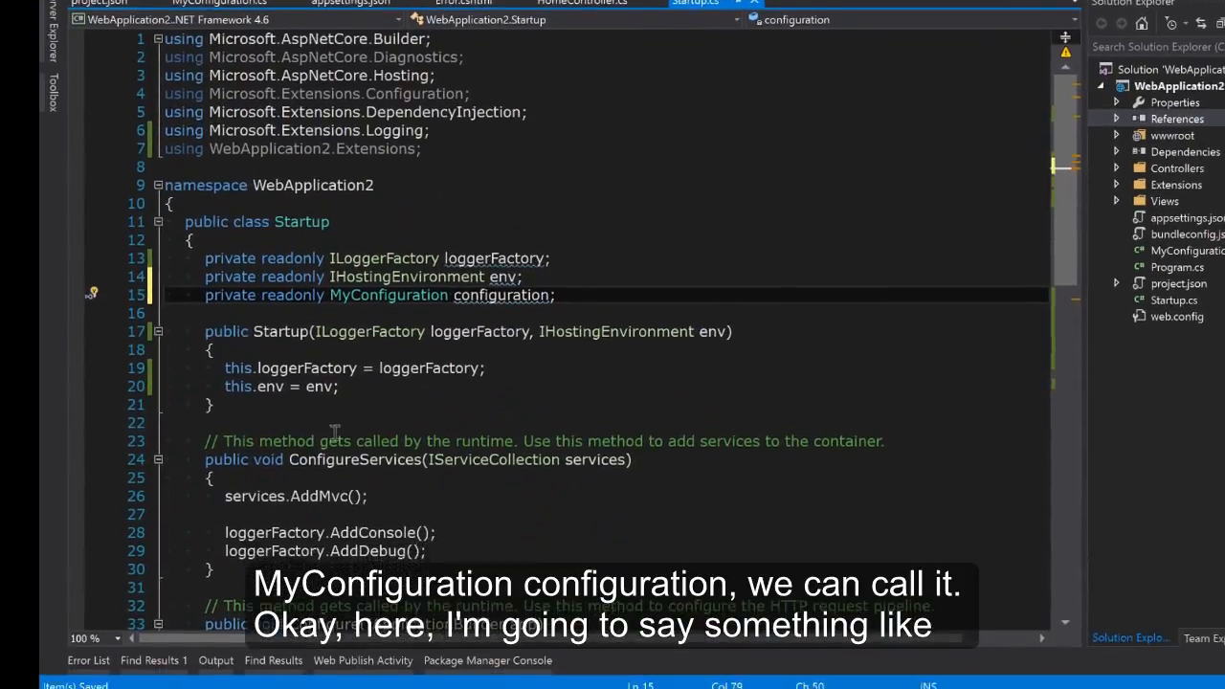
pyautogui.write('this')
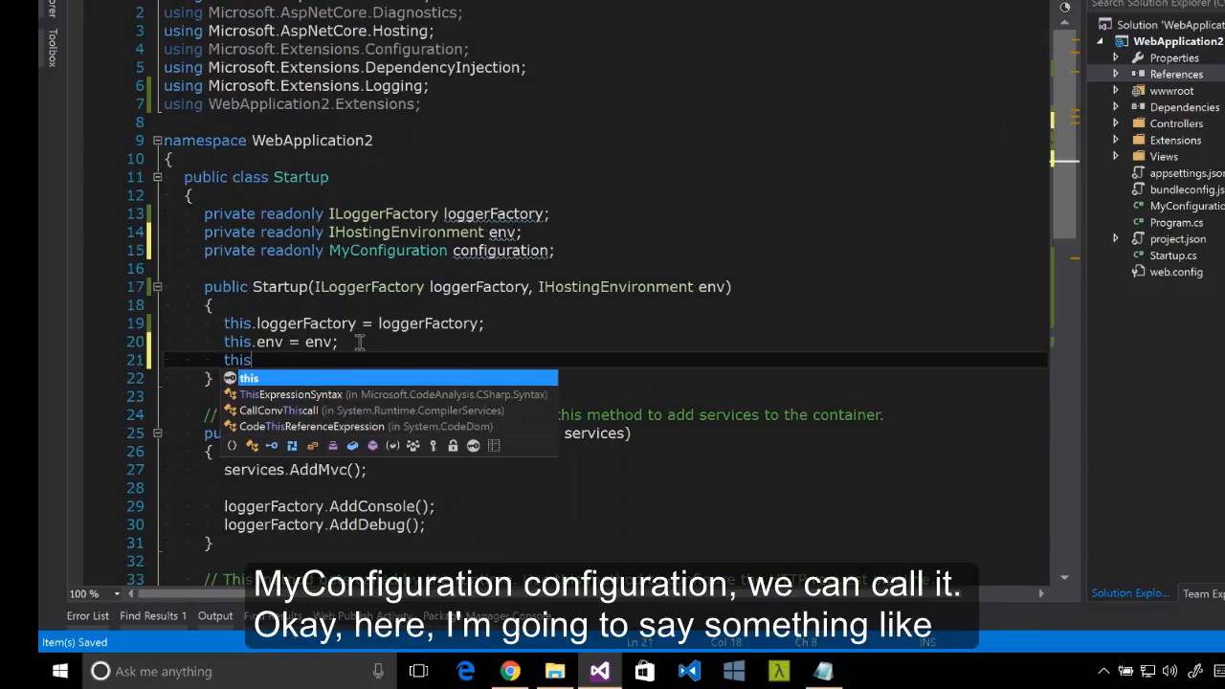
pyautogui.write('.configuration = new')
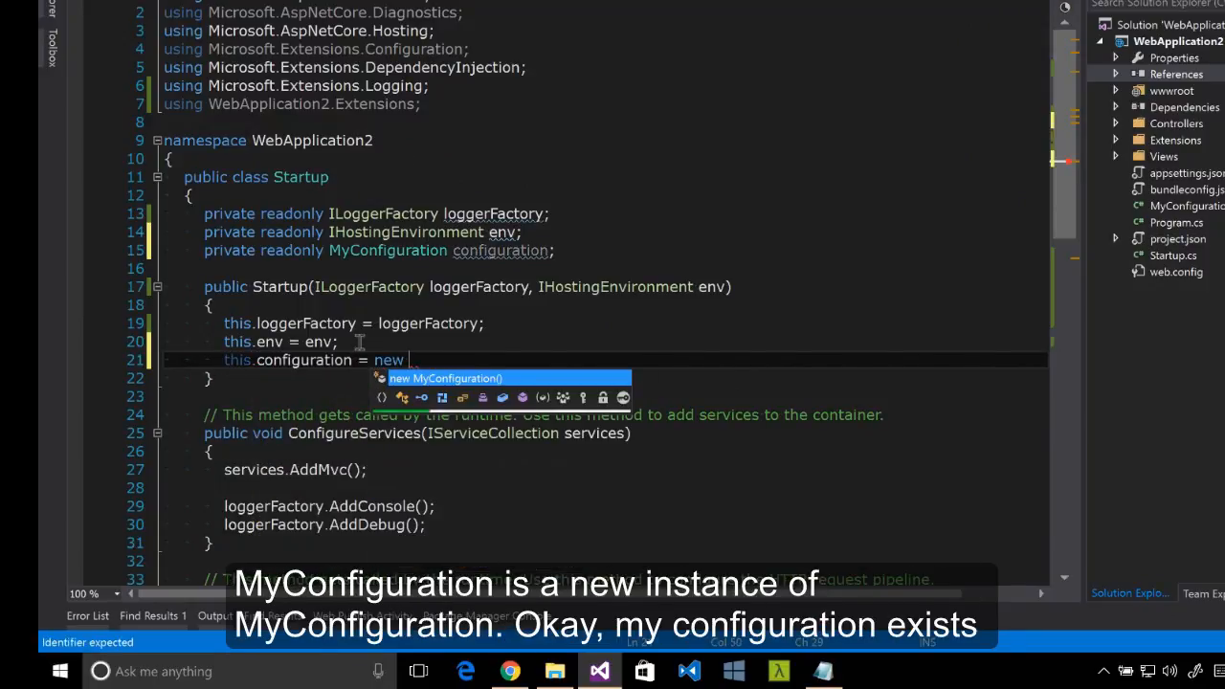
pyautogui.write('MyConfiguration();')
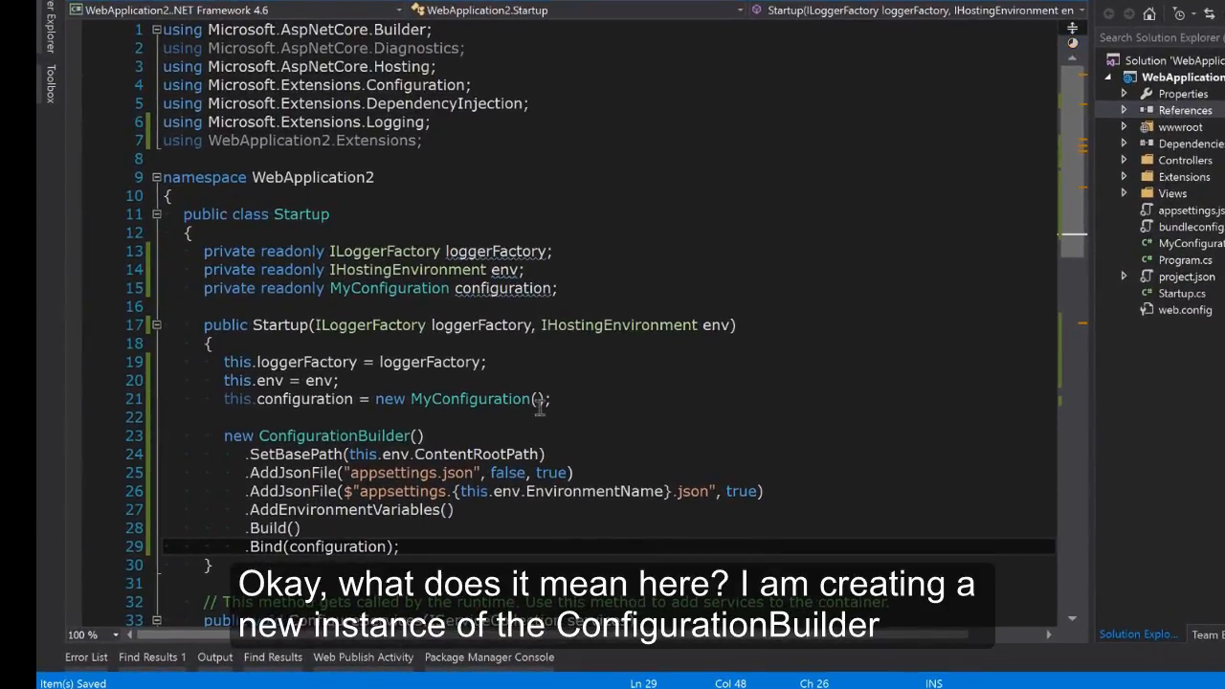
pyautogui.moveTo(562, 431)
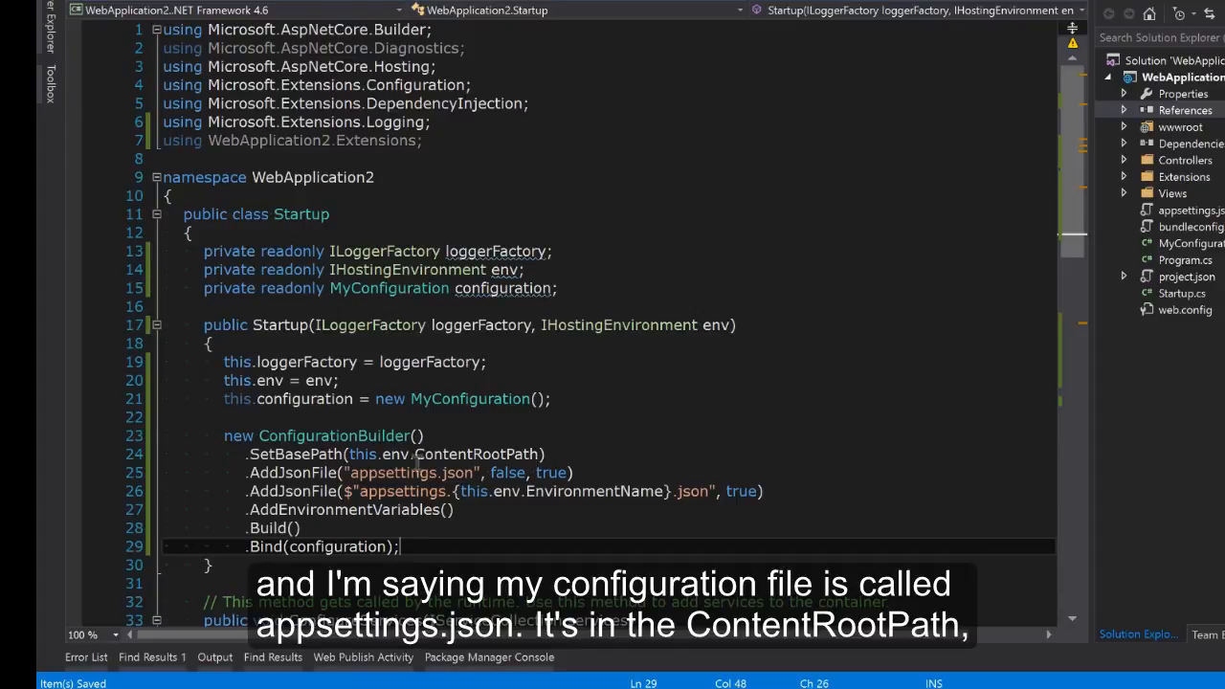
# Paste the ConfigurationBuilder chain with both AddJsonFile calls and .Bind(configuration), and set a breakpoint after it
pyautogui.doubleClick(392, 473)
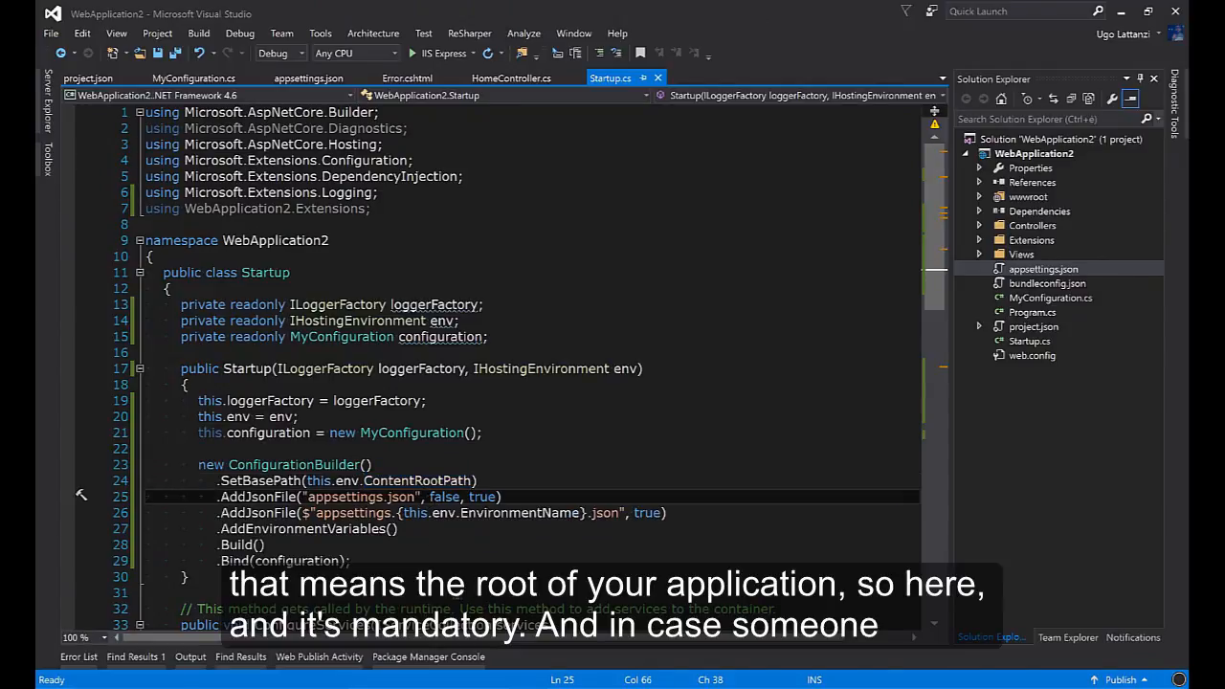
pyautogui.moveTo(484, 497)
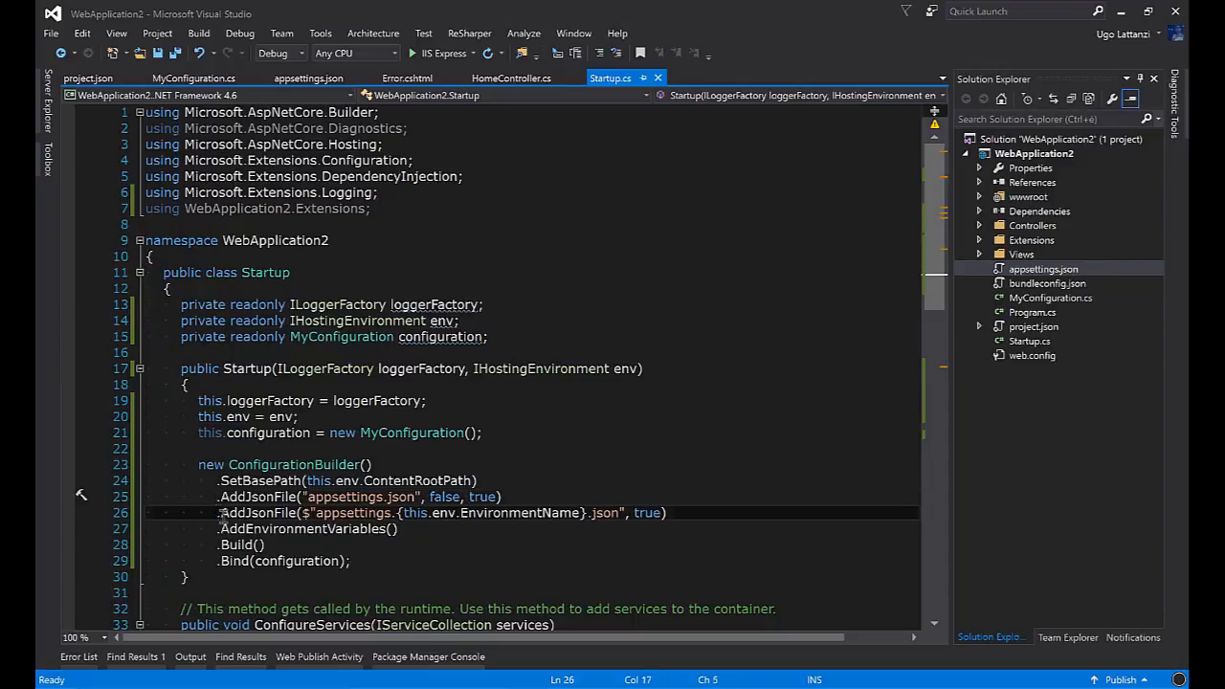
pyautogui.tripleClick(440, 513)
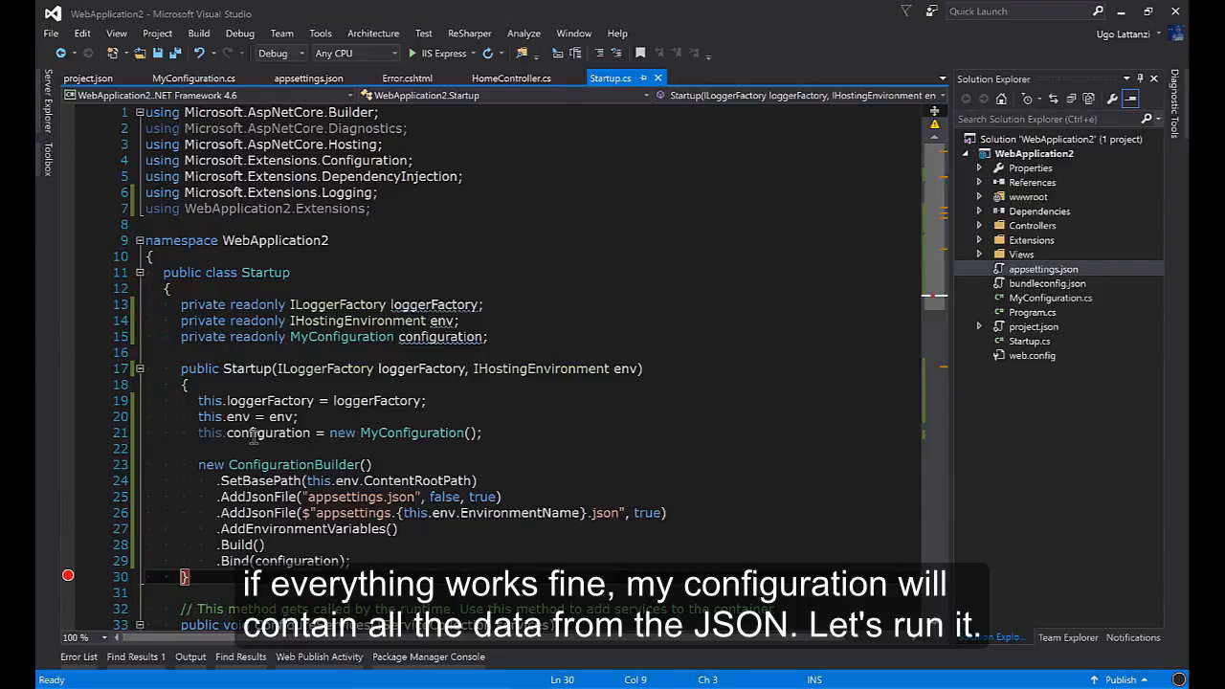
pyautogui.moveTo(475, 61)
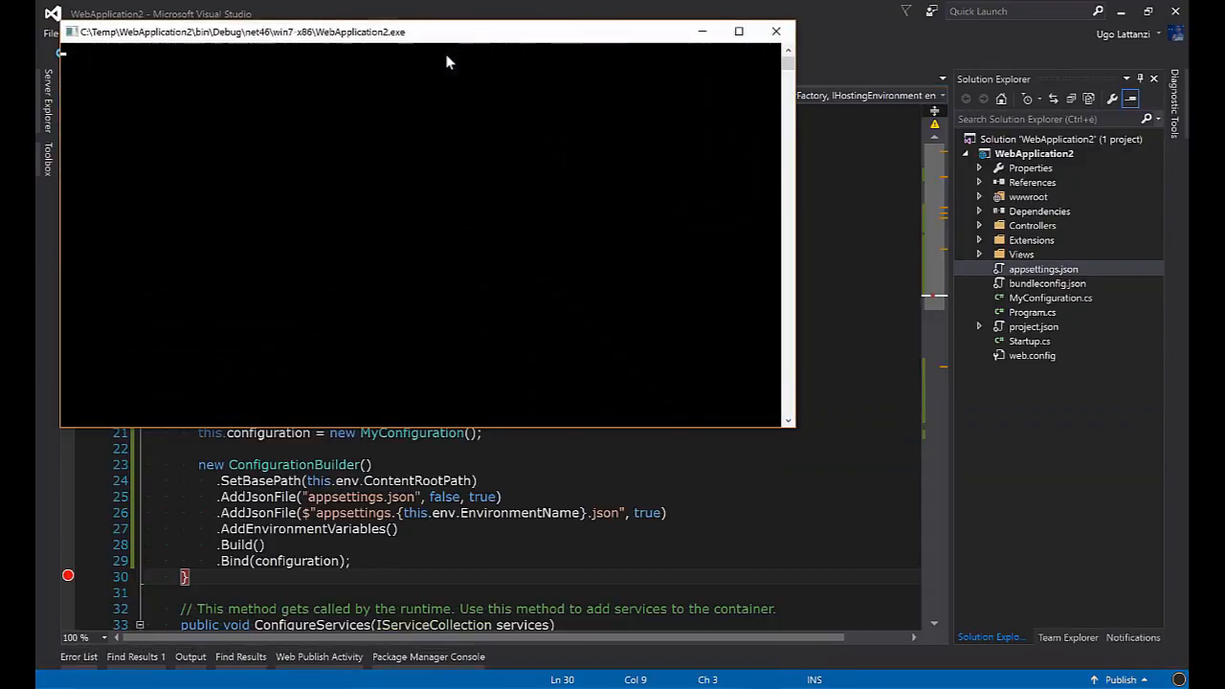
# Debug to the breakpoint and QuickWatch configuration, expanding it to verify the database, facebook and smtp values
pyautogui.click(777, 31)
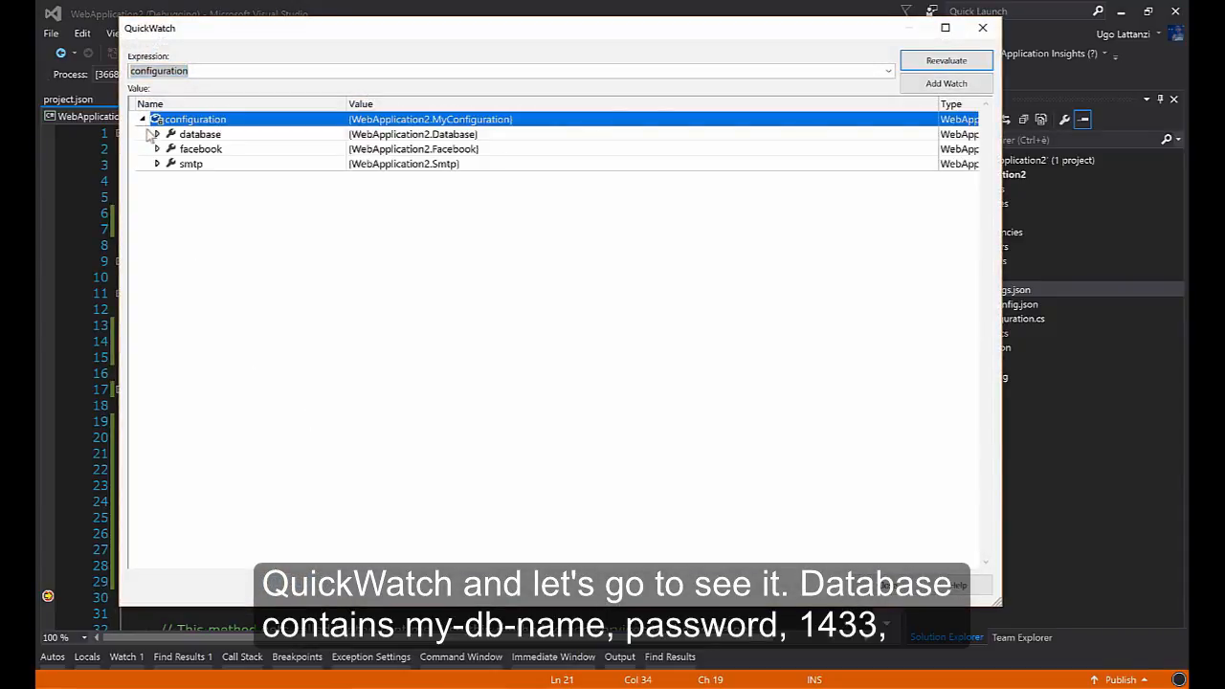
pyautogui.click(157, 134)
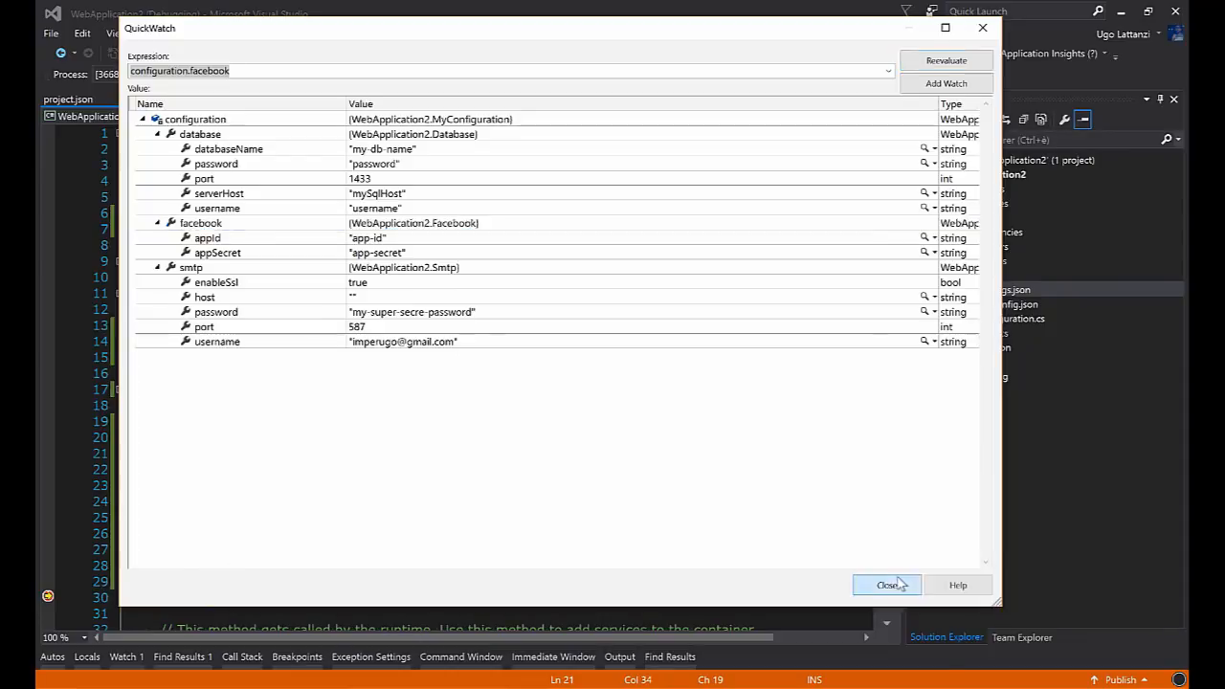
pyautogui.click(884, 586)
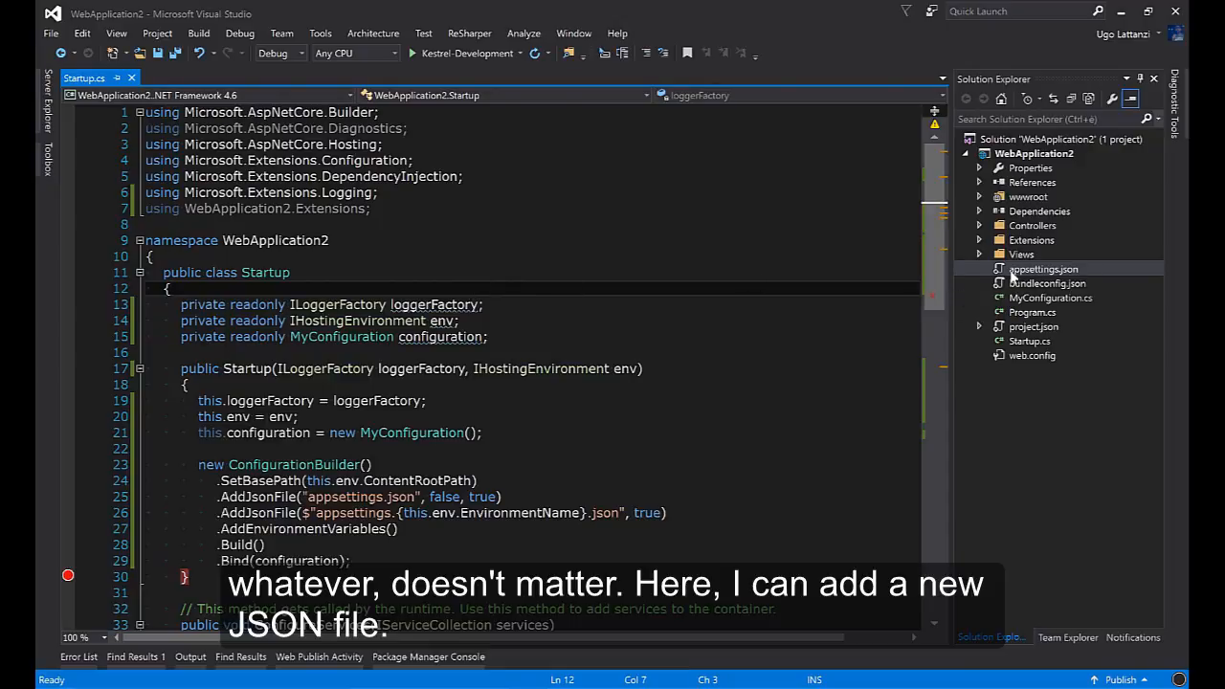
# Add an ASP.NET Configuration File named appsettings.Development.json to the project
pyautogui.rightClick(1033, 153)
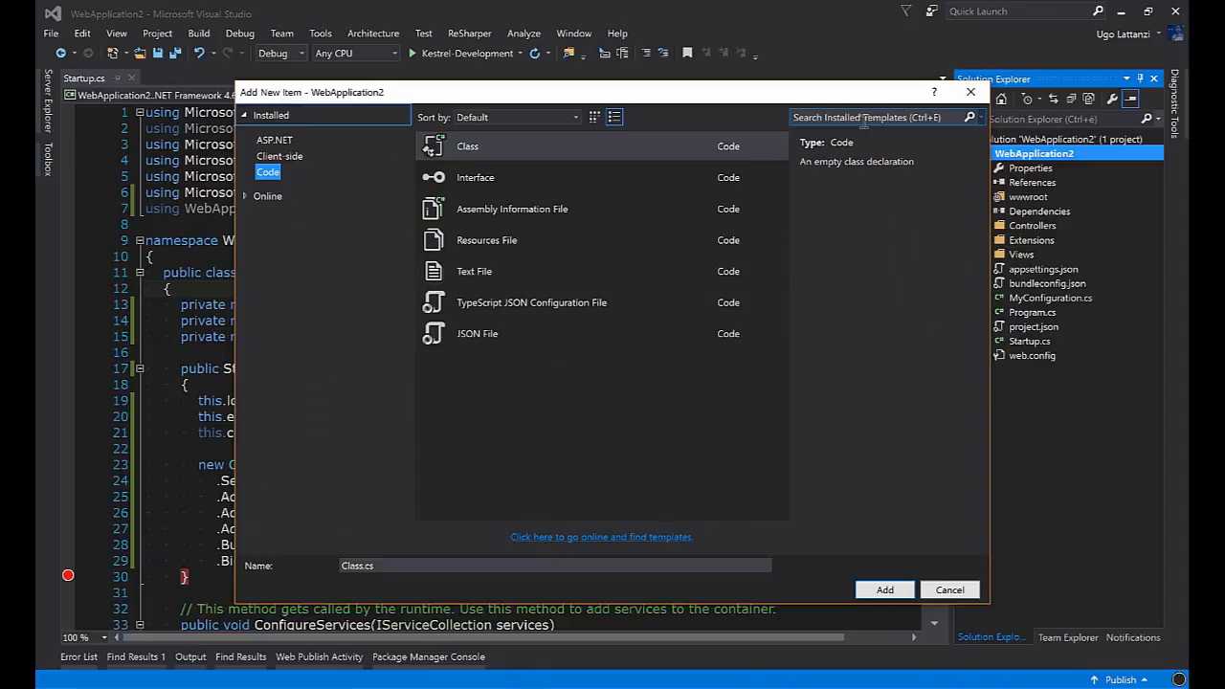
pyautogui.write('json')
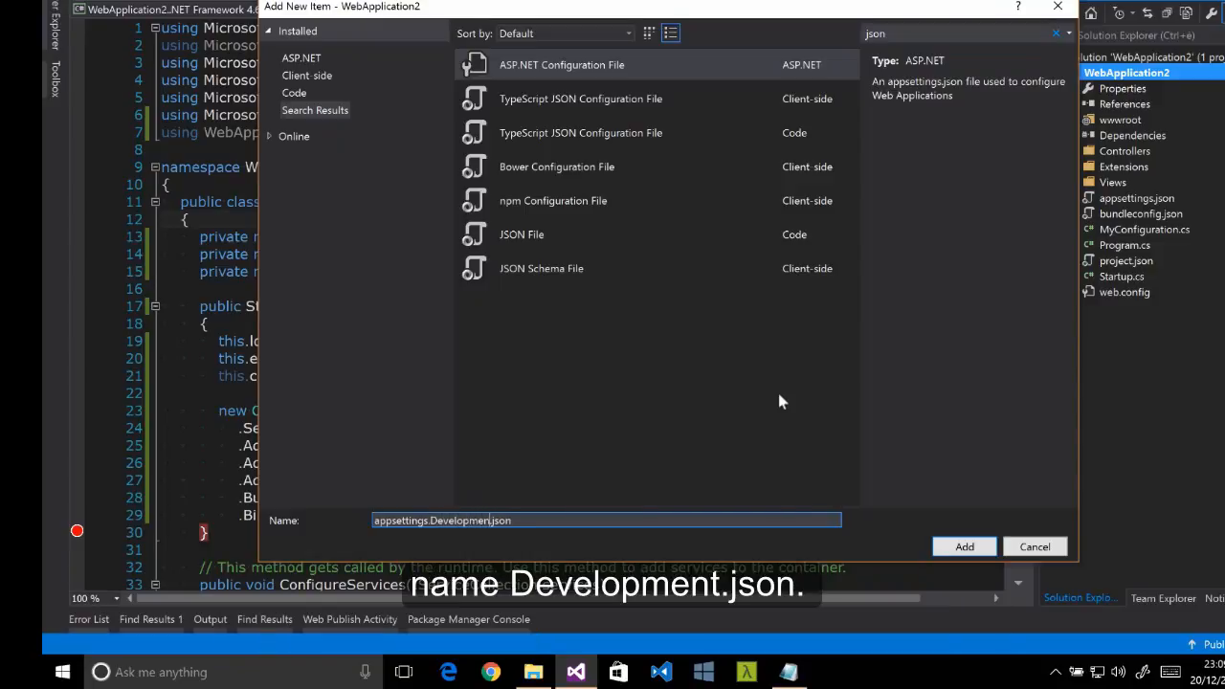
pyautogui.click(964, 547)
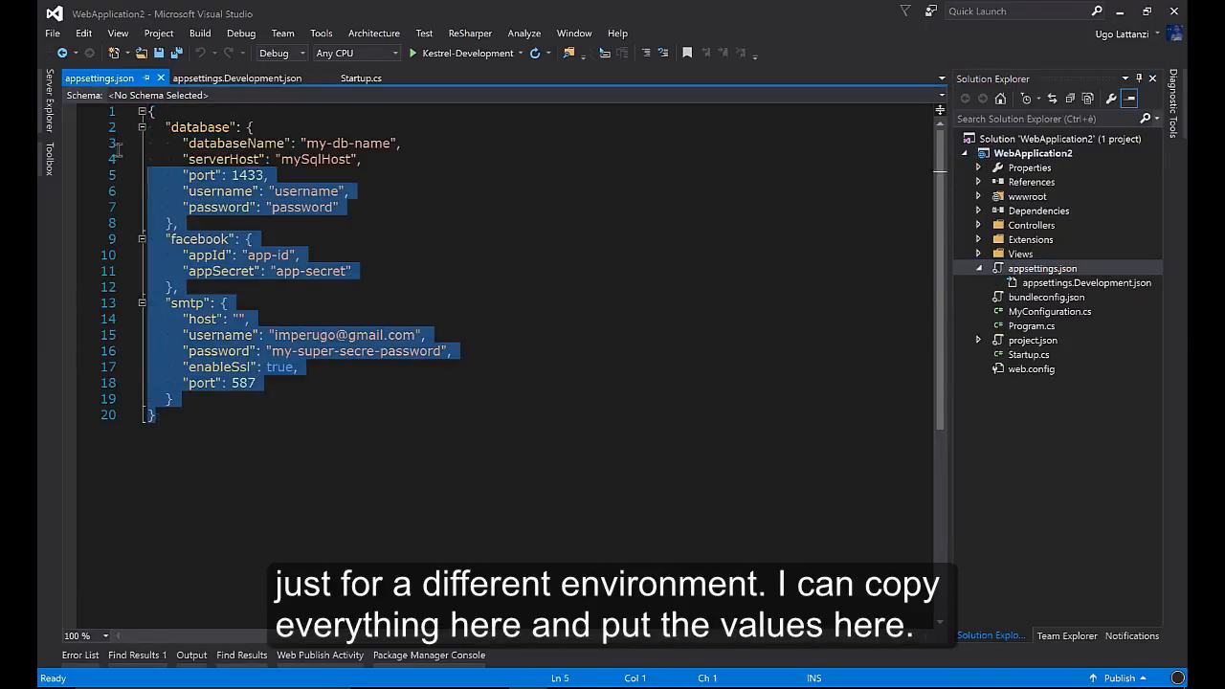
# Paste the settings into appsettings.Development.json and append '-development' to databaseName, serverHost and the smtp host
pyautogui.click(233, 76)
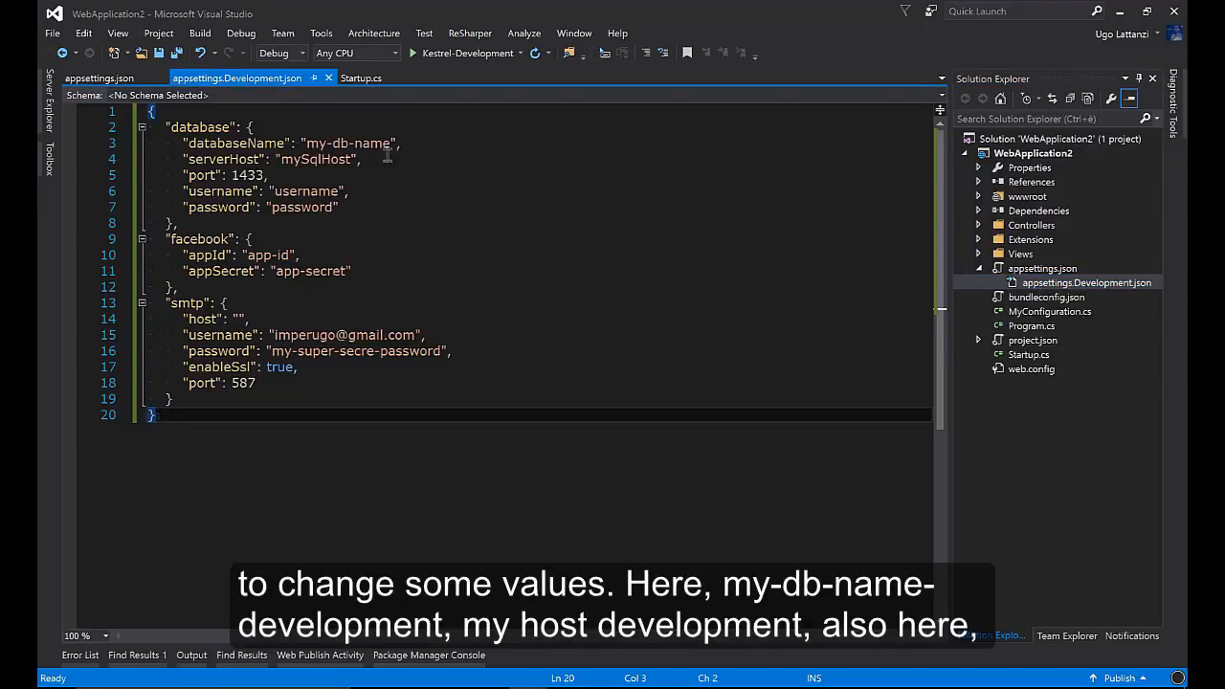
pyautogui.click(394, 142)
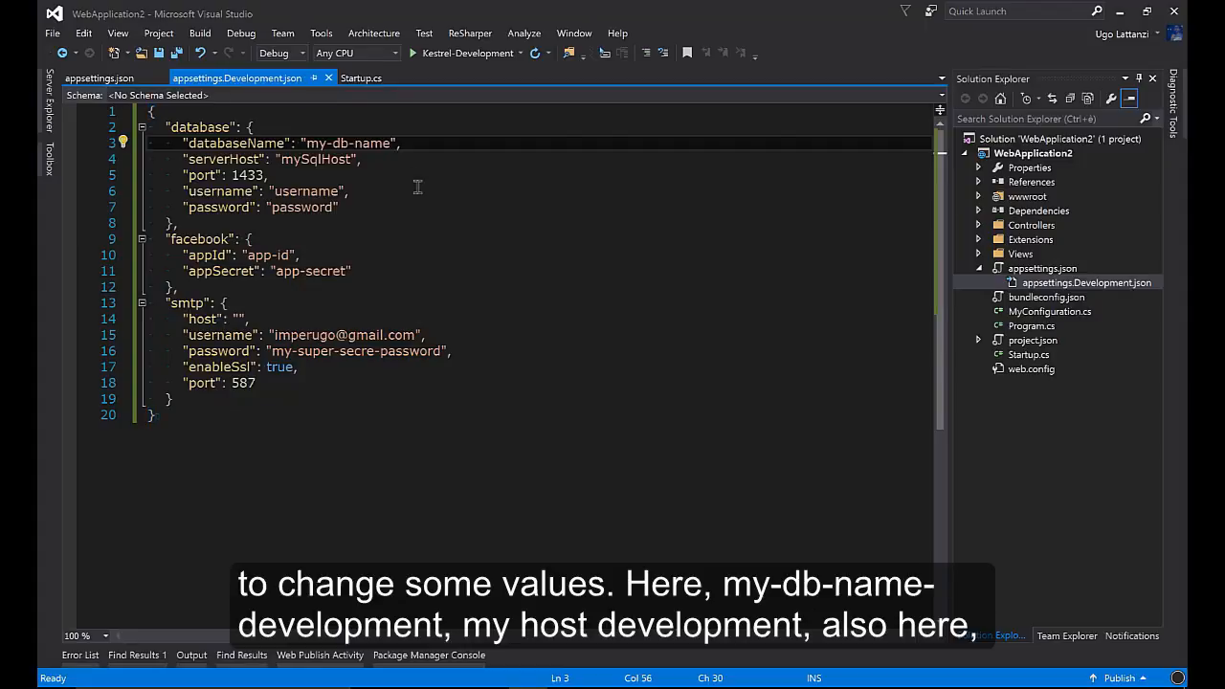
pyautogui.write('-development')
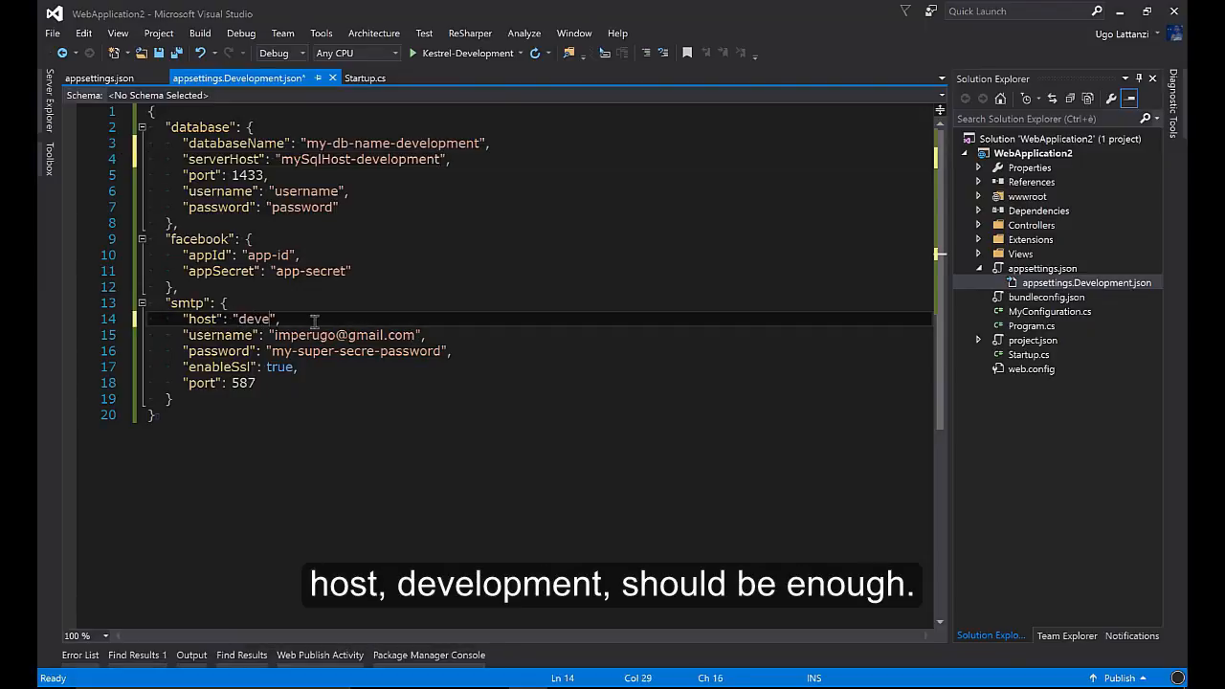
pyautogui.write('lopment')
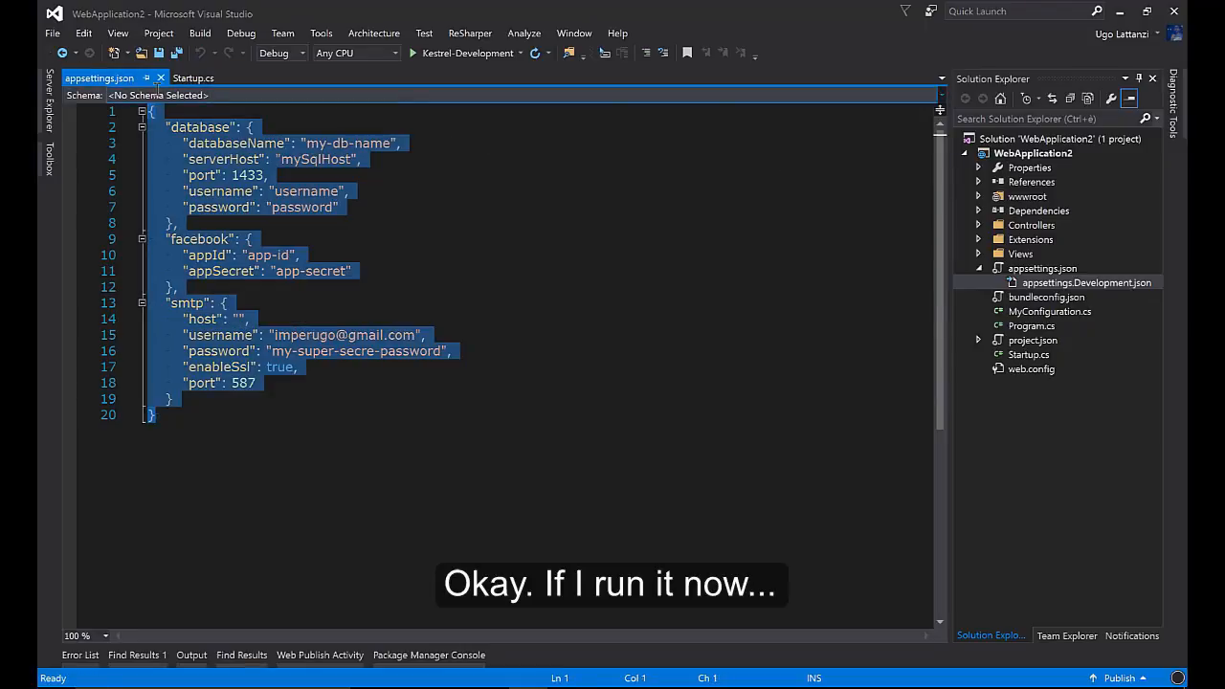
pyautogui.click(191, 77)
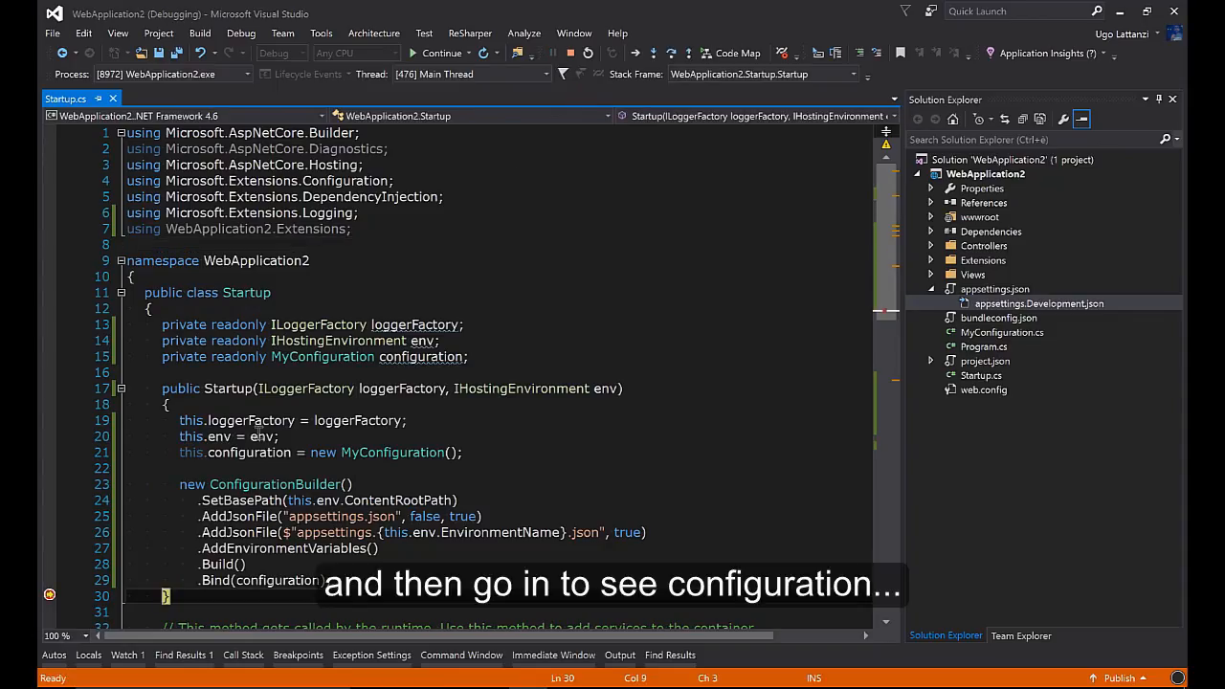
# Inspect configuration in QuickWatch, expanding database to read databaseName and serverHost values
pyautogui.rightClick(230, 452)
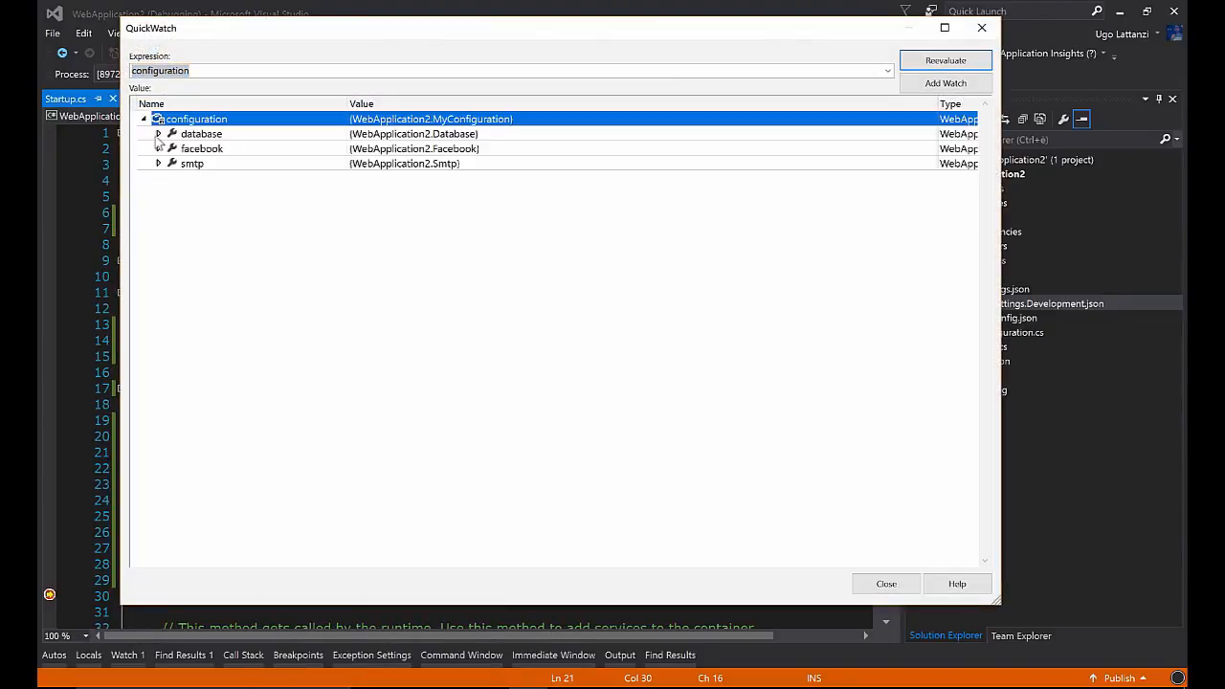
pyautogui.click(157, 134)
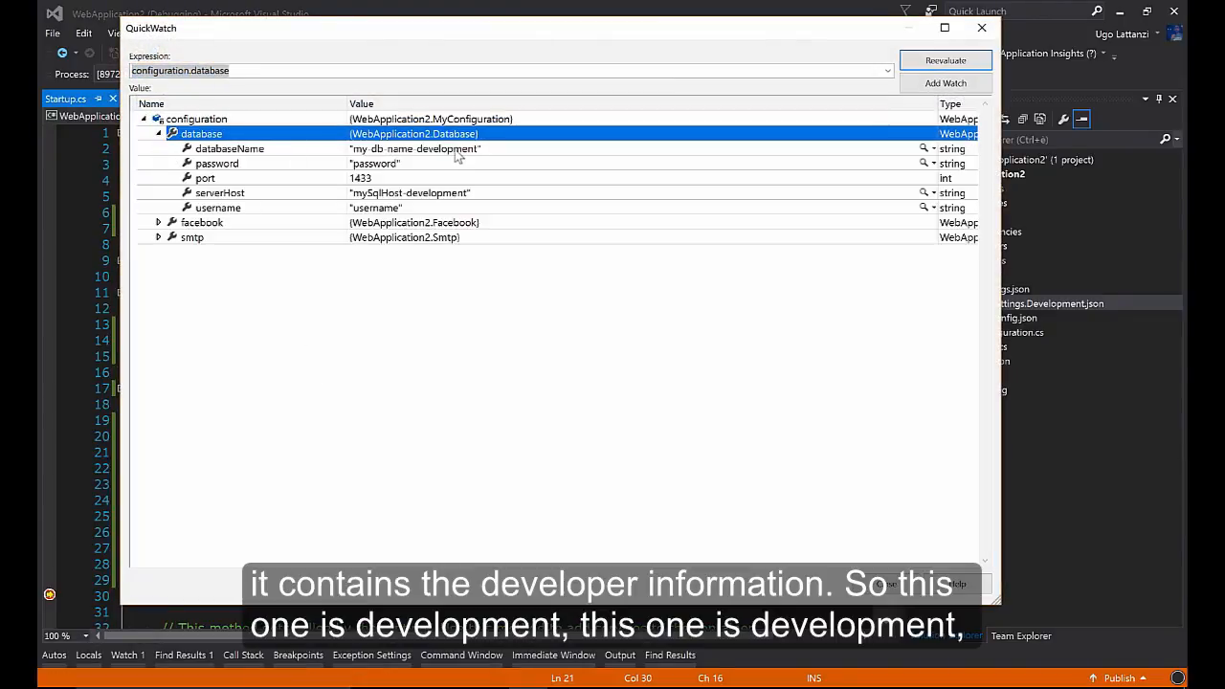
pyautogui.click(230, 149)
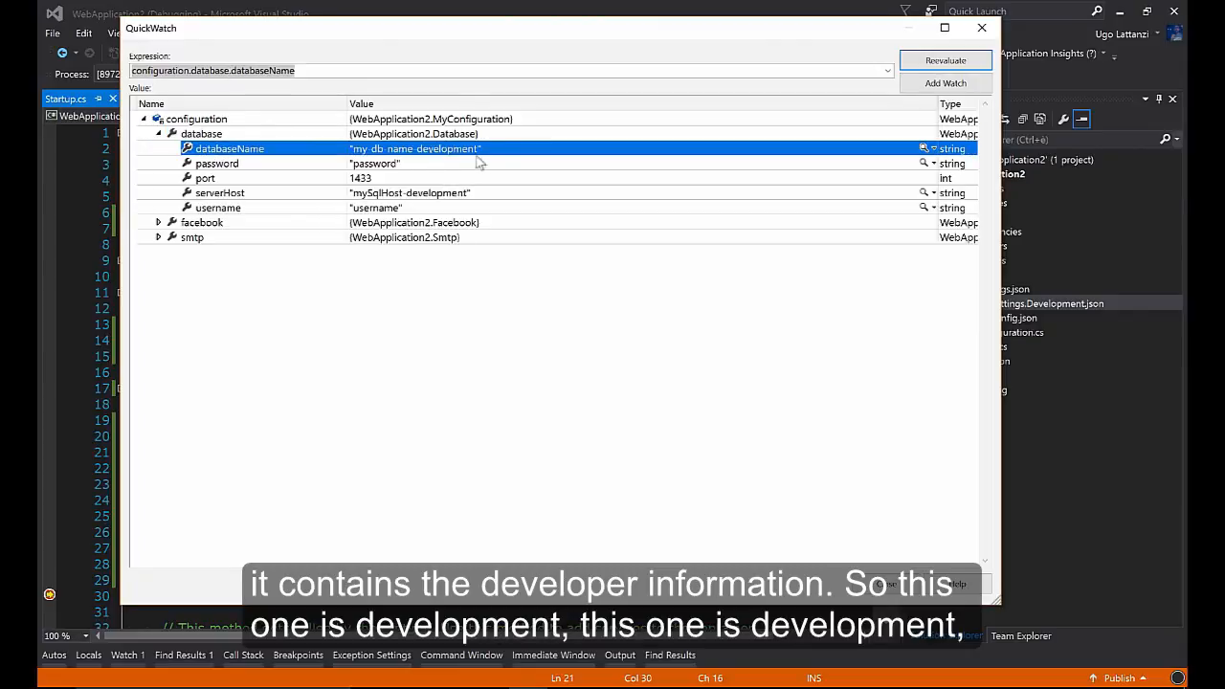
pyautogui.click(218, 191)
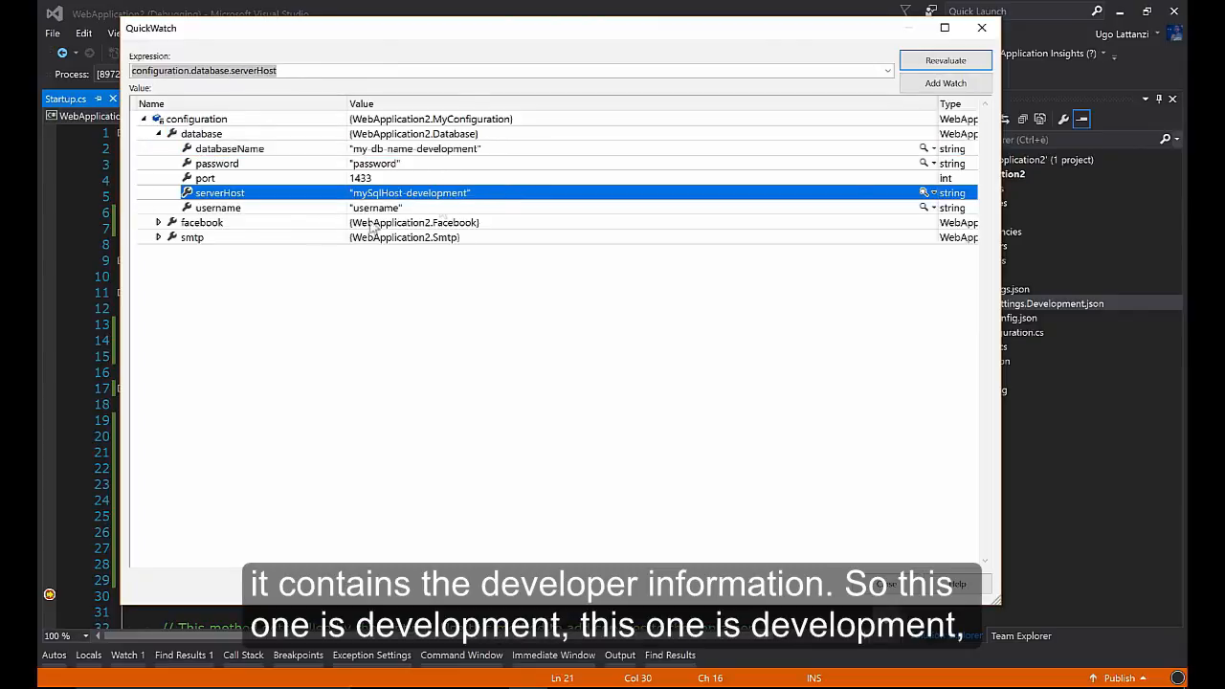
pyautogui.click(157, 237)
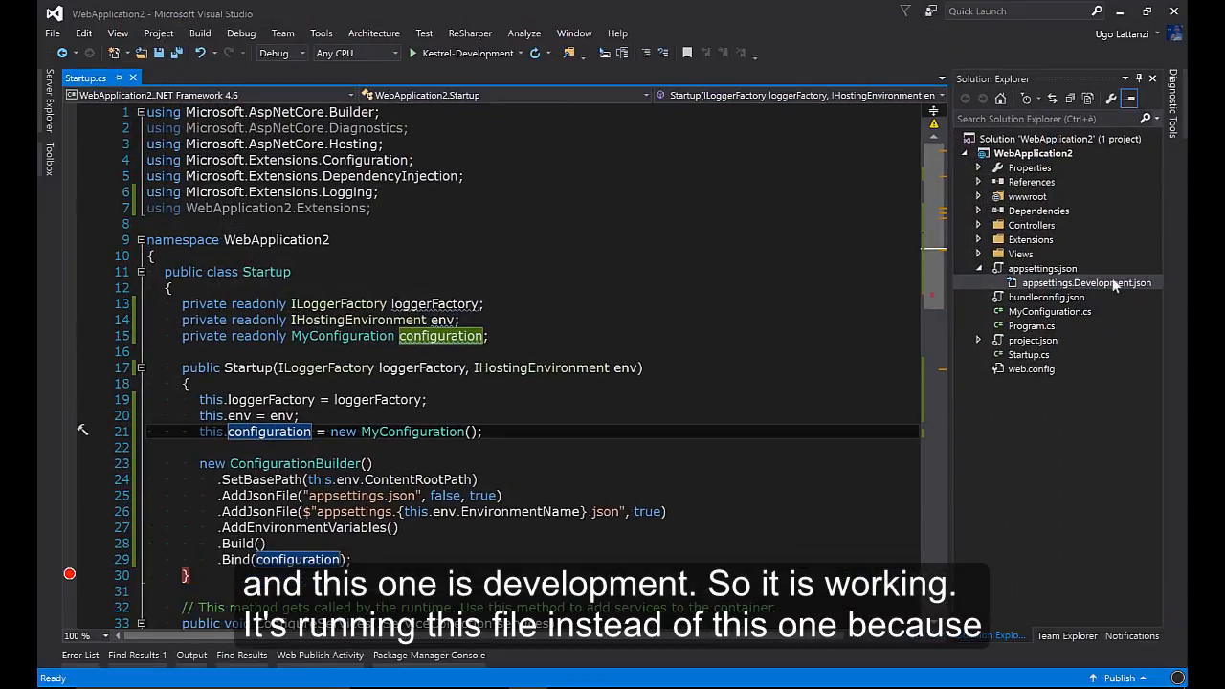
pyautogui.moveTo(727, 419)
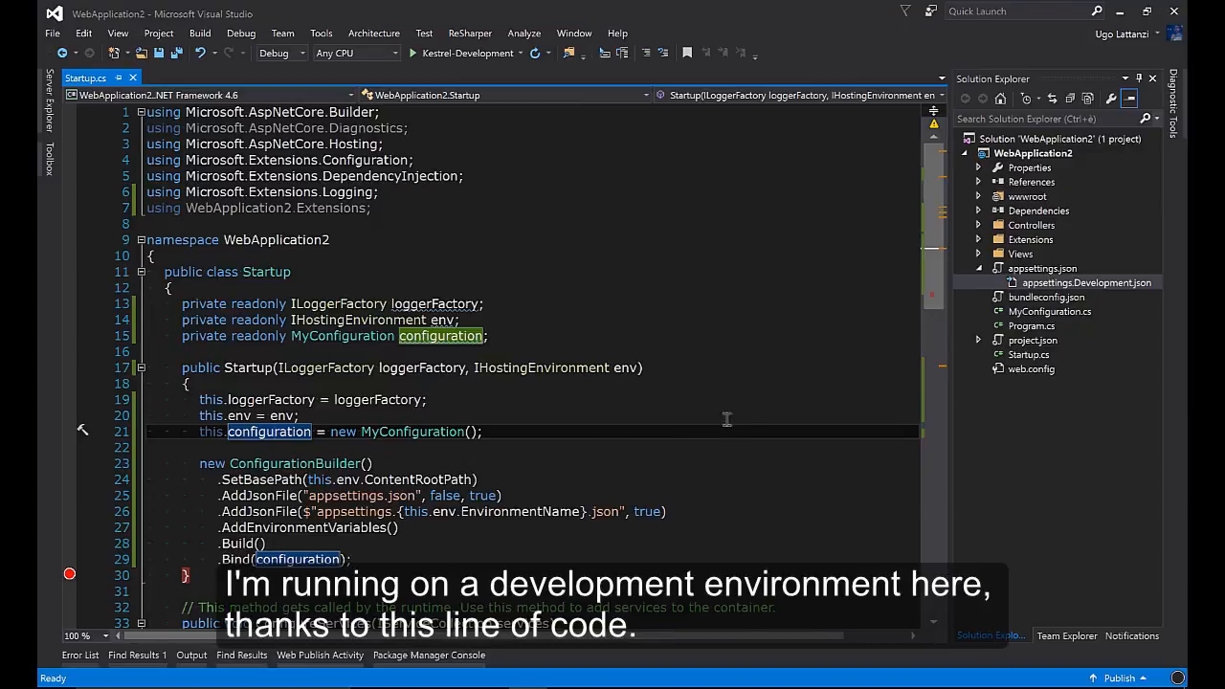
pyautogui.moveTo(463, 54)
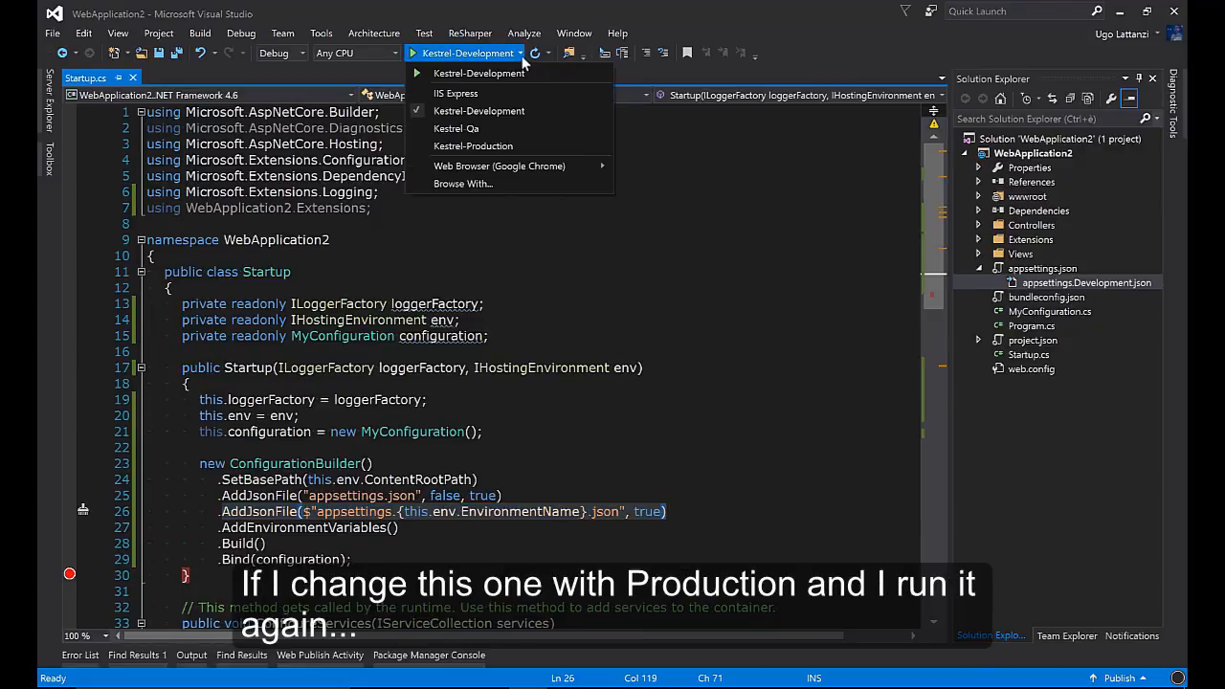
# Debug under Kestrel-Production and QuickWatch configuration to read the base appsettings database values
pyautogui.click(473, 145)
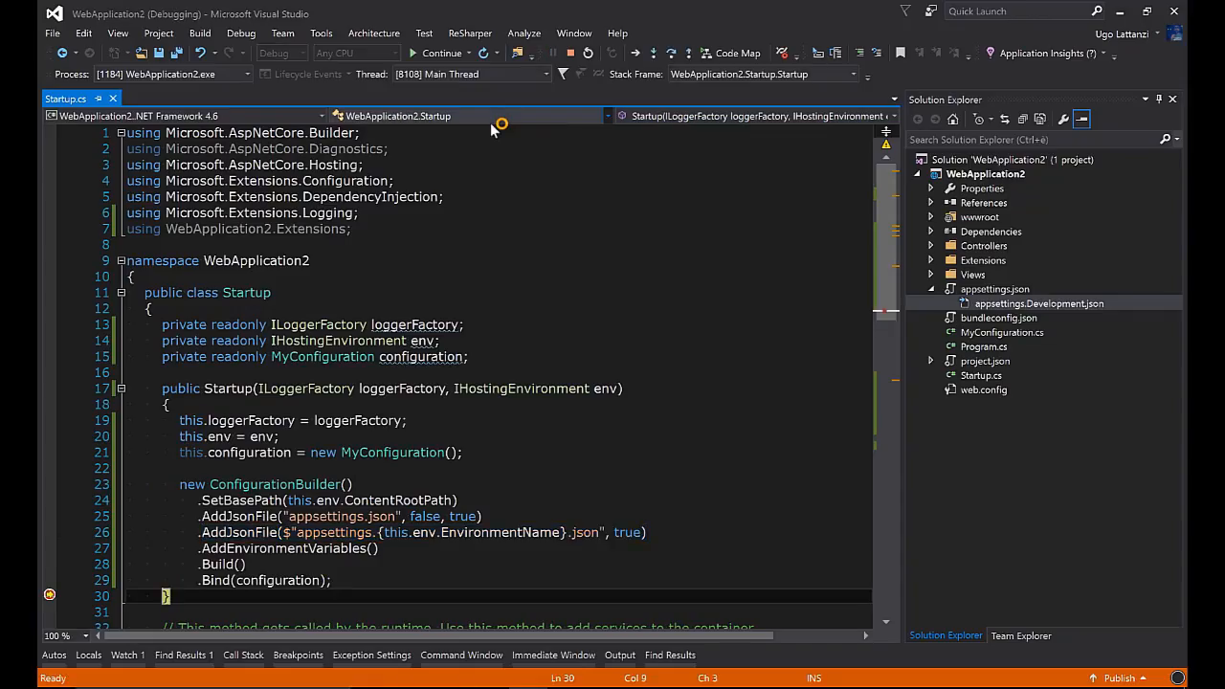
pyautogui.rightClick(222, 451)
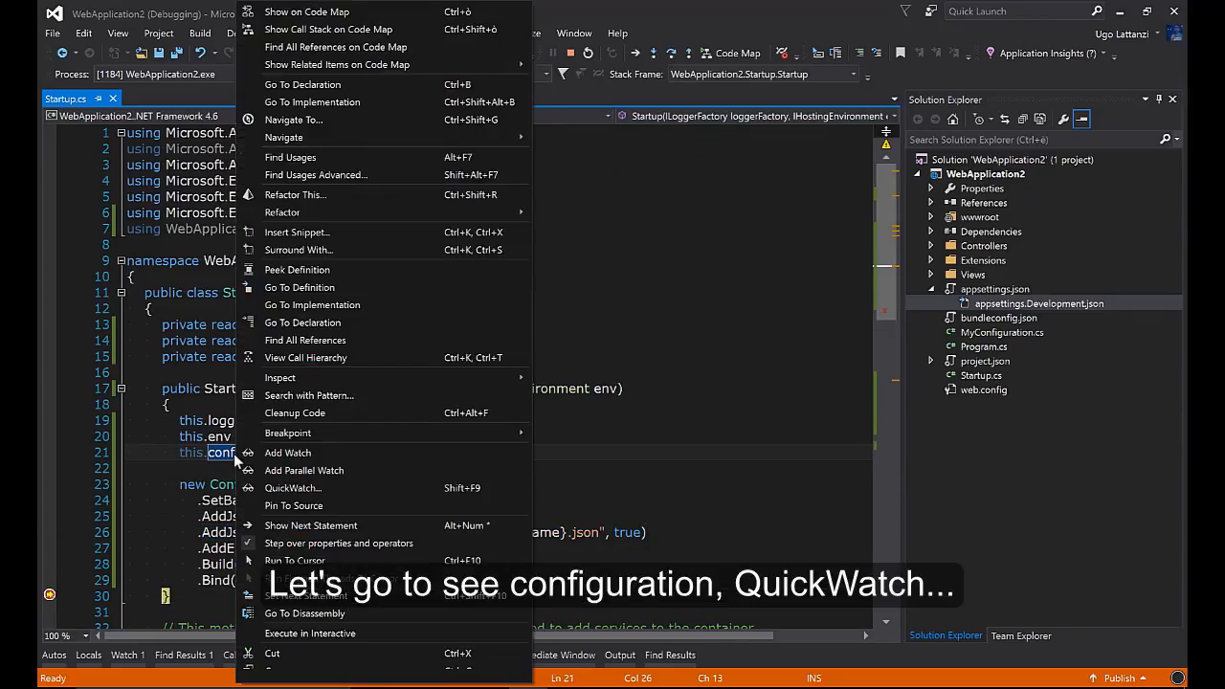
pyautogui.click(293, 488)
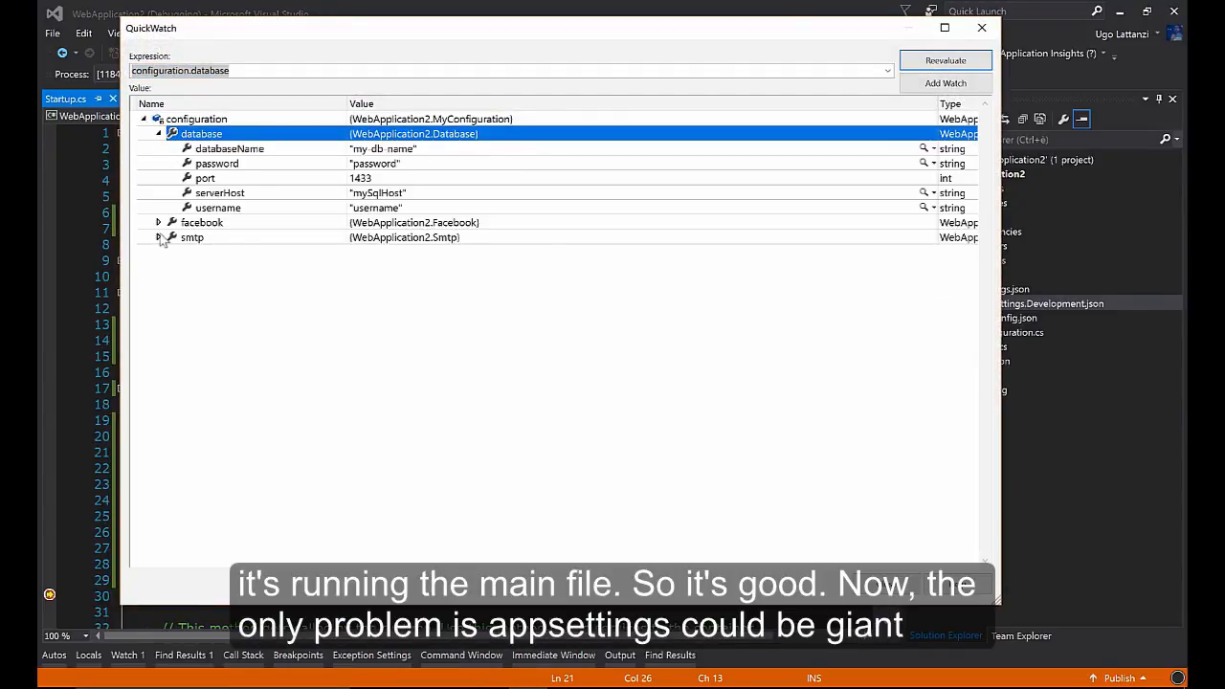
pyautogui.click(980, 31)
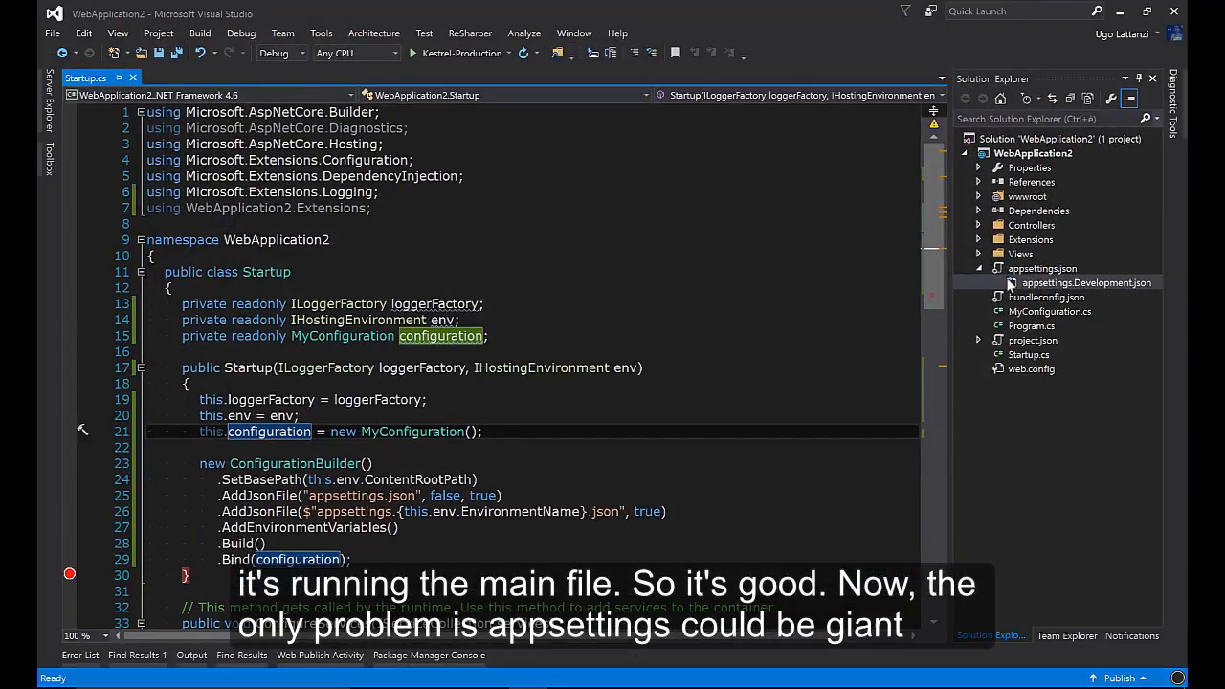
# Remove the extra smtp entries from appsettings.Development.json, keeping databaseName, serverHost and smtp host
pyautogui.doubleClick(1041, 268)
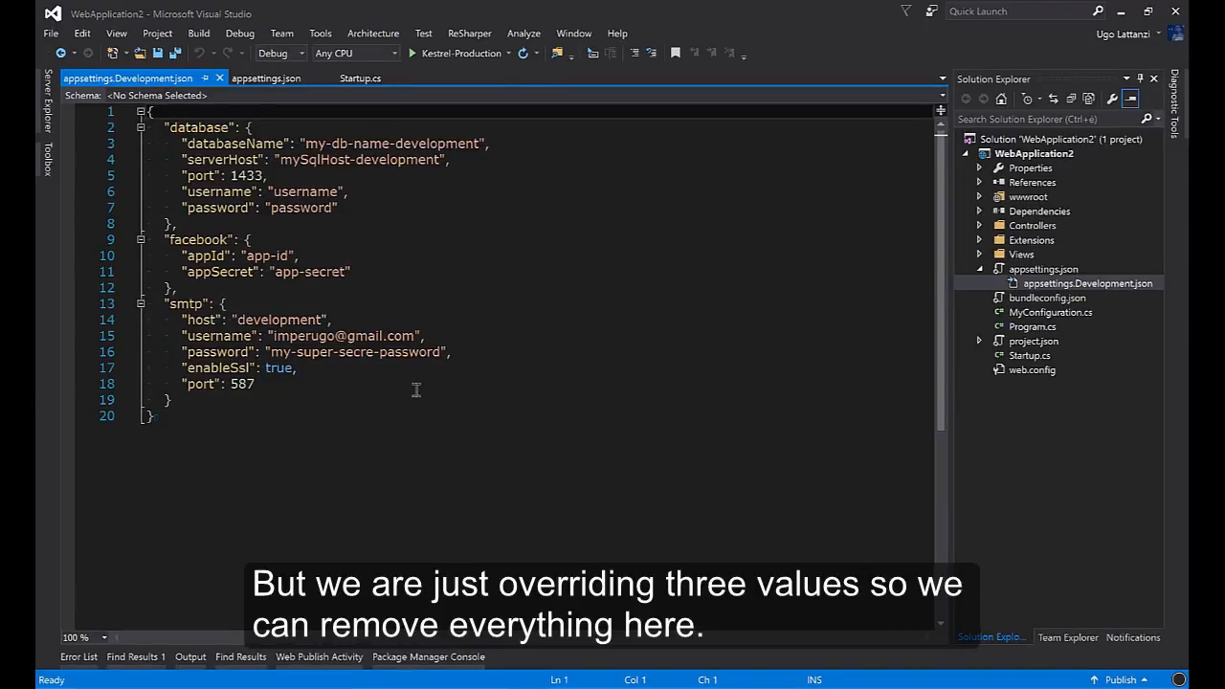
pyautogui.moveTo(187, 337); pyautogui.dragTo(252, 382)
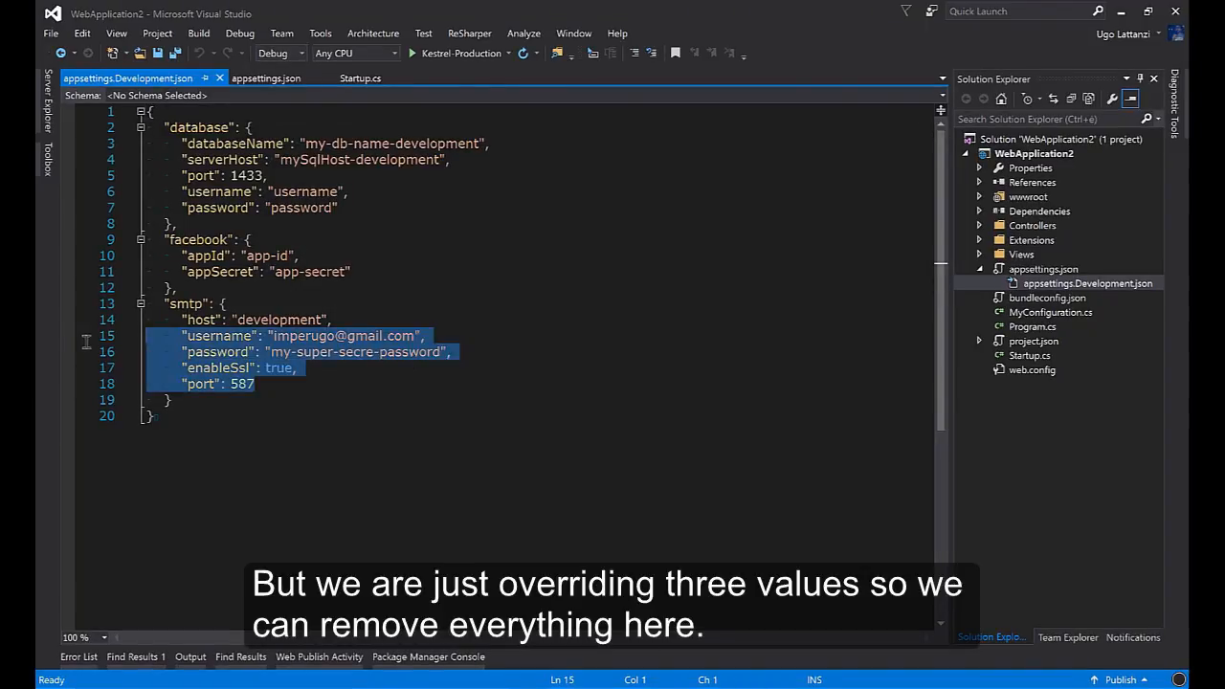
pyautogui.press('Delete')
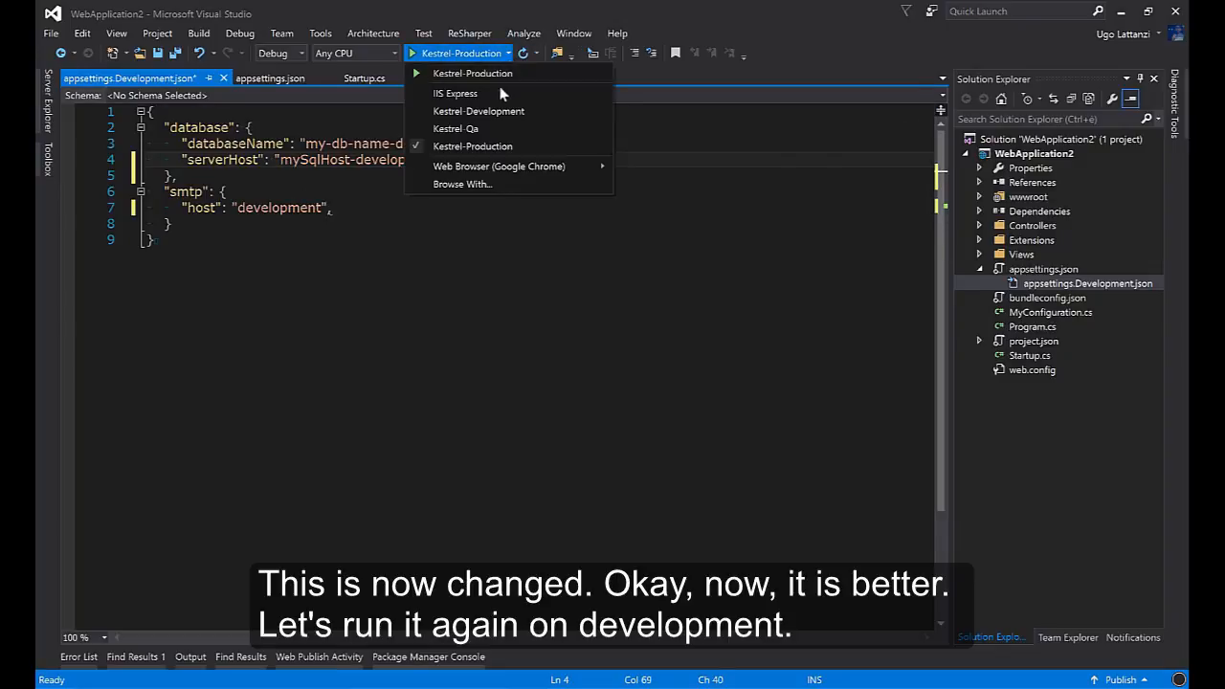
# Debug under Kestrel-Development and QuickWatch configuration, expanding database and smtp to read merged values
pyautogui.click(478, 109)
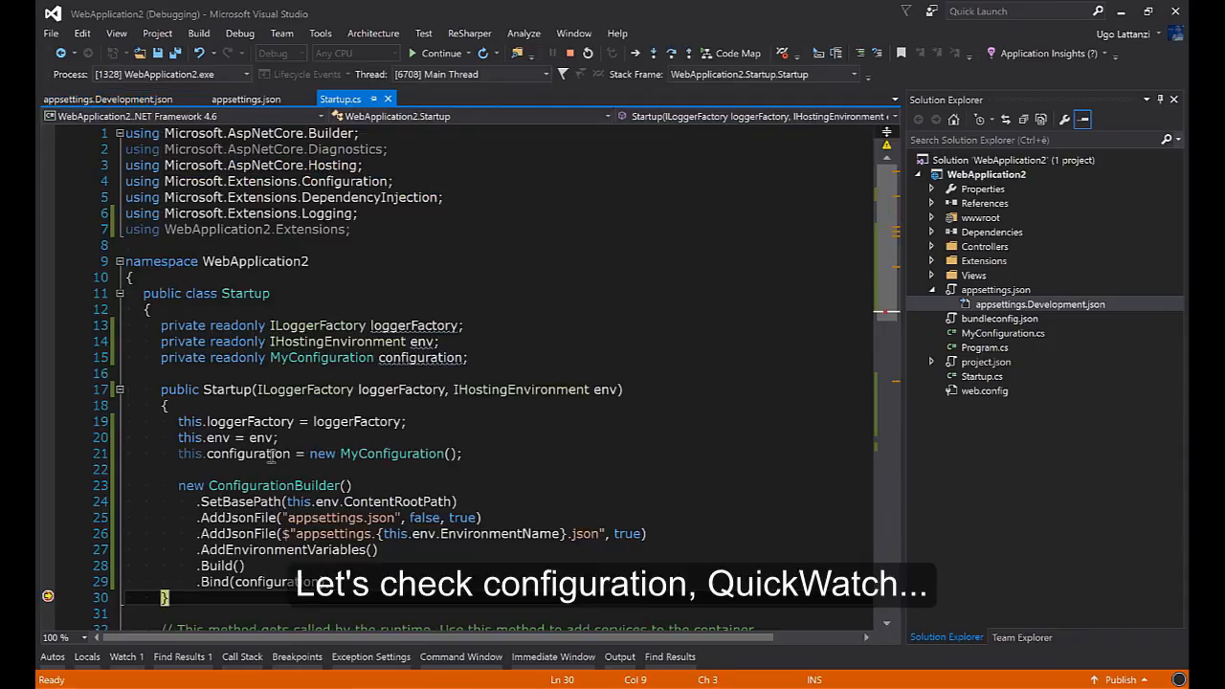
pyautogui.rightClick(271, 452)
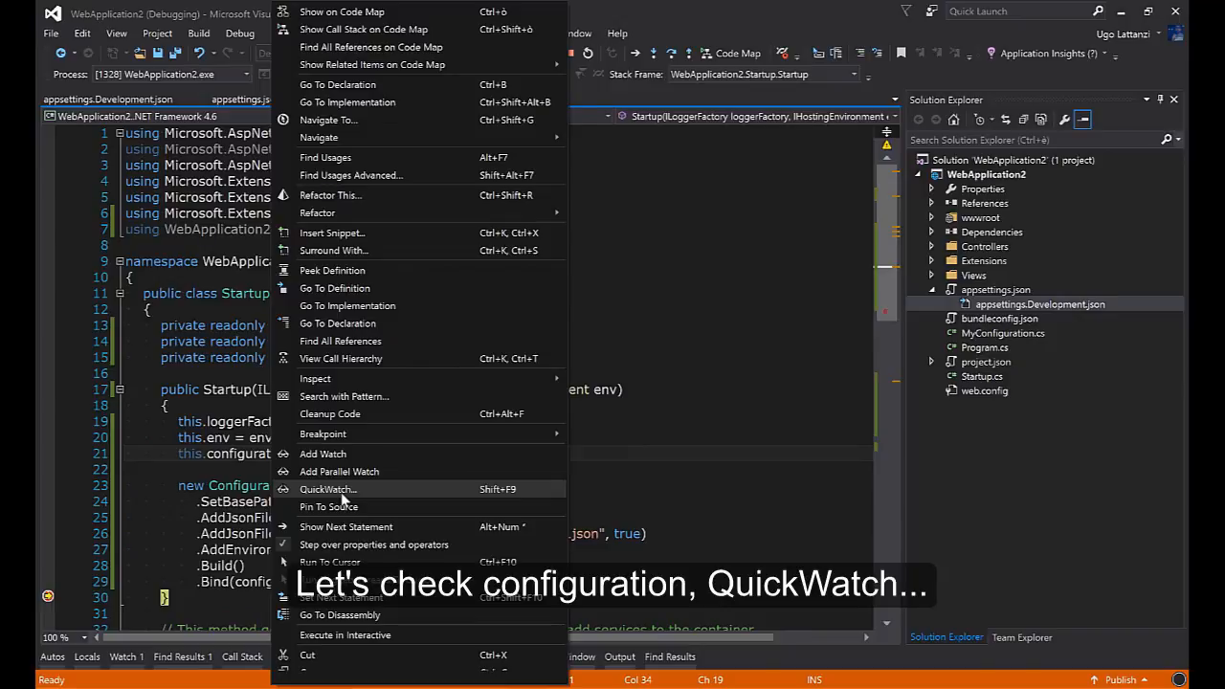
pyautogui.click(328, 490)
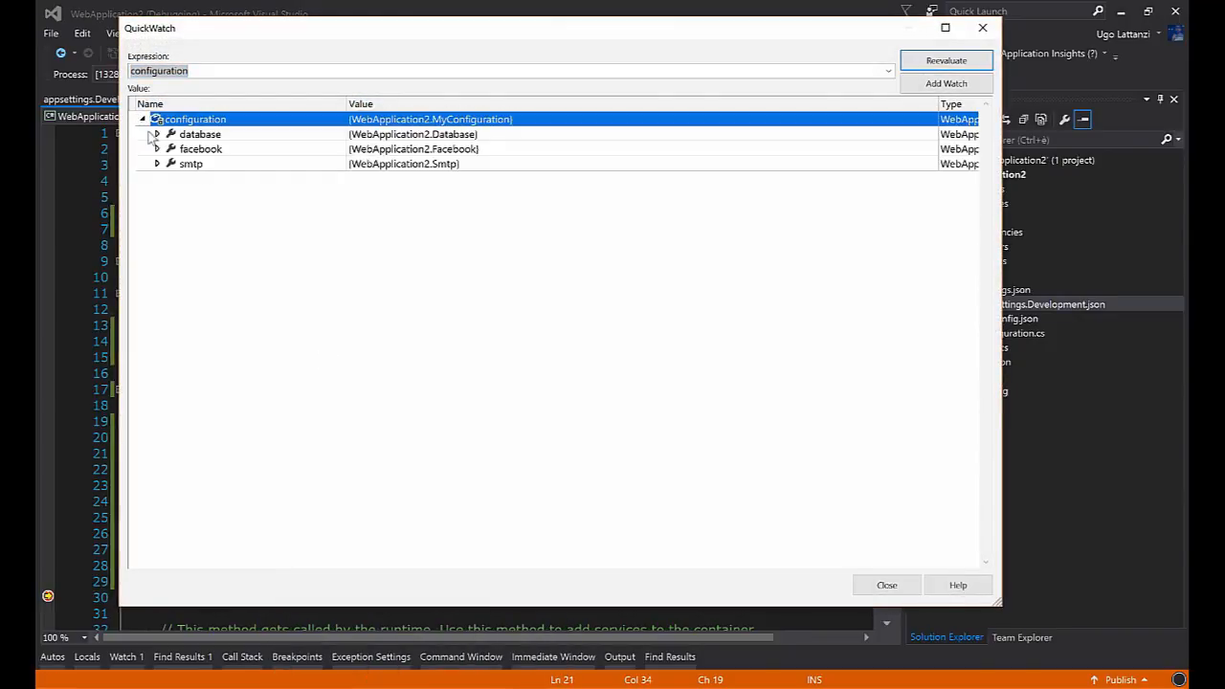
pyautogui.click(157, 134)
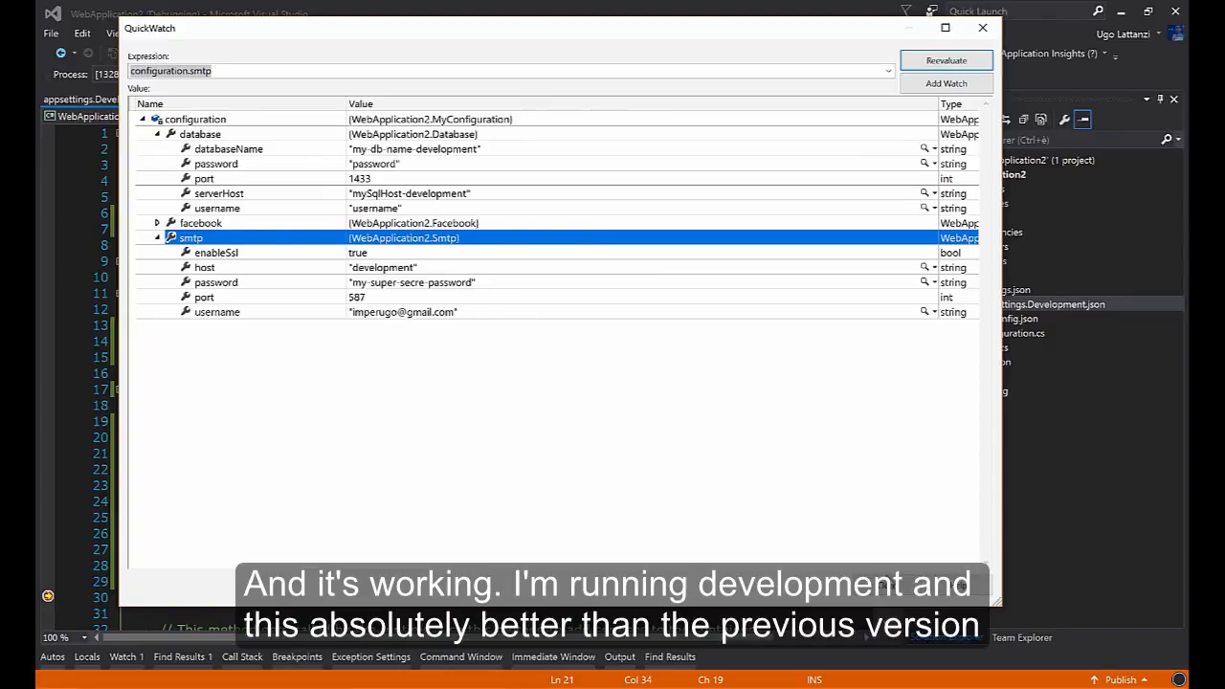
pyautogui.click(988, 36)
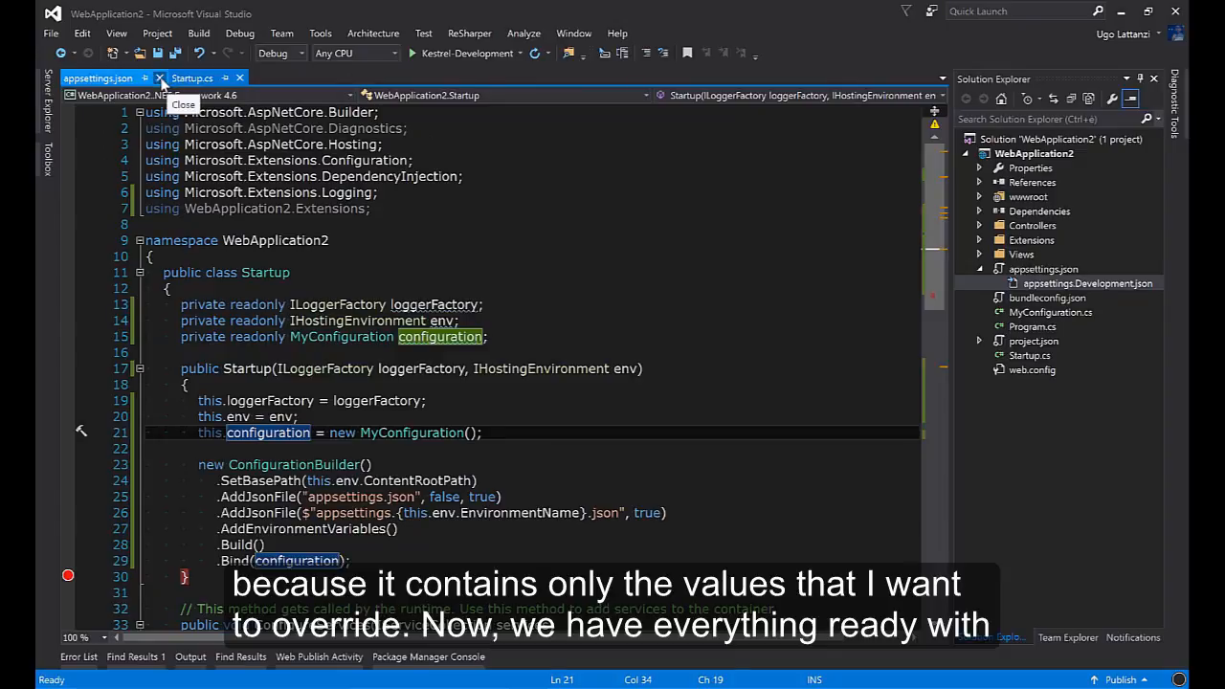
# Close appsettings.json and bring HomeController.cs from the Controllers folder into the editor
pyautogui.click(140, 77)
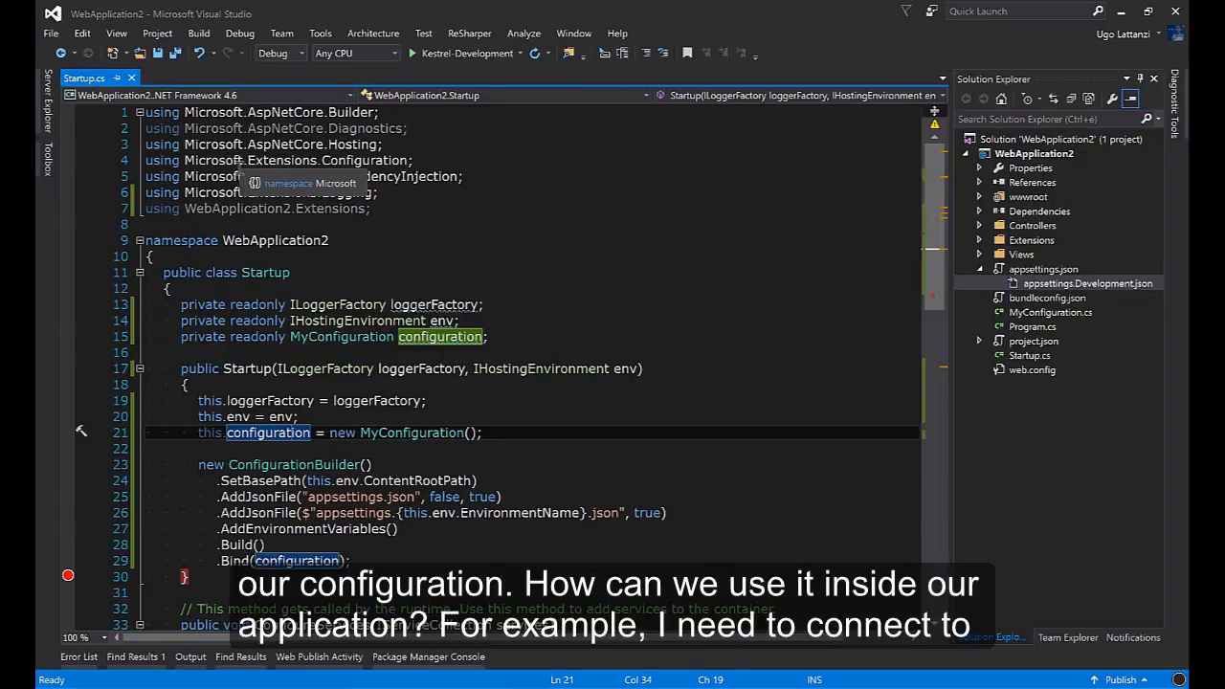
pyautogui.click(980, 226)
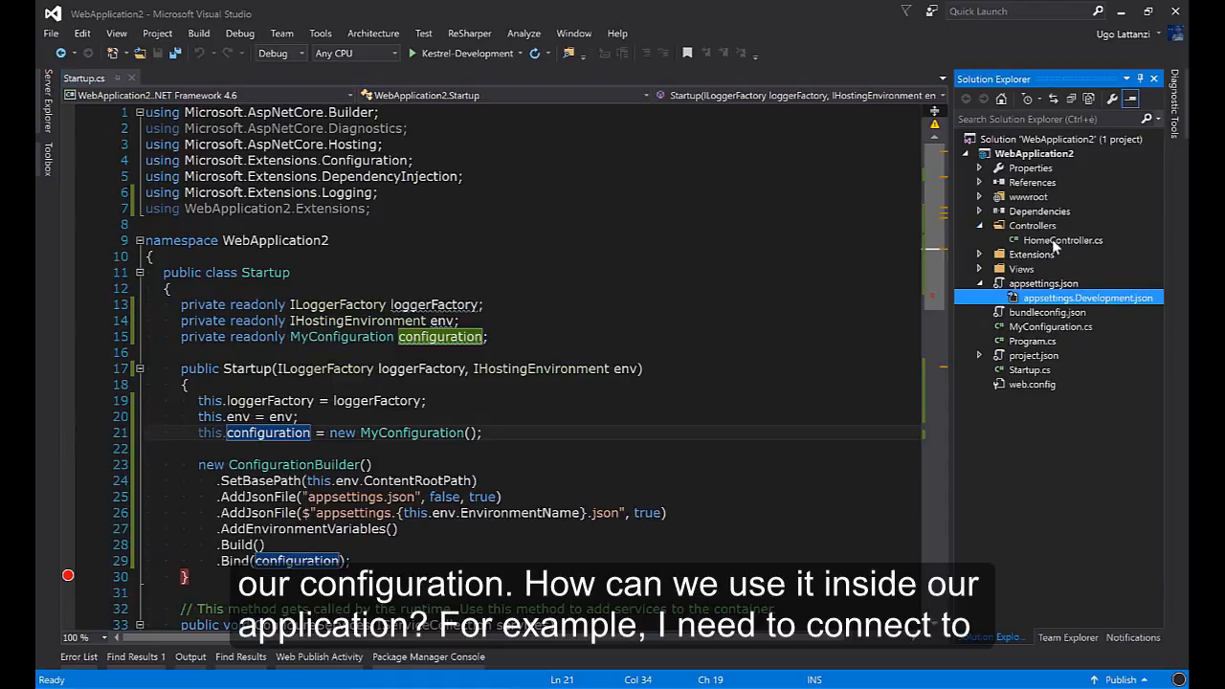
pyautogui.doubleClick(1064, 239)
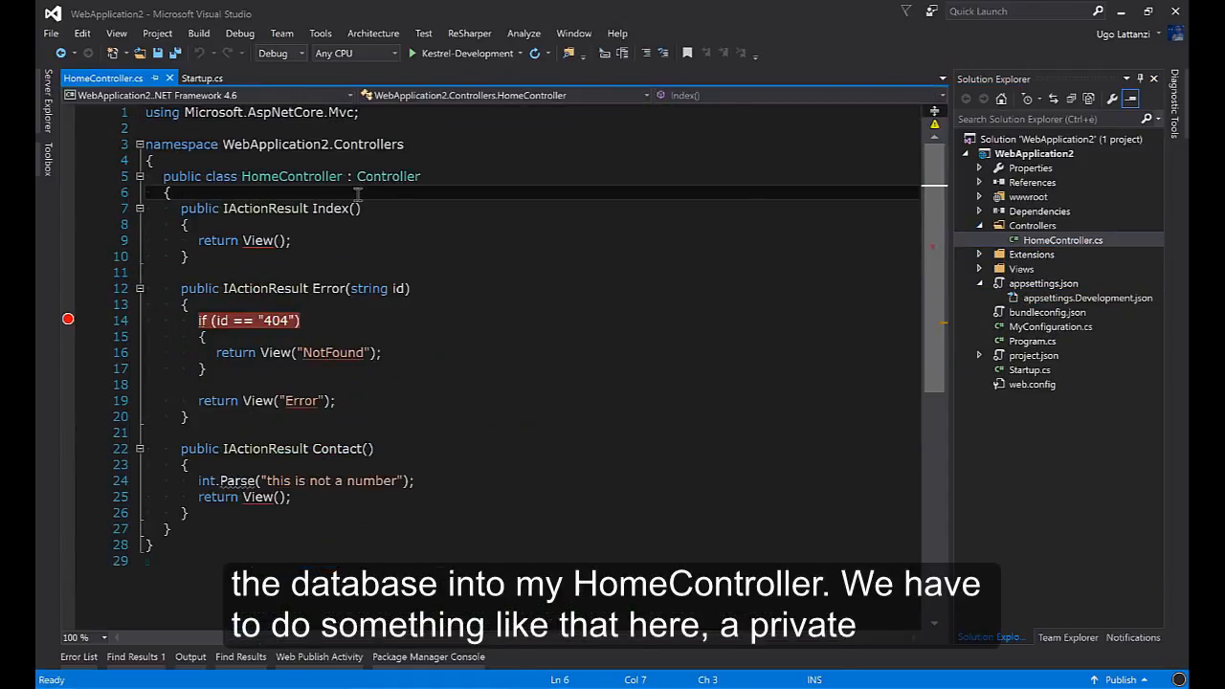
# Add a private readonly MyConfiguration field and a HomeController constructor assigning this.configuration = configuration
pyautogui.write('private readonly')
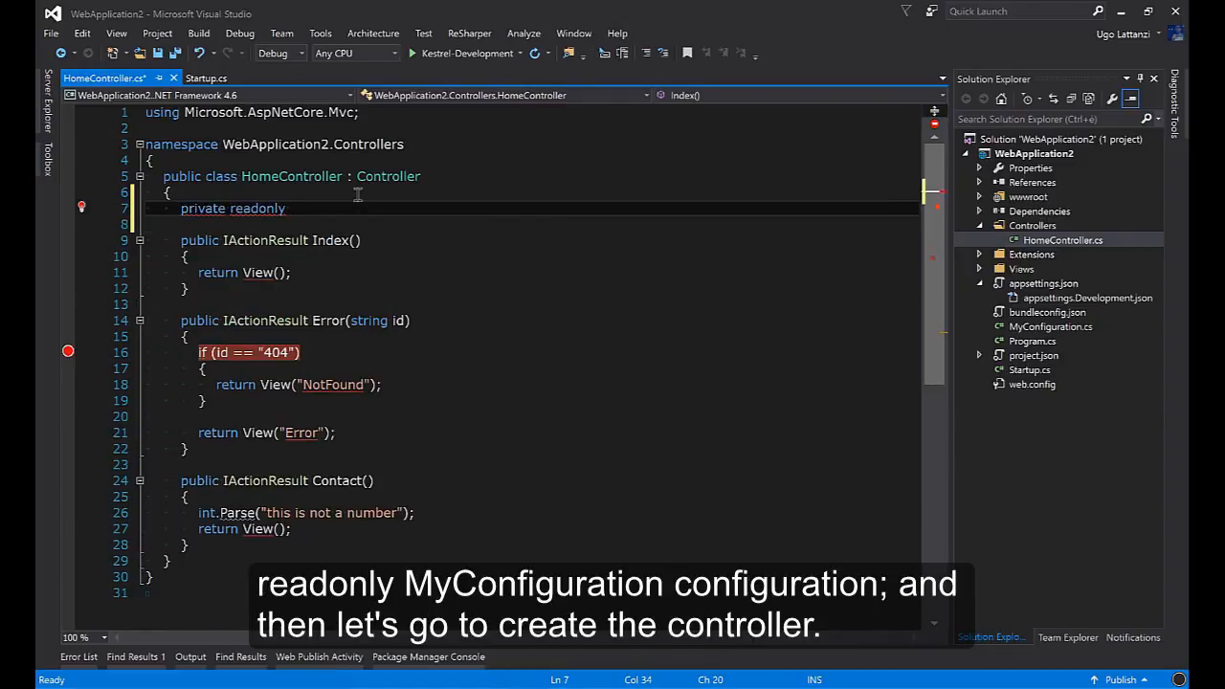
pyautogui.write('MyConfiguration configuration;')
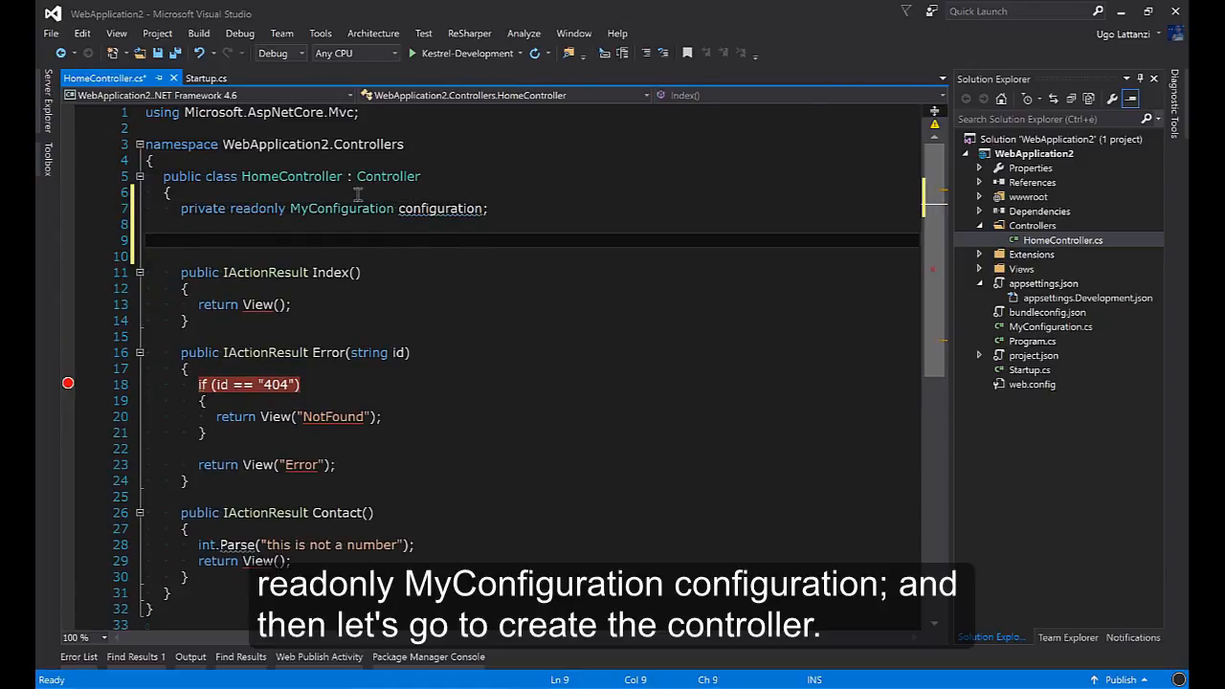
pyautogui.write('p')
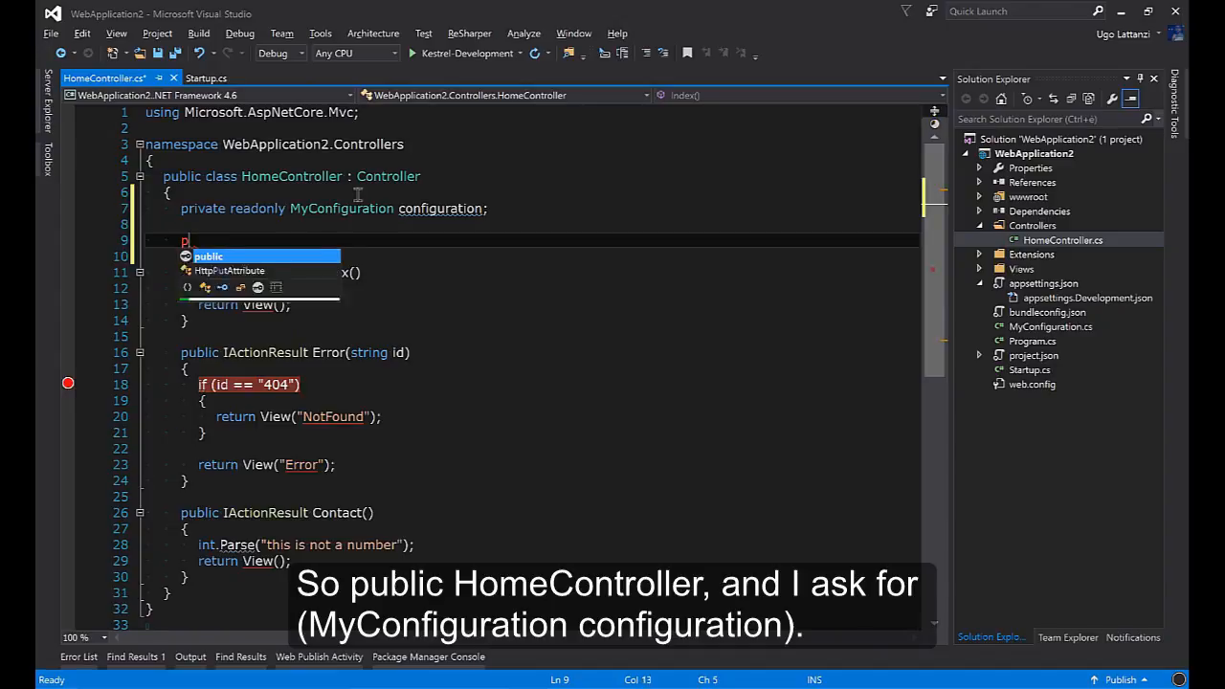
pyautogui.write('ublic HomeController(MuC')
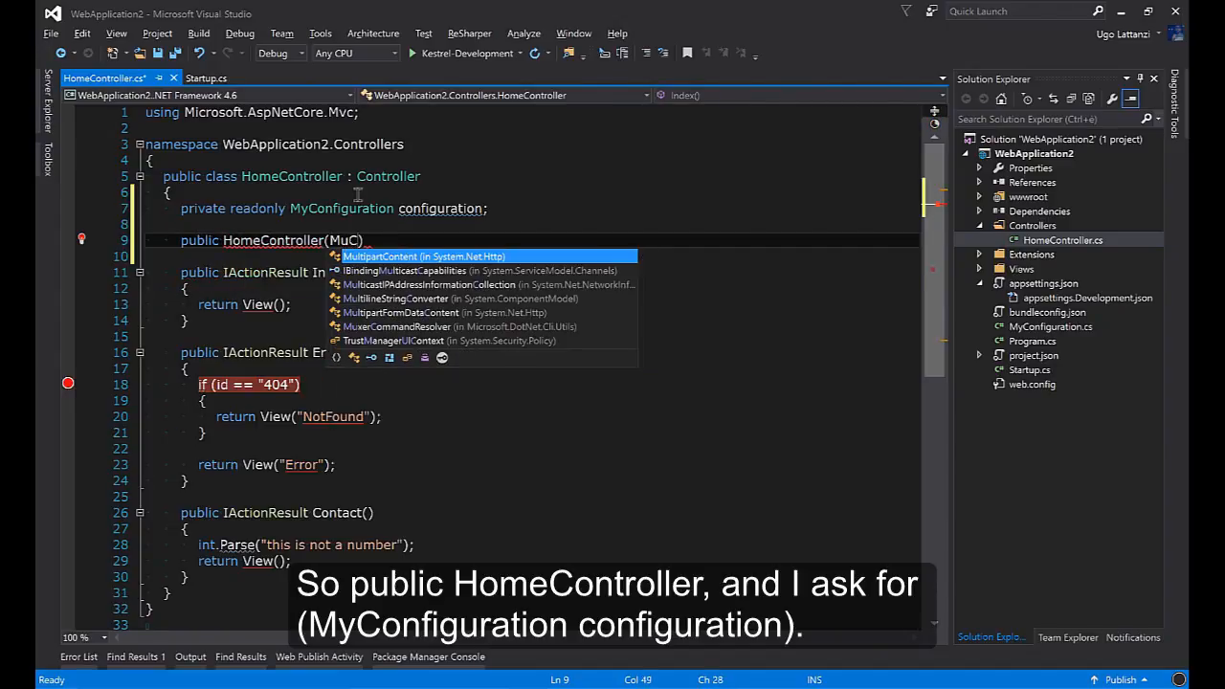
pyautogui.write('MyConfiguration configuration')
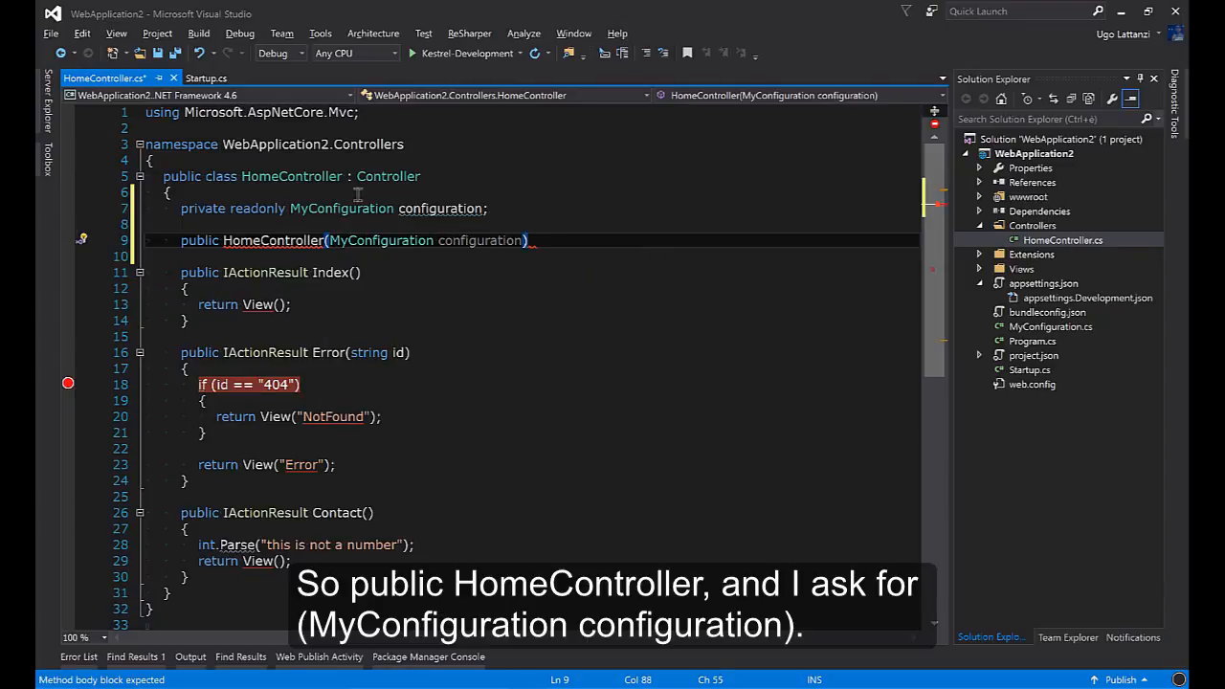
pyautogui.write('this.con')
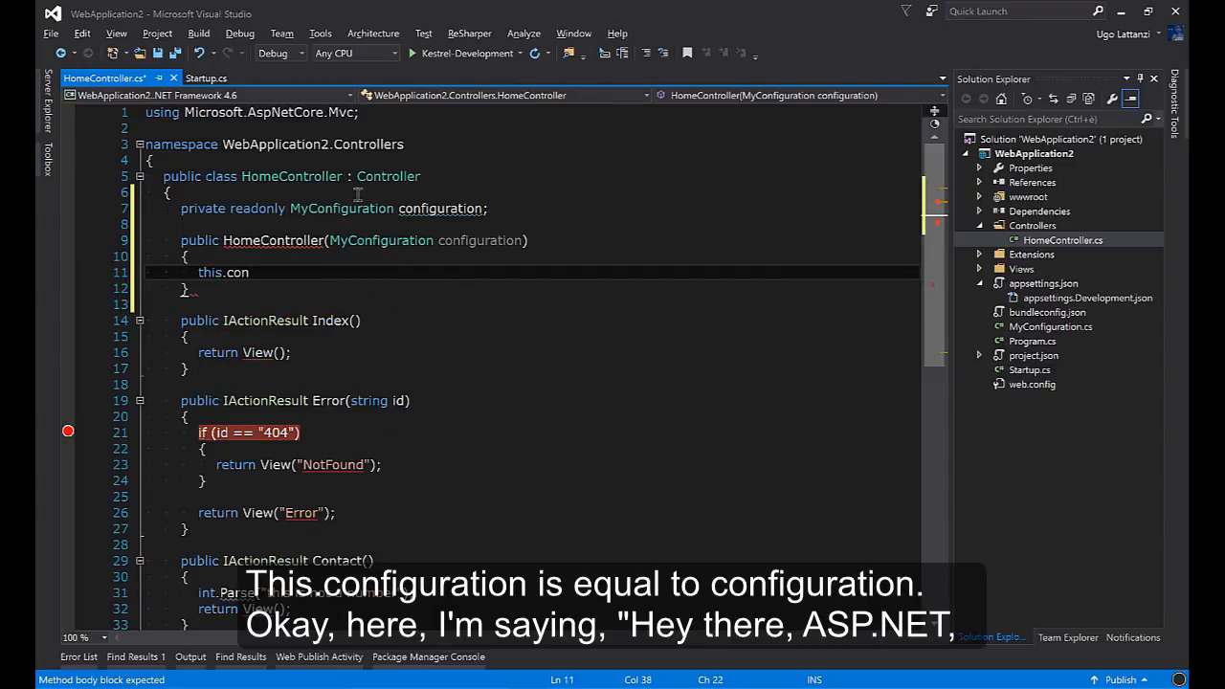
pyautogui.write('figuration = configuration;')
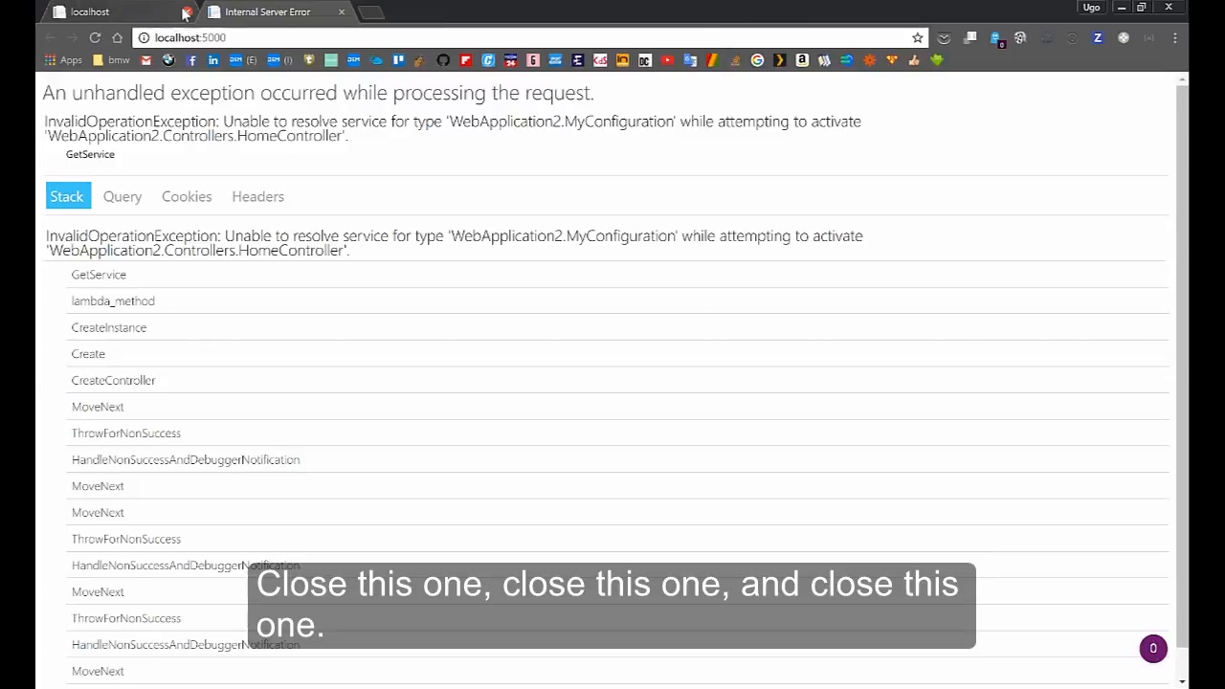
# Close the localhost:5000 InvalidOperationException tab after reading the unresolved MyConfiguration error
pyautogui.click(178, 11)
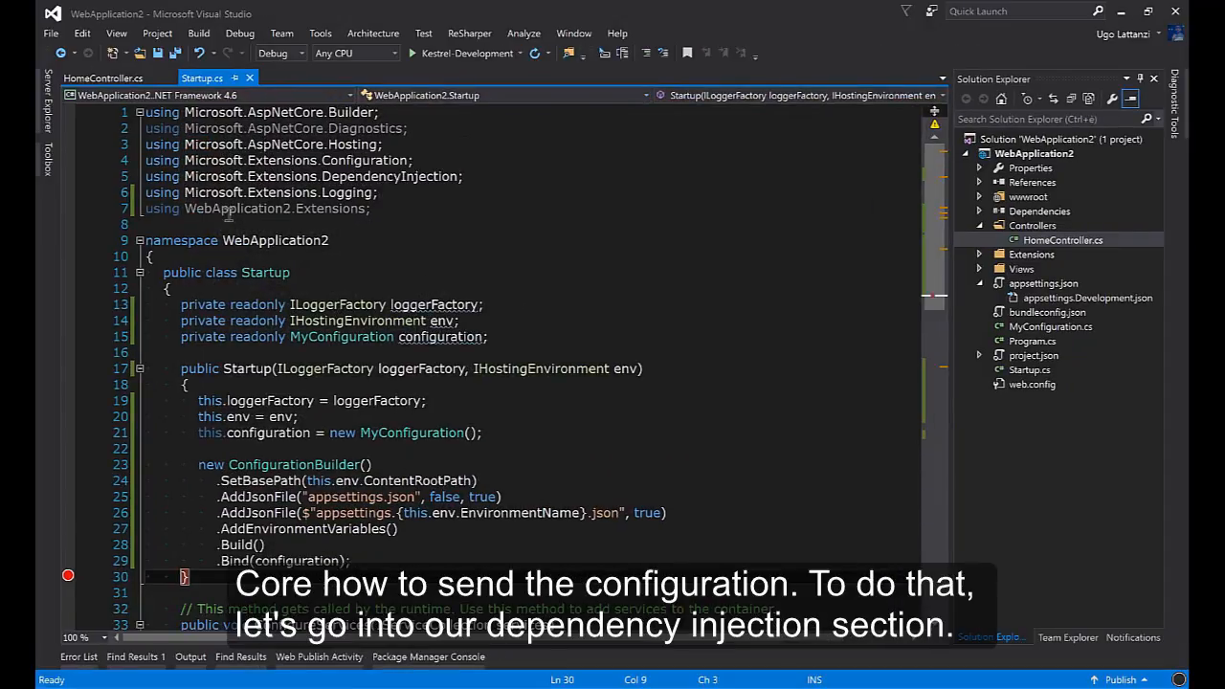
# Add services.AddSingleton(this.configuration); below services.AddMvc() in ConfigureServices
pyautogui.scroll(-3)
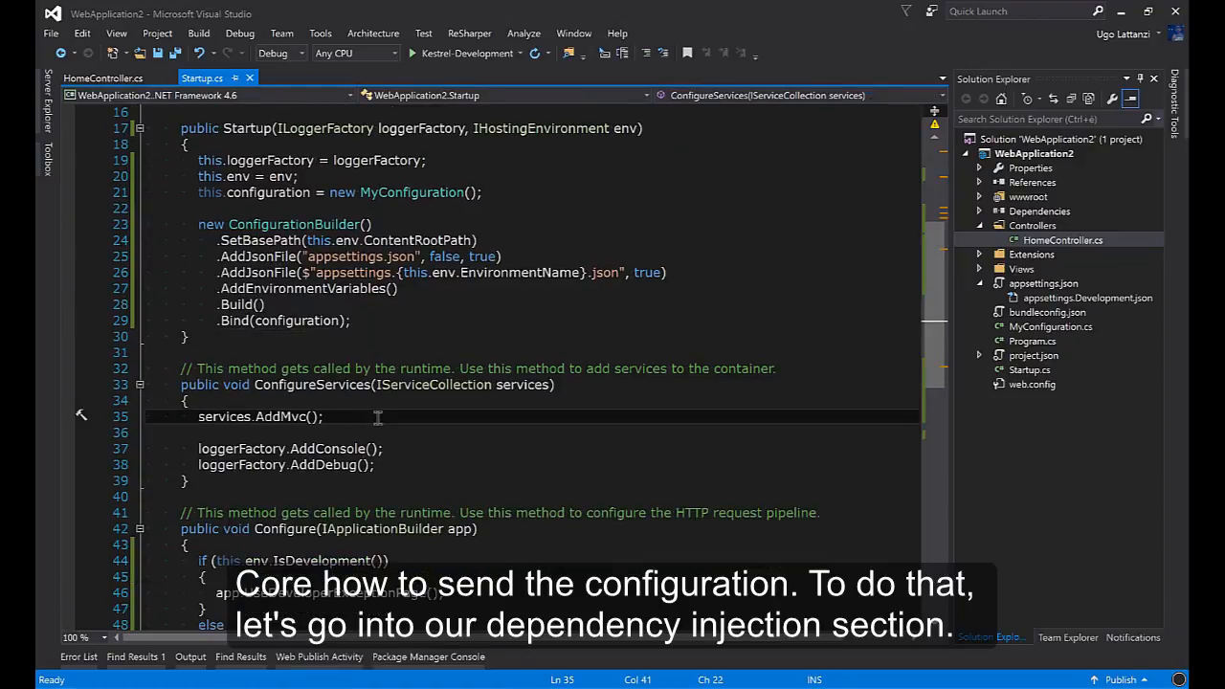
pyautogui.moveTo(394, 394)
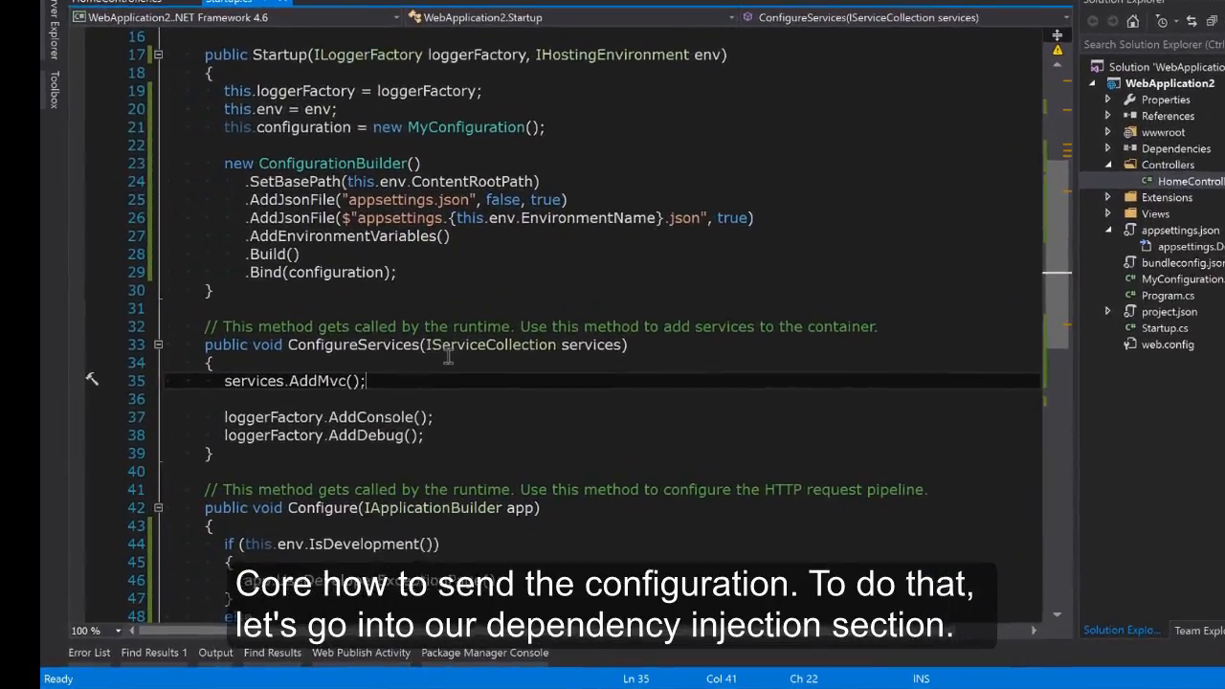
pyautogui.write('services.AddSingleton(this.configuration);')
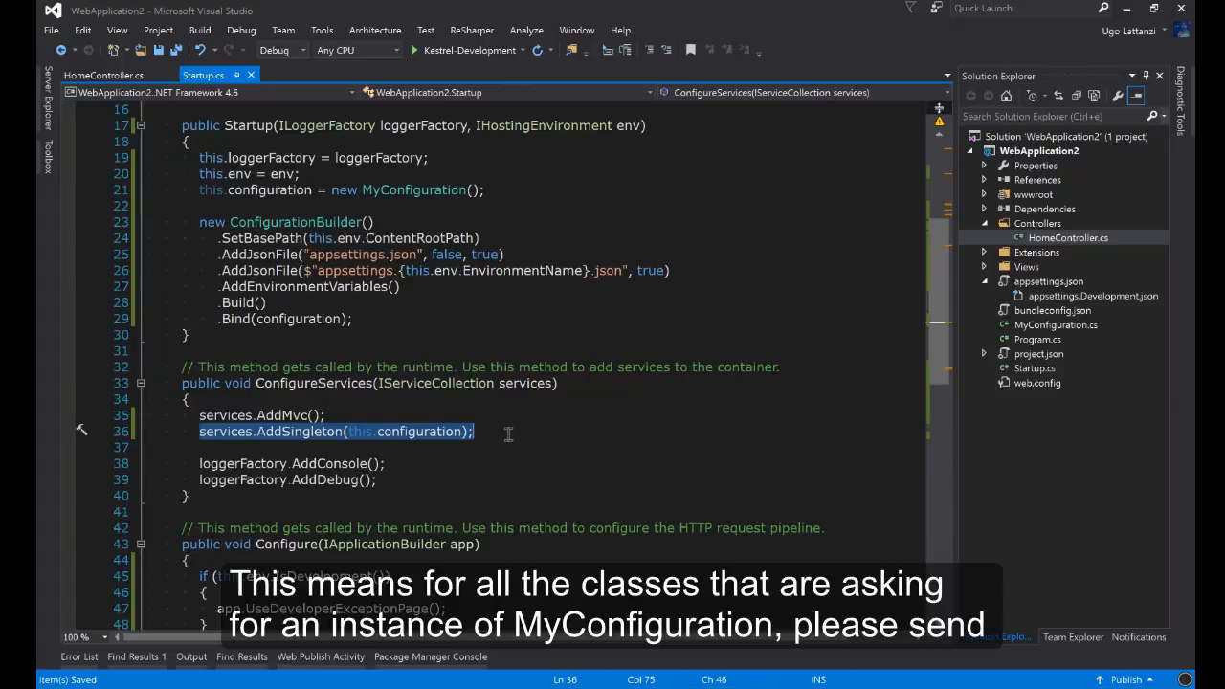
pyautogui.moveTo(417, 201)
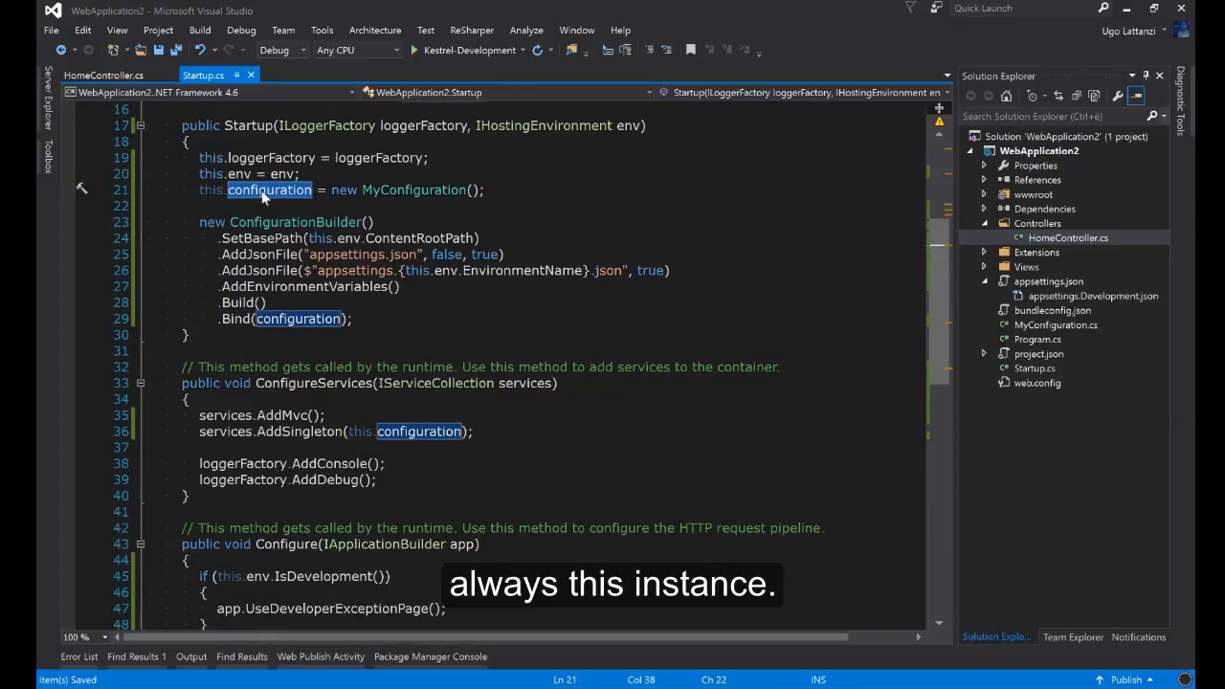
pyautogui.click(103, 75)
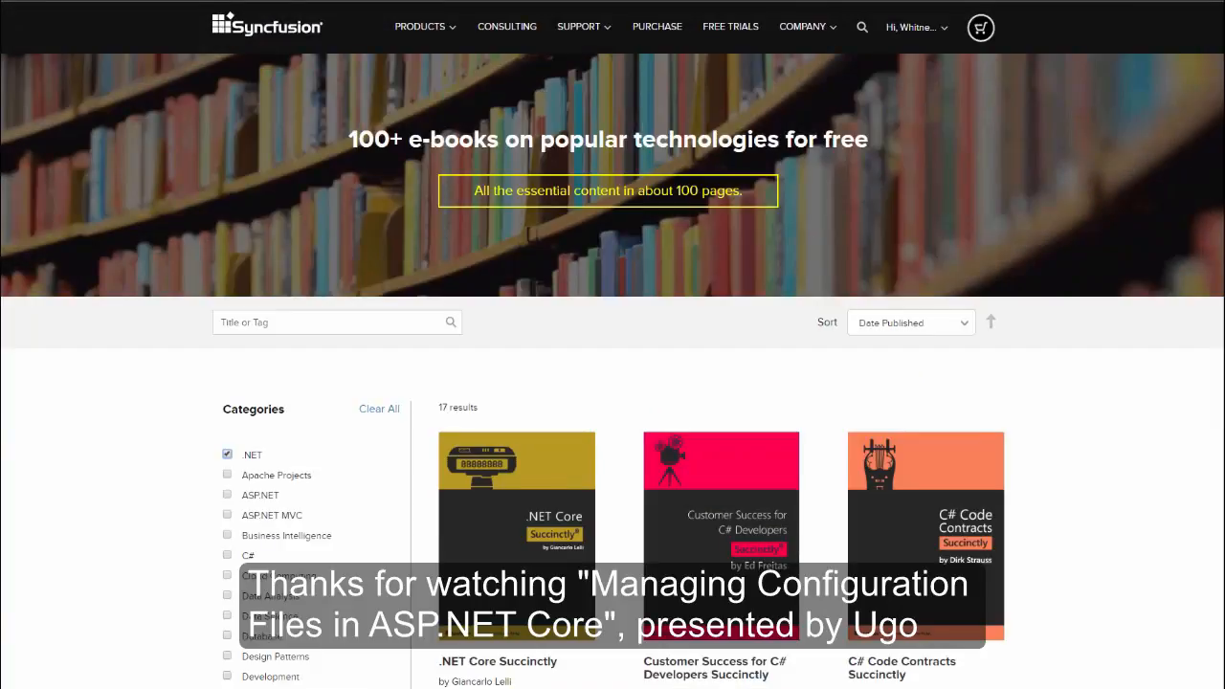
# Scroll the .NET e-book catalogue down to ASP.NET MVC, OWIN and ServiceStack Succinctly titles
pyautogui.scroll(-3)
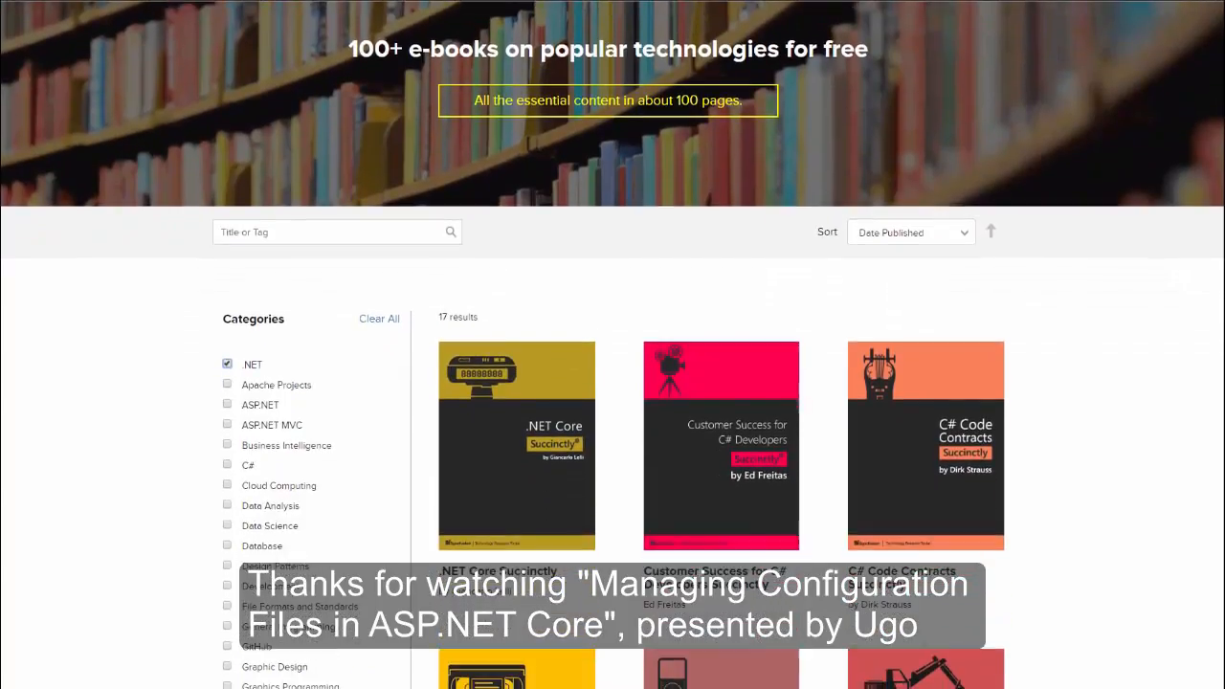
pyautogui.scroll(-3)
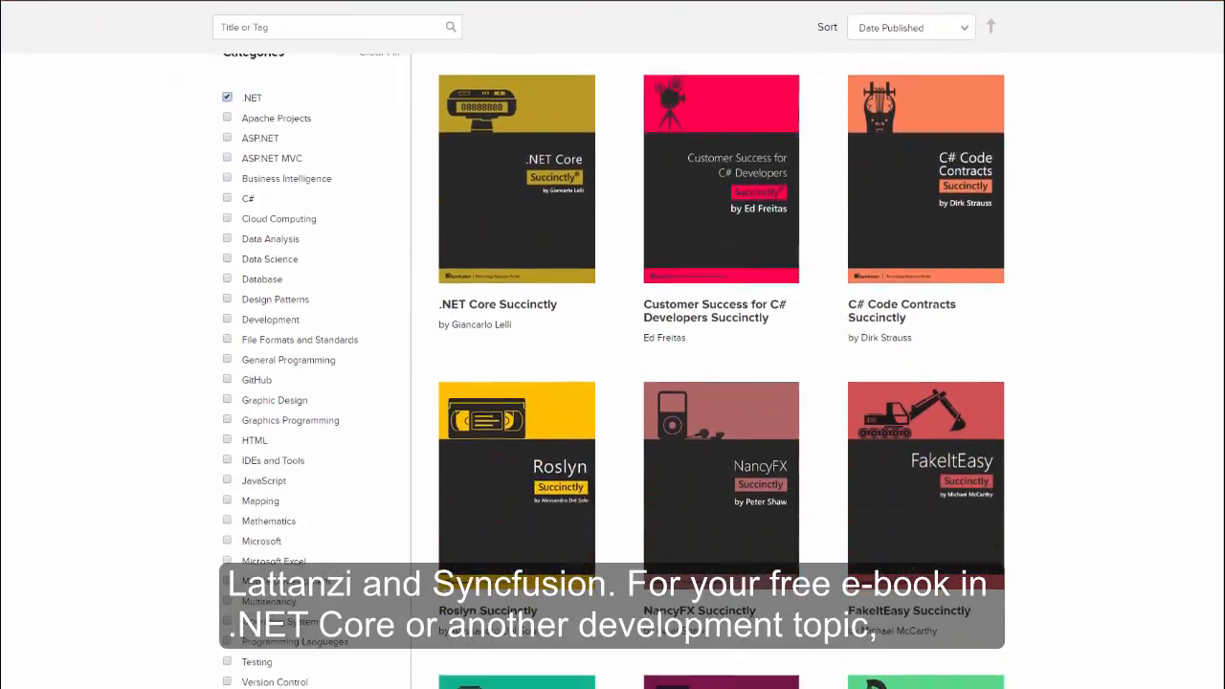
pyautogui.scroll(-3)
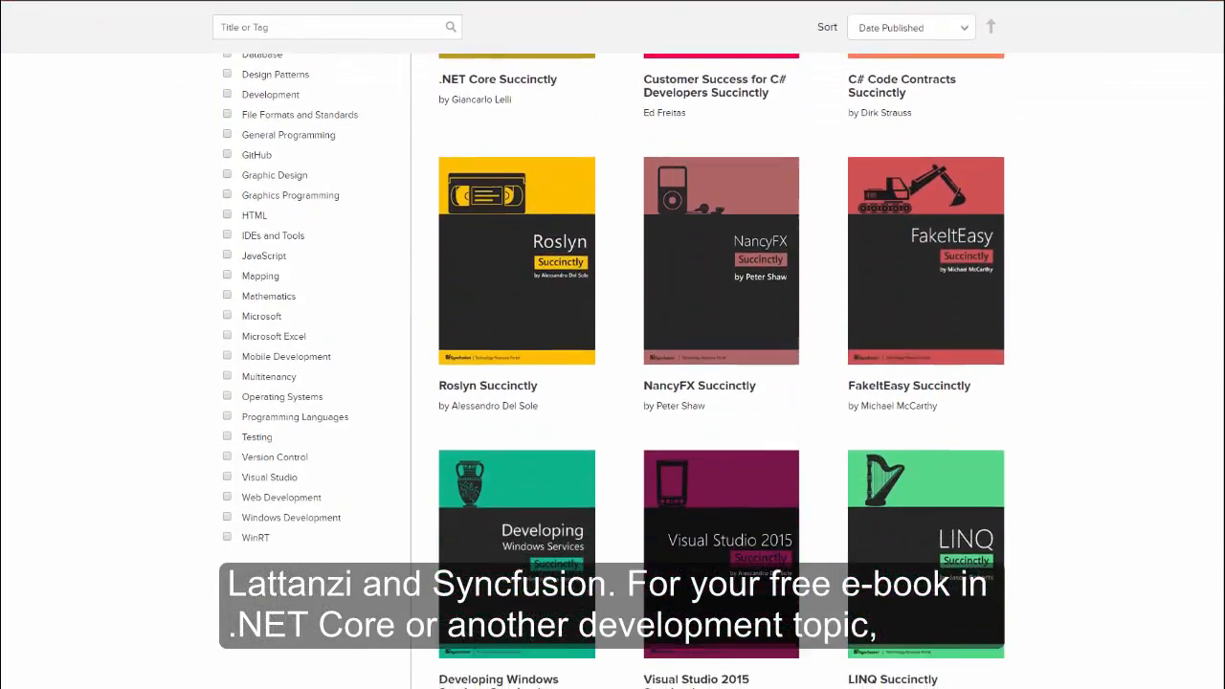
pyautogui.scroll(-3)
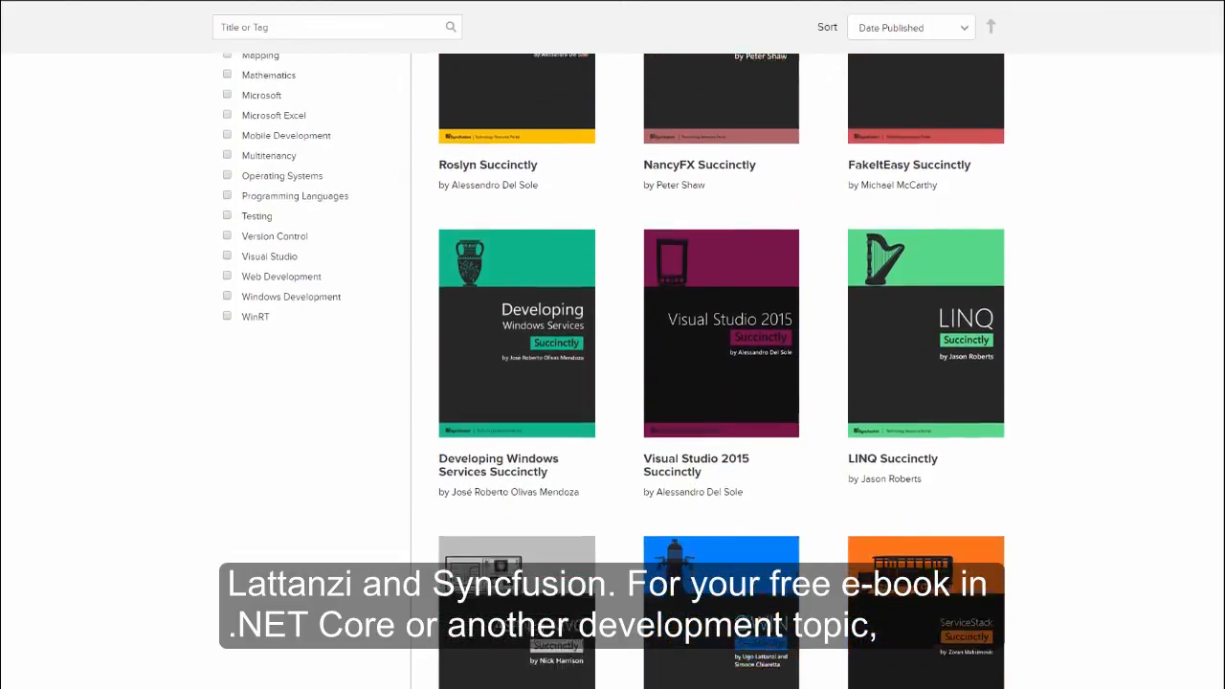
pyautogui.scroll(-3)
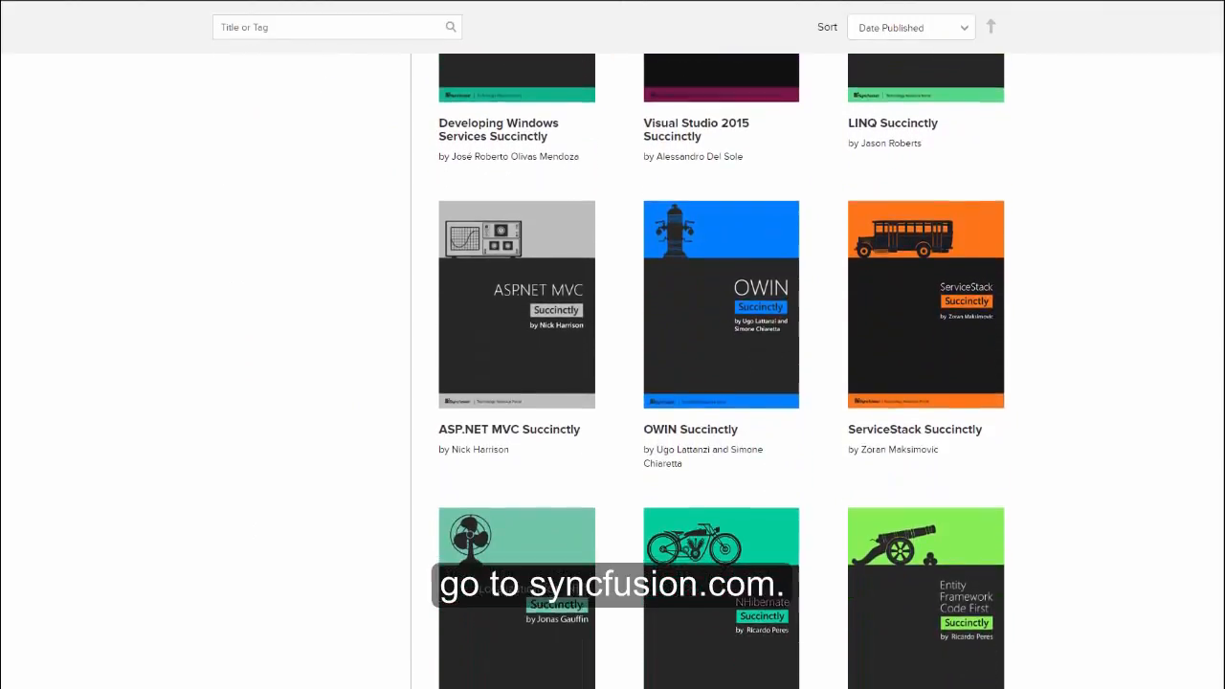